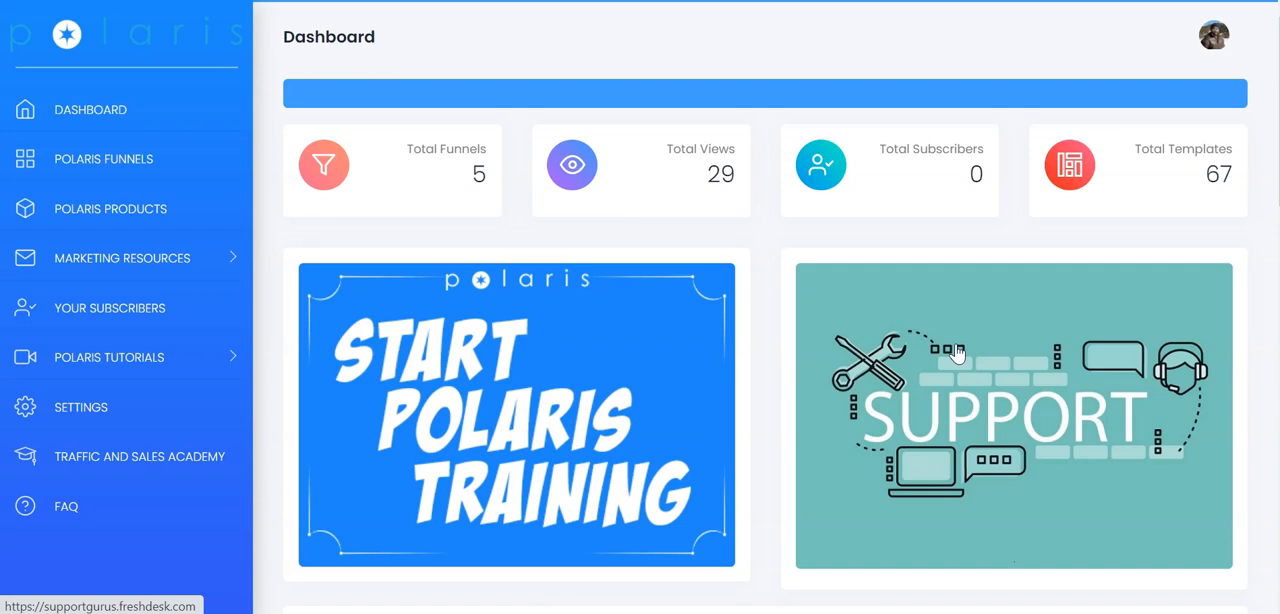
{"action": "mouse_move", "coordinate": [434, 188]}
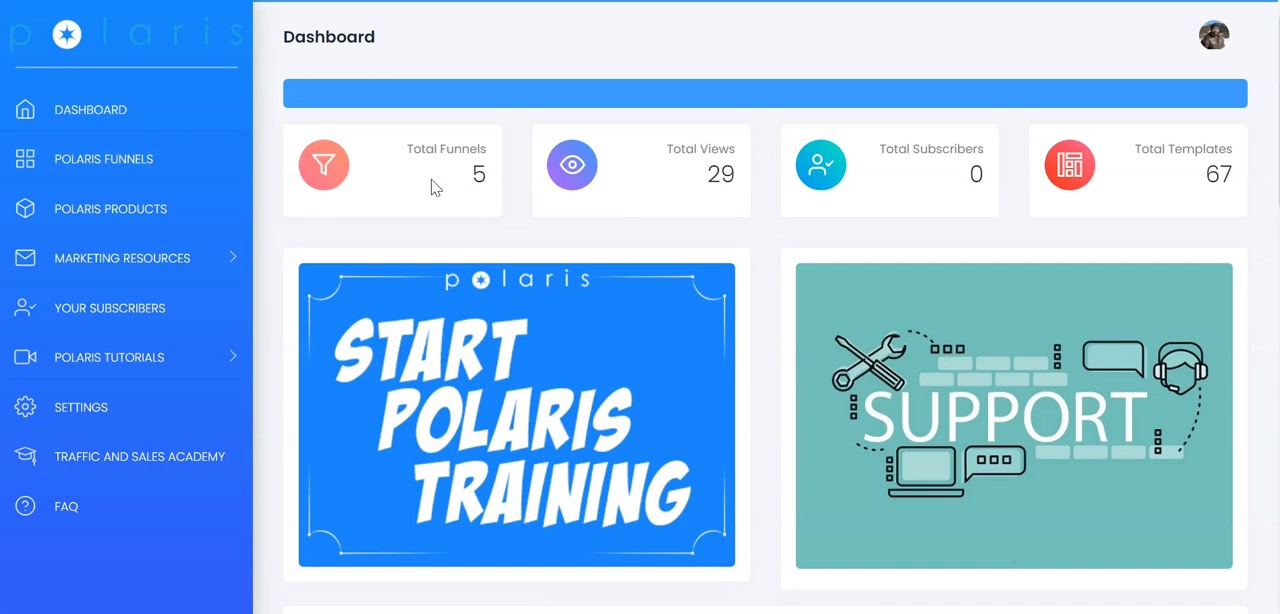
{"action": "mouse_move", "coordinate": [502, 200]}
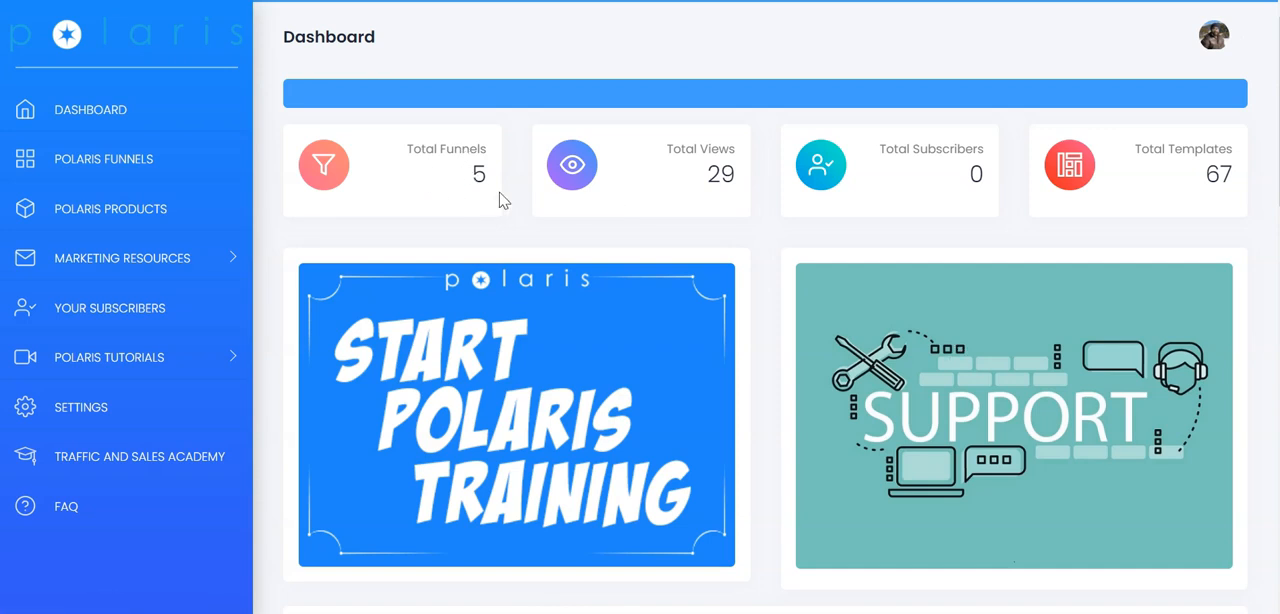
{"action": "mouse_move", "coordinate": [658, 152]}
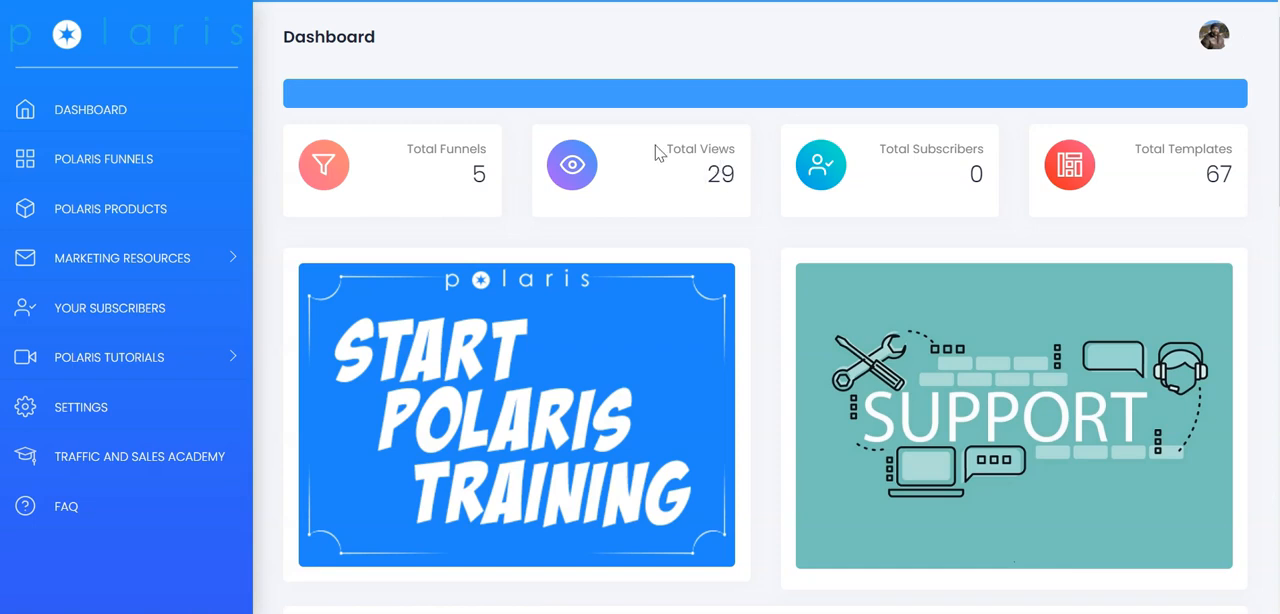
{"action": "mouse_move", "coordinate": [520, 186]}
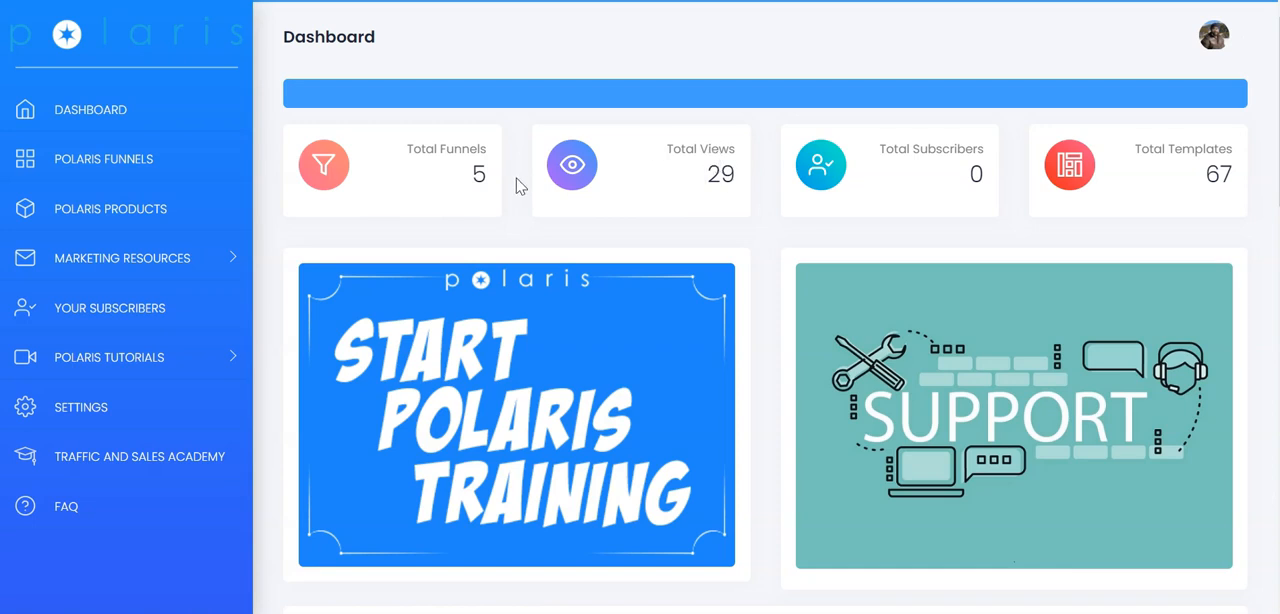
{"action": "mouse_move", "coordinate": [920, 168]}
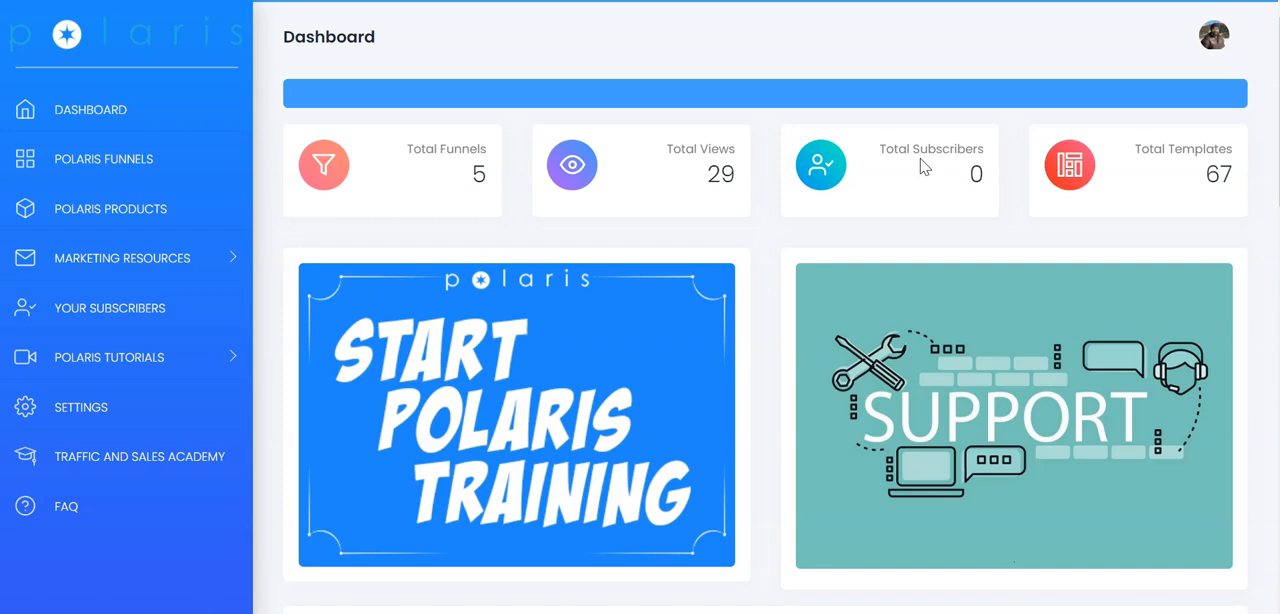
{"action": "mouse_move", "coordinate": [1148, 156]}
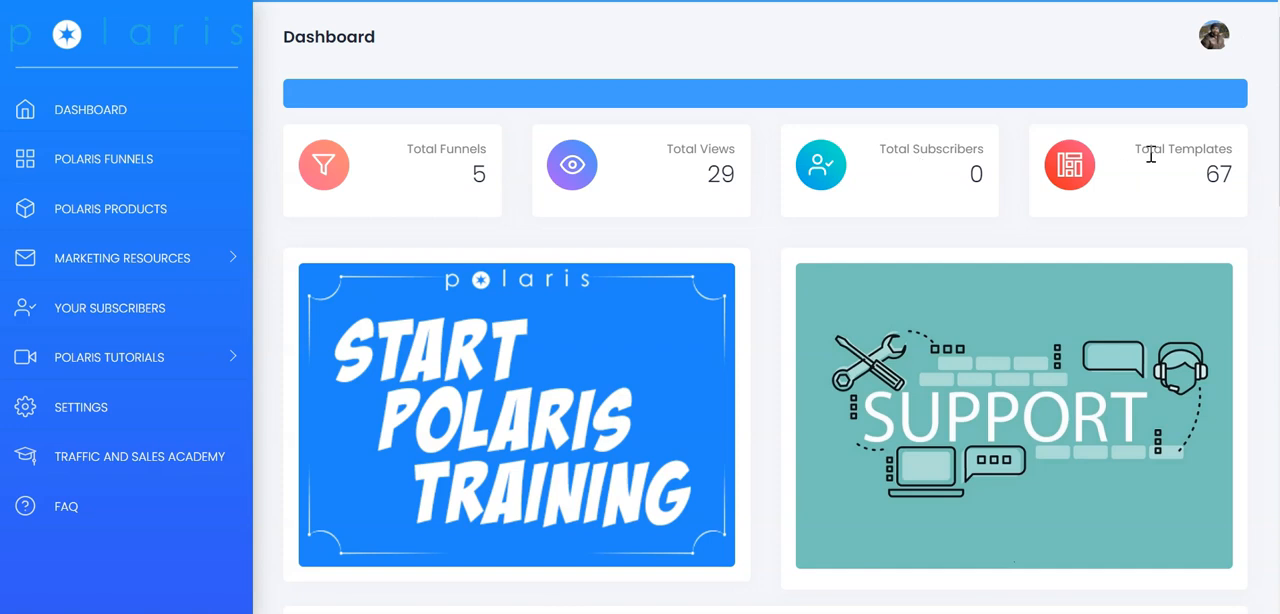
{"action": "mouse_move", "coordinate": [1228, 228]}
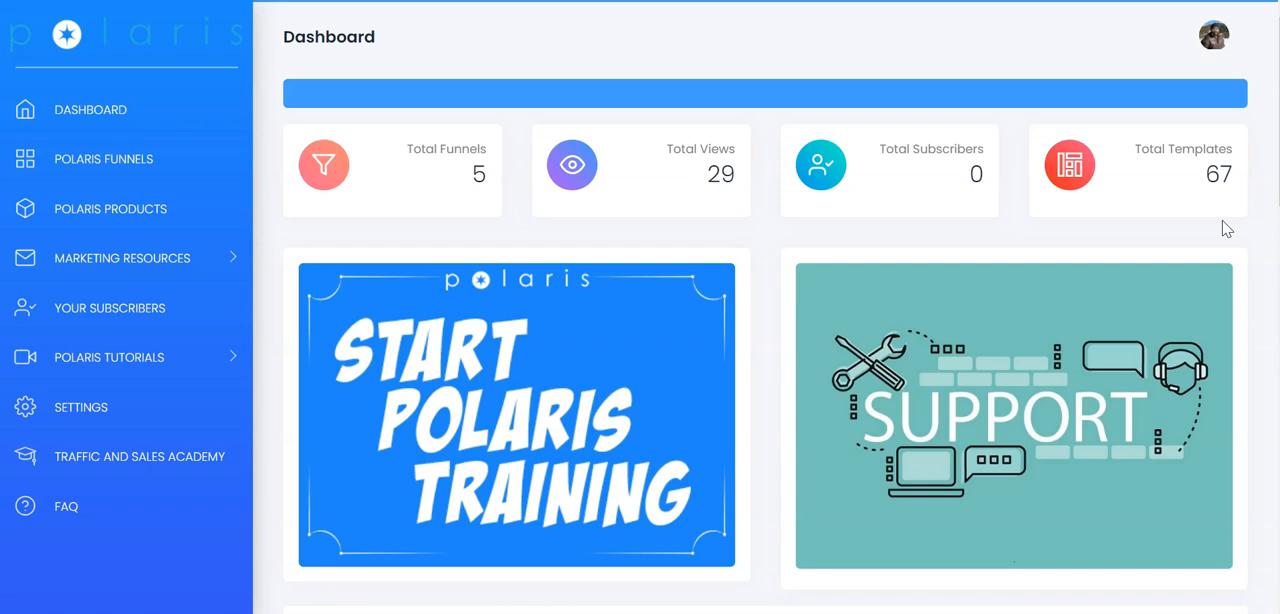
Step: Scroll the Dashboard to Categories and open the Affiliate Marketing template category
{"action": "scroll", "scroll_direction": "down", "scroll_amount": 3}
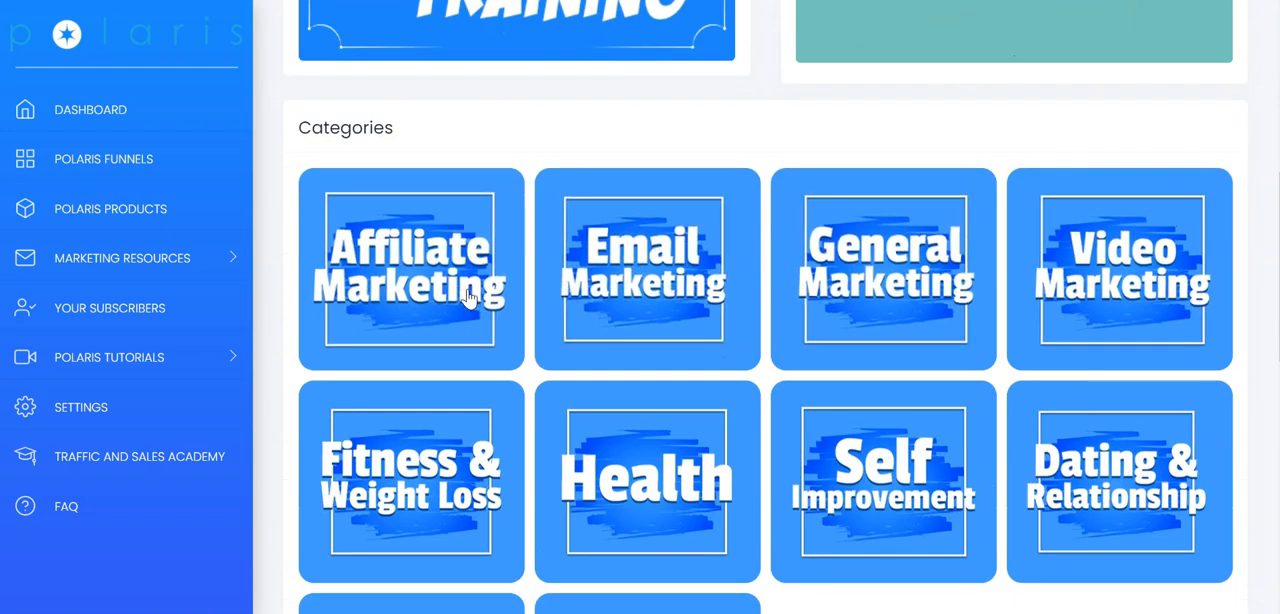
{"action": "mouse_move", "coordinate": [784, 384]}
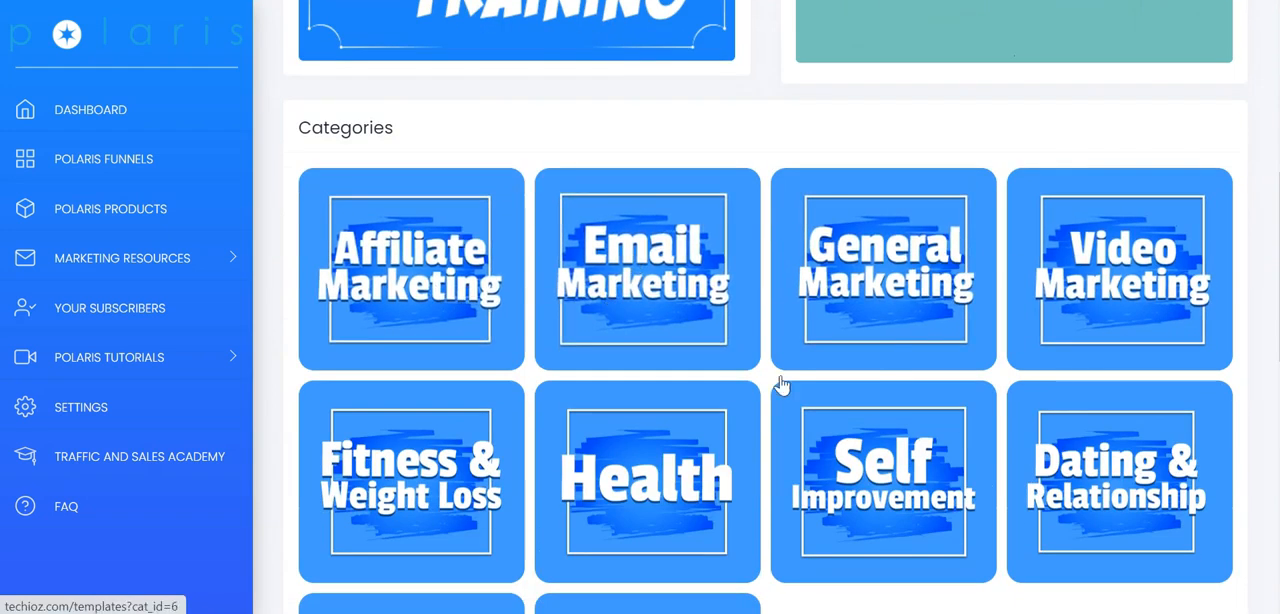
{"action": "mouse_move", "coordinate": [884, 332]}
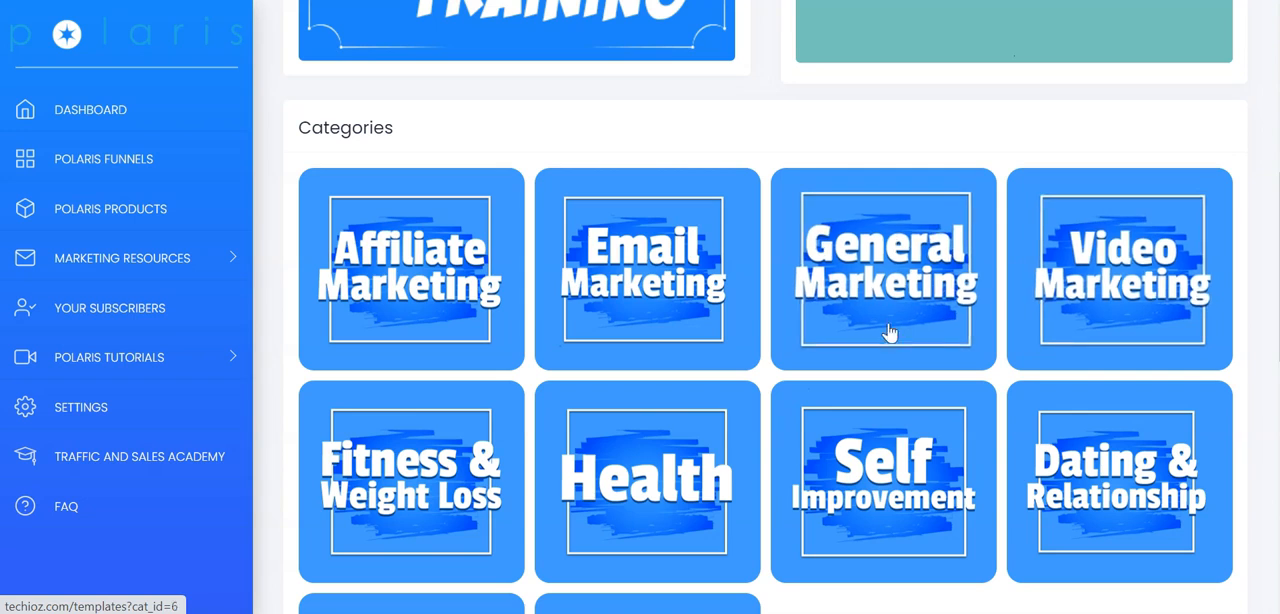
{"action": "scroll", "scroll_direction": "down", "scroll_amount": 3}
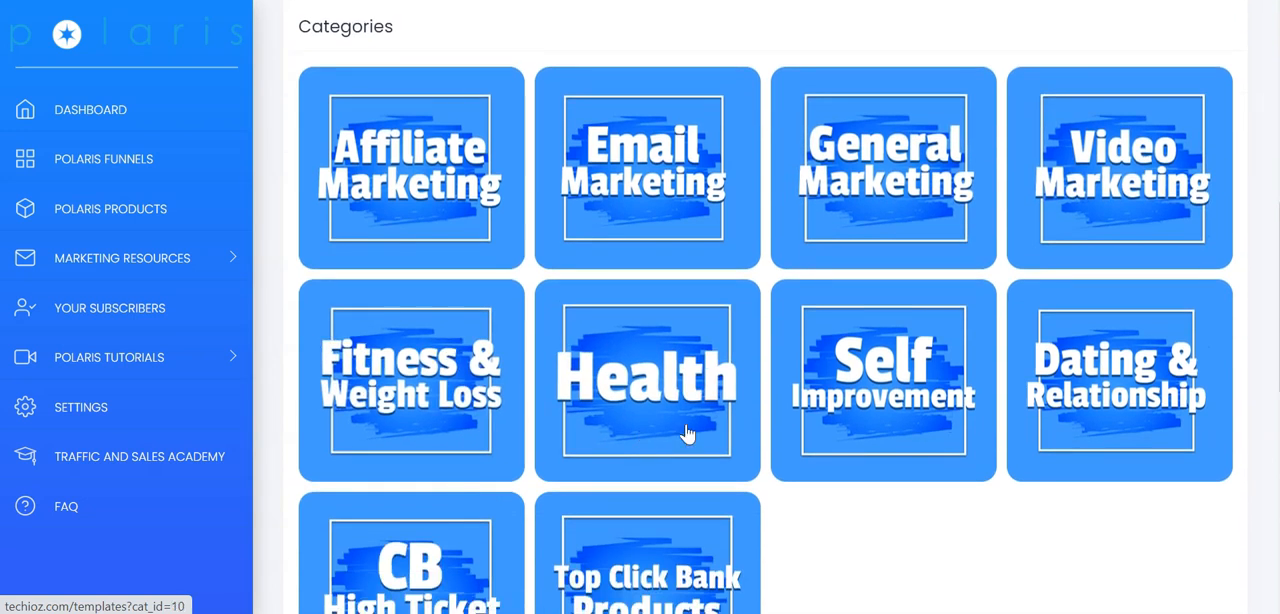
{"action": "scroll", "scroll_direction": "down", "scroll_amount": 3}
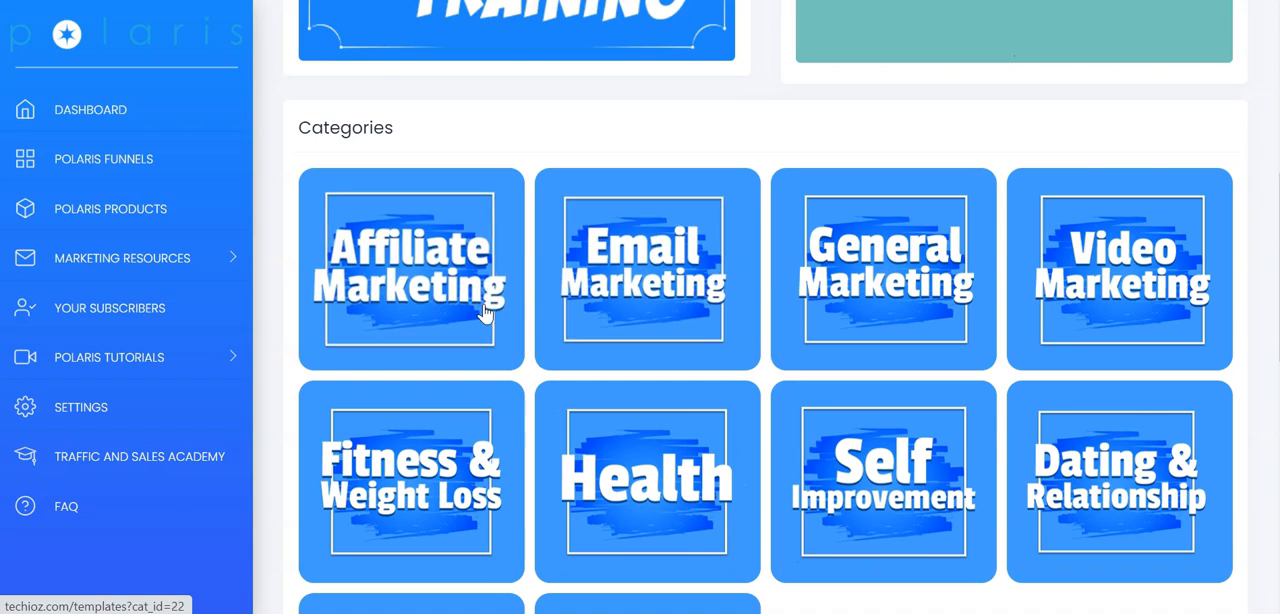
{"action": "mouse_move", "coordinate": [448, 228]}
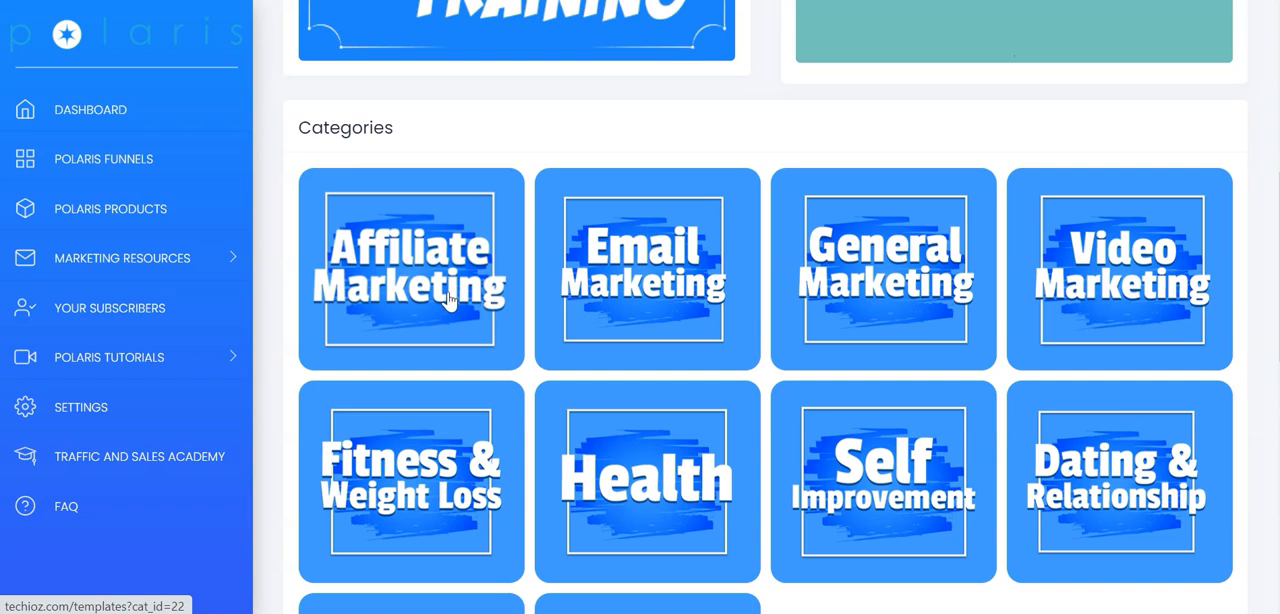
{"action": "left_click", "coordinate": [410, 268]}
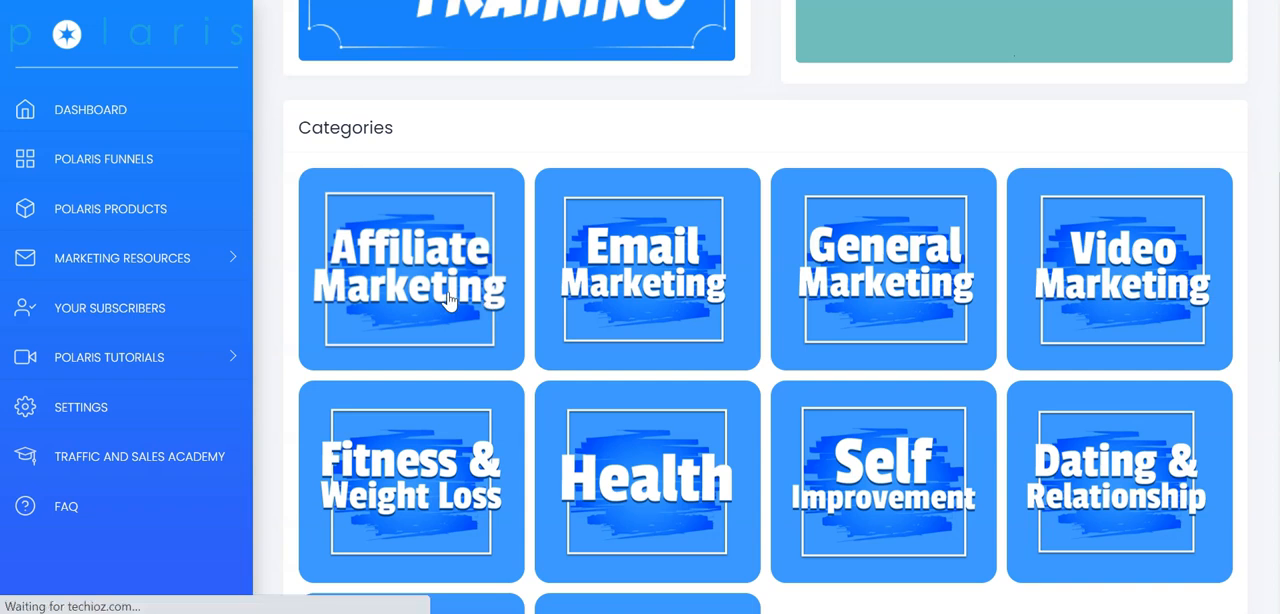
Step: Create a funnel from the 5 Tips To Becoming Super Affiliate template row
{"action": "left_click", "coordinate": [410, 268]}
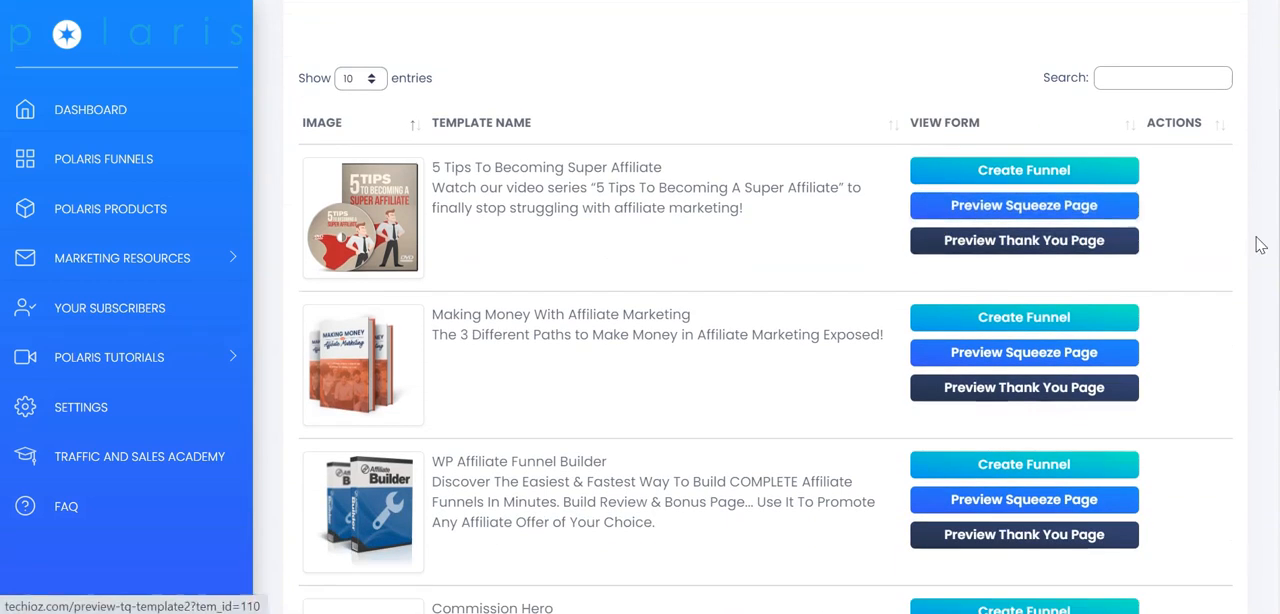
{"action": "mouse_move", "coordinate": [600, 202]}
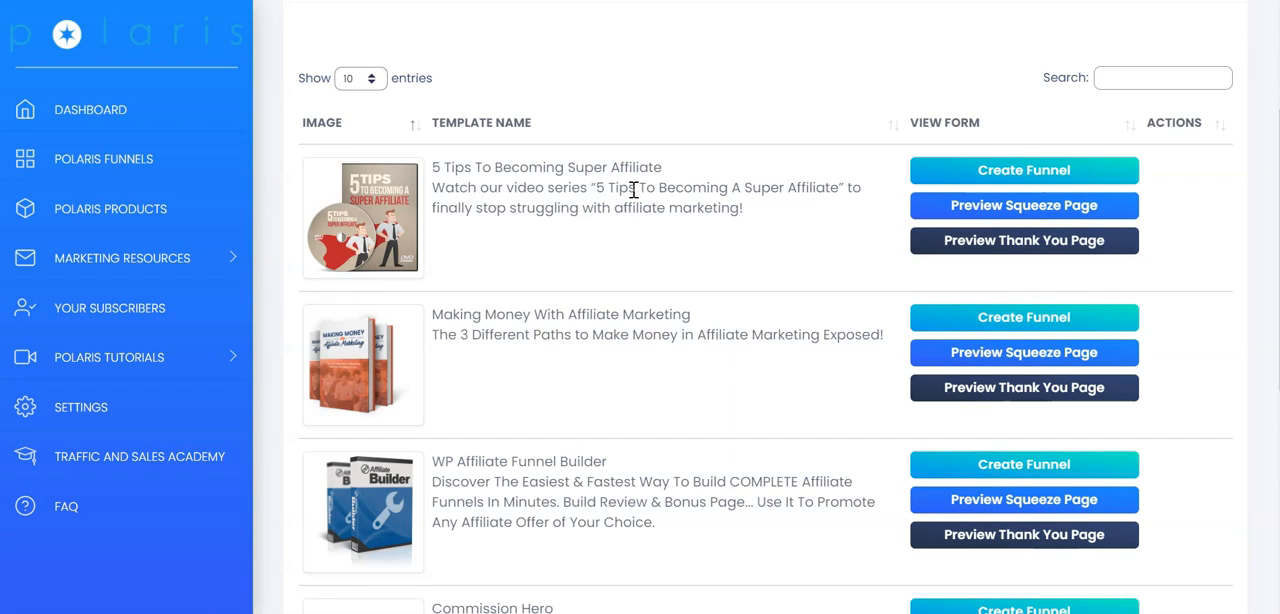
{"action": "mouse_move", "coordinate": [1024, 204]}
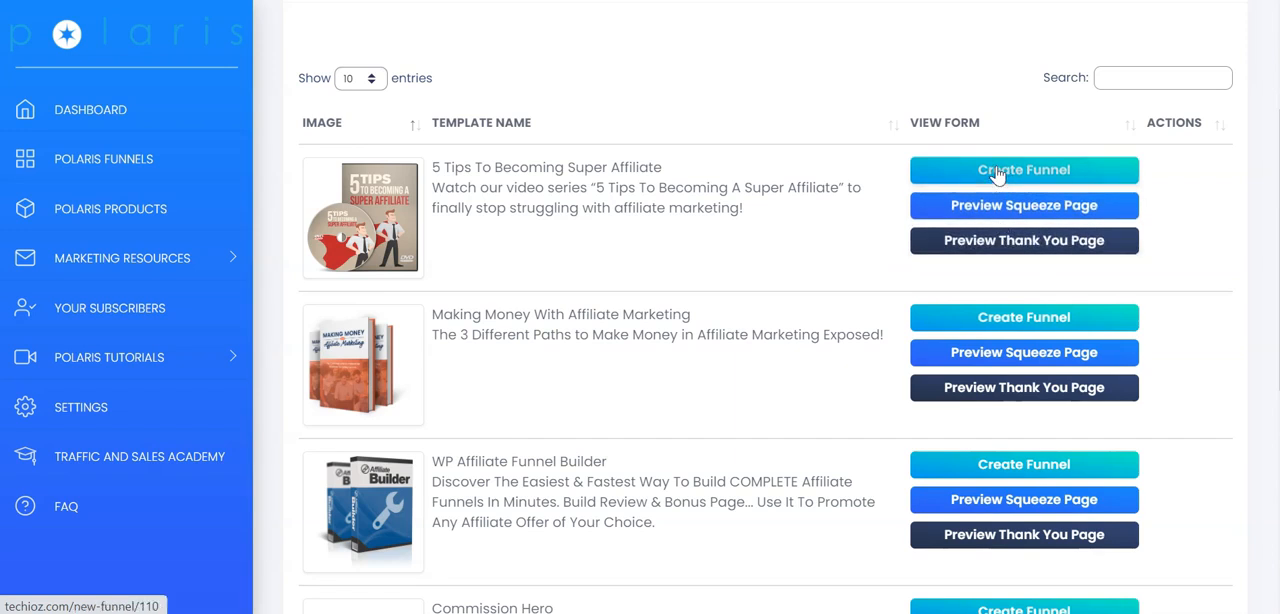
{"action": "left_click", "coordinate": [1024, 168]}
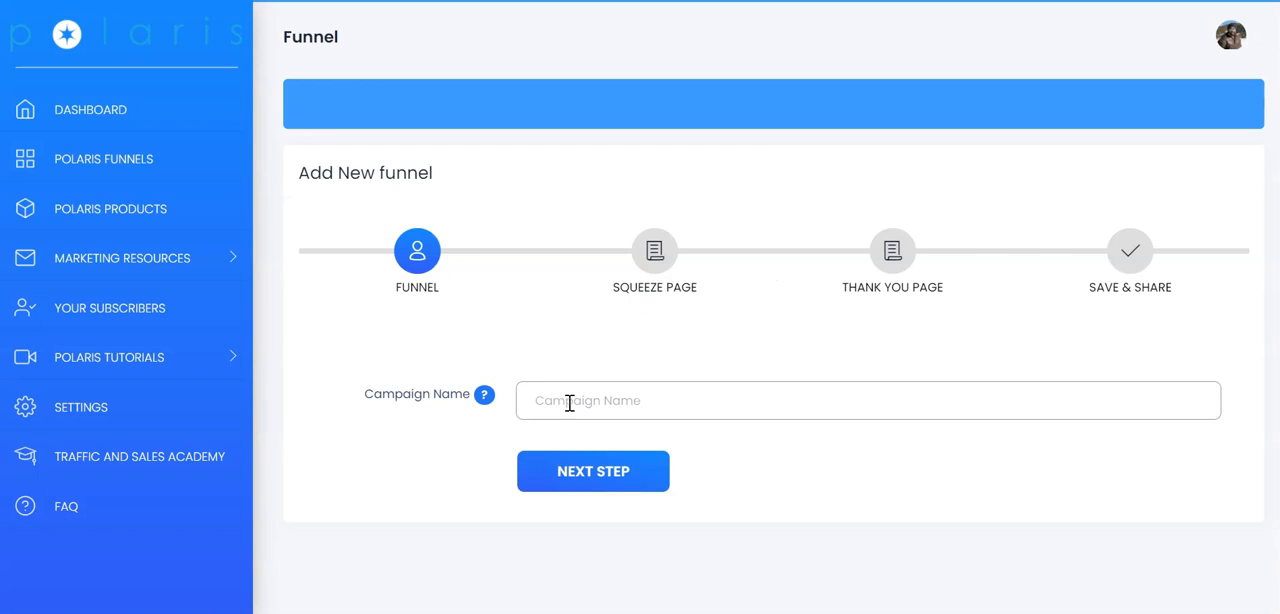
Step: Name the campaign 'Polaris Test Funnel' and continue to the squeeze page step
{"action": "left_click", "coordinate": [868, 400]}
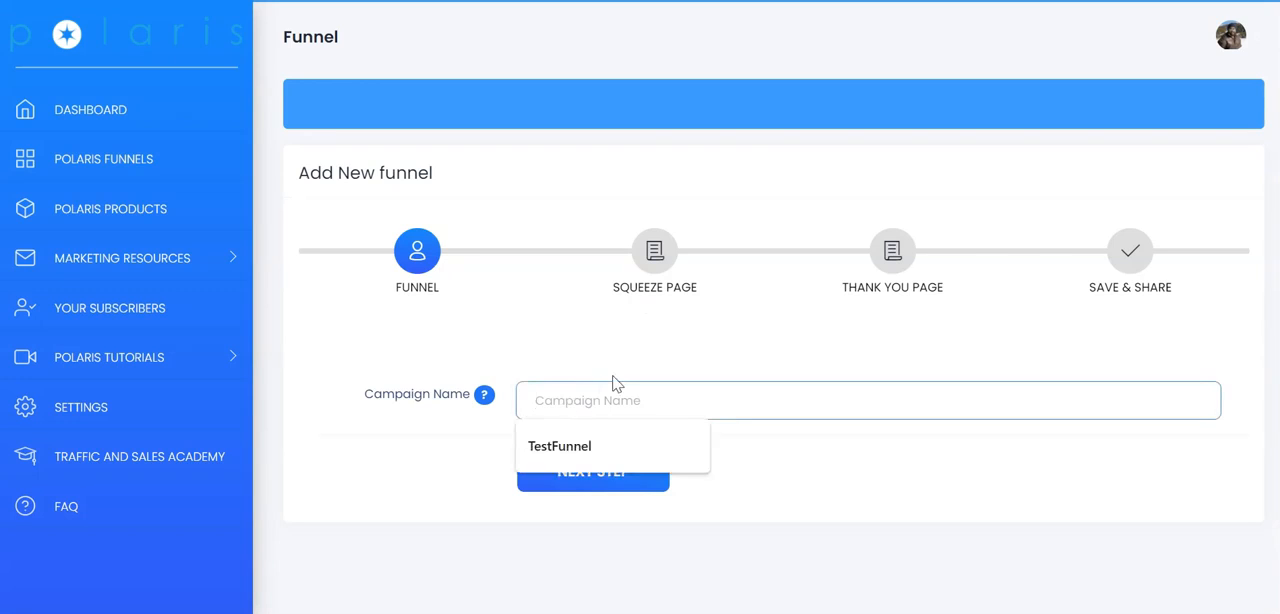
{"action": "type", "text": "Polaris Test Fun"}
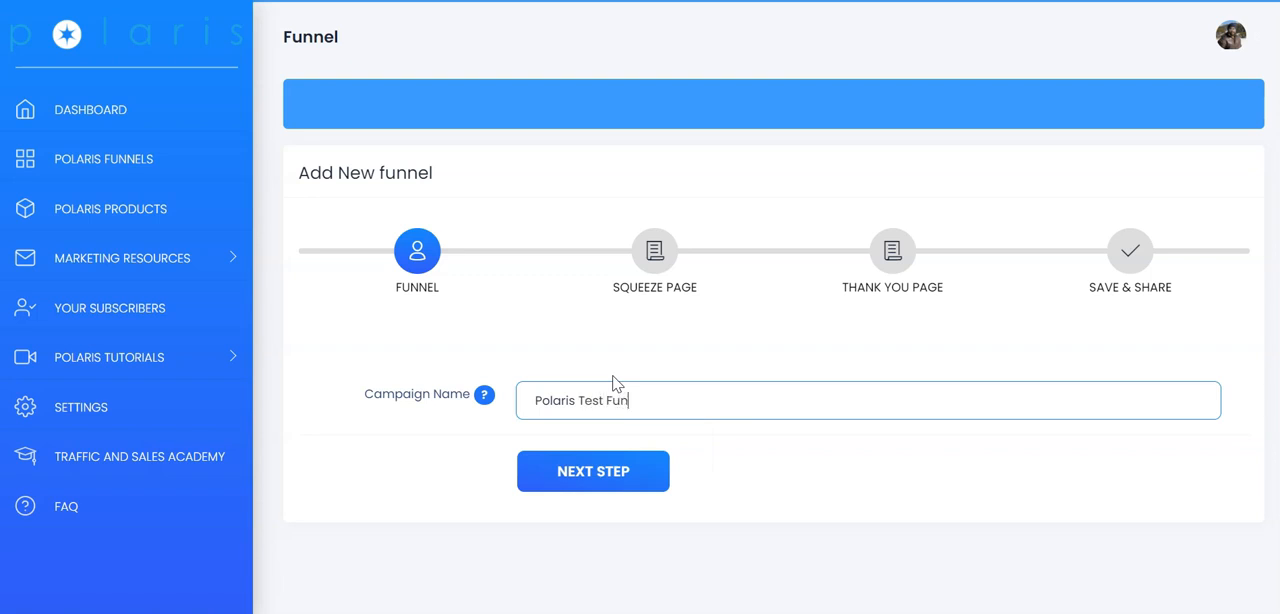
{"action": "left_click", "coordinate": [592, 472]}
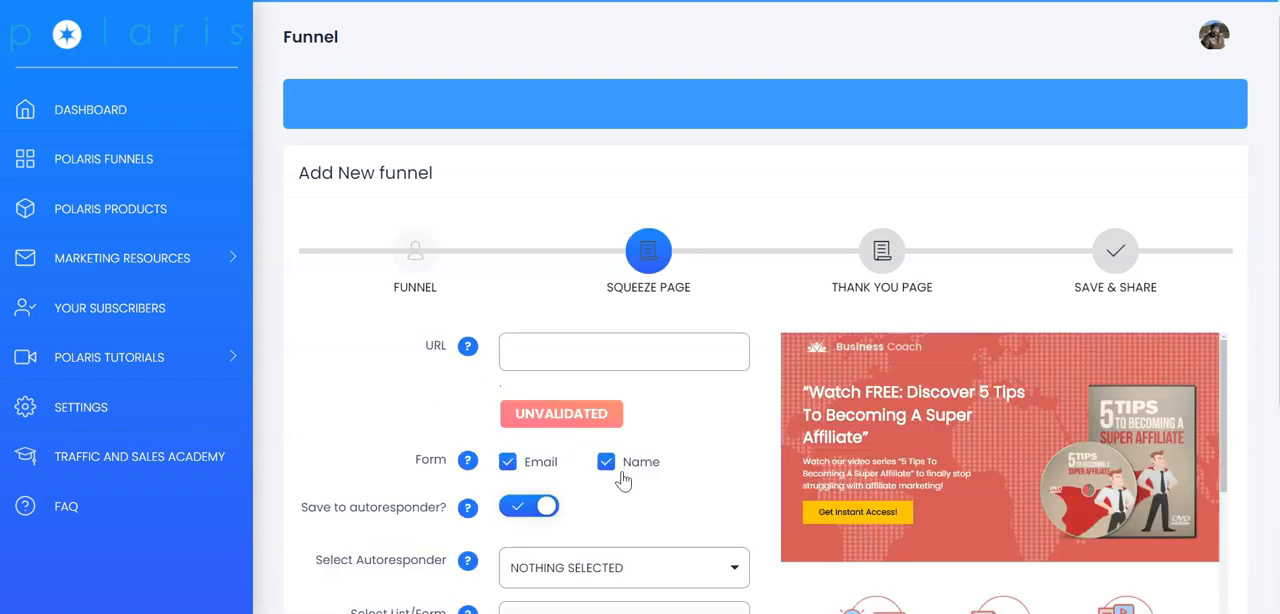
Step: Set the squeeze page URL to 'polaristestfunnel' (VALID) and untick the Name field
{"action": "scroll", "scroll_direction": "down", "scroll_amount": 3}
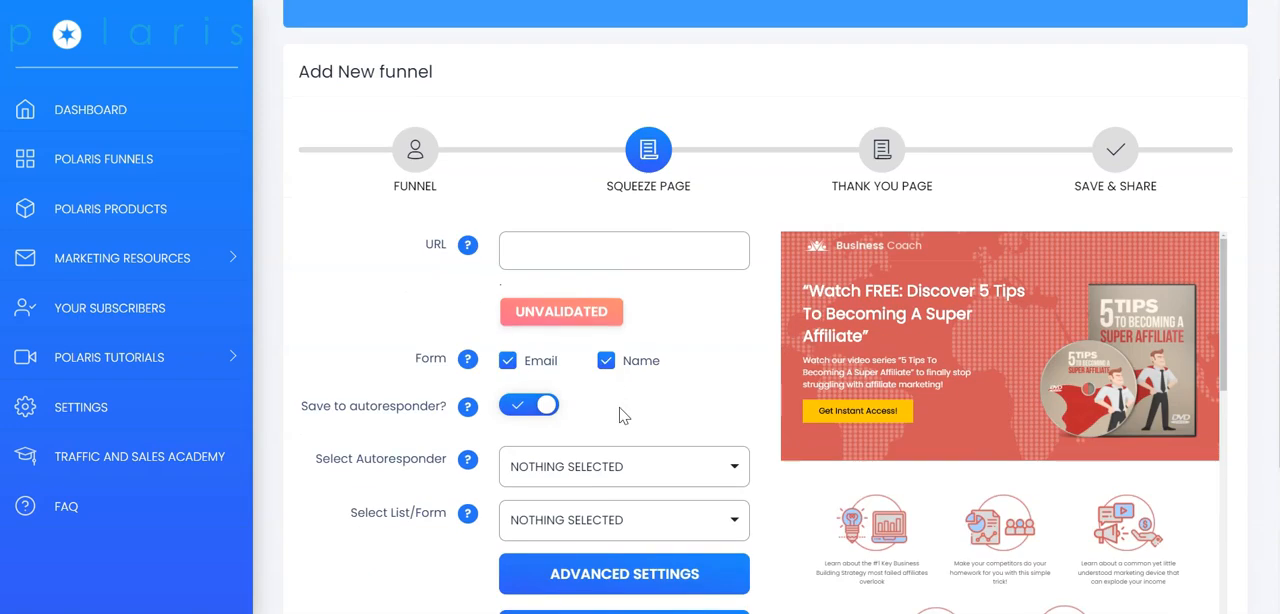
{"action": "scroll", "scroll_direction": "down", "scroll_amount": 3}
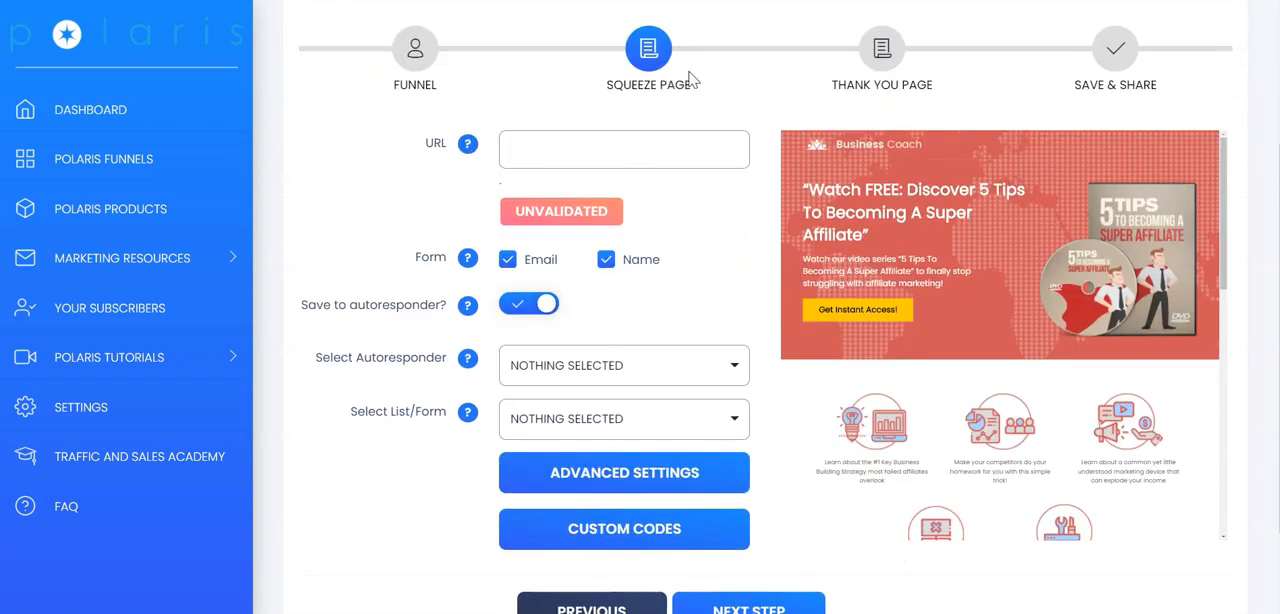
{"action": "mouse_move", "coordinate": [764, 346]}
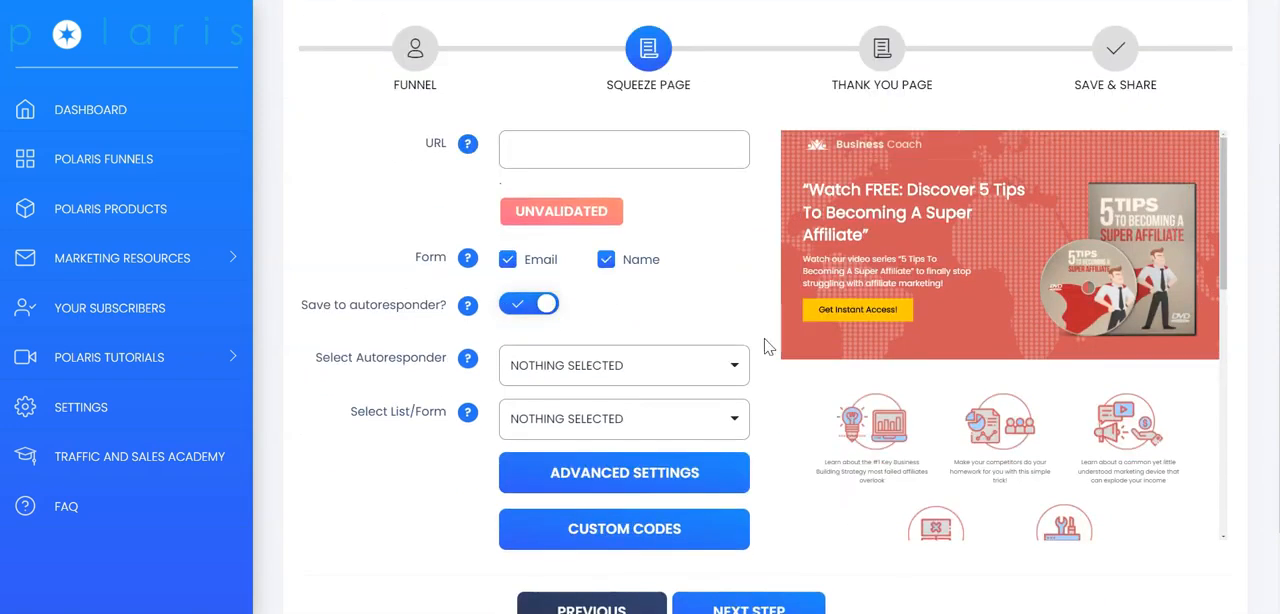
{"action": "scroll", "scroll_direction": "down", "scroll_amount": 3}
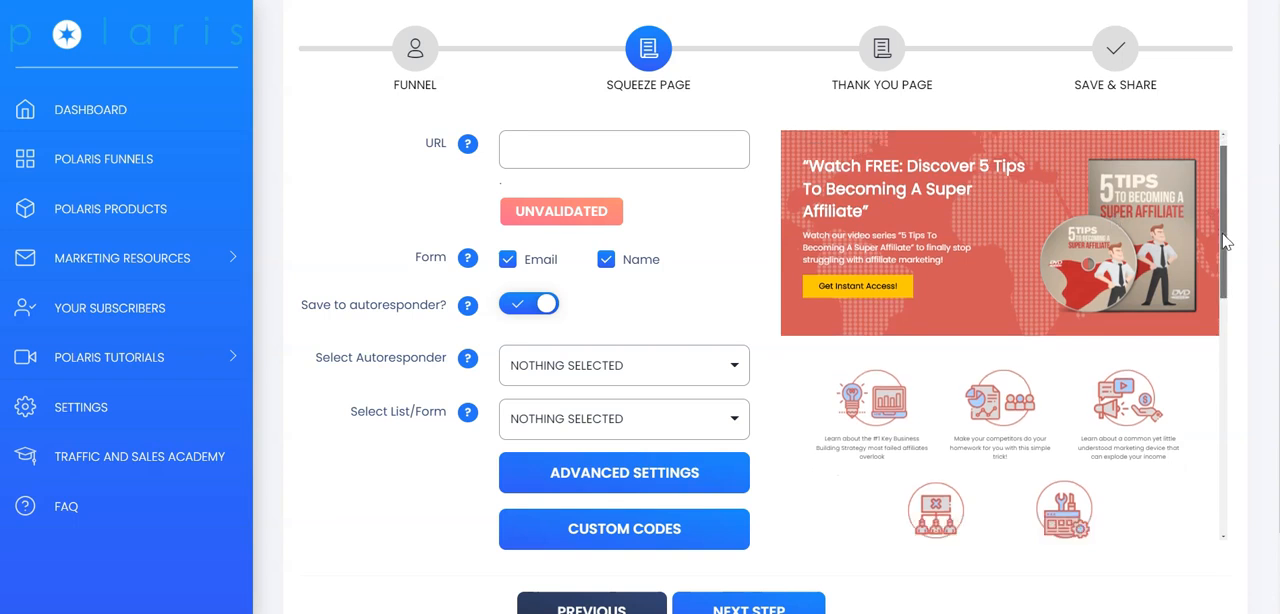
{"action": "scroll", "scroll_direction": "down", "scroll_amount": 3}
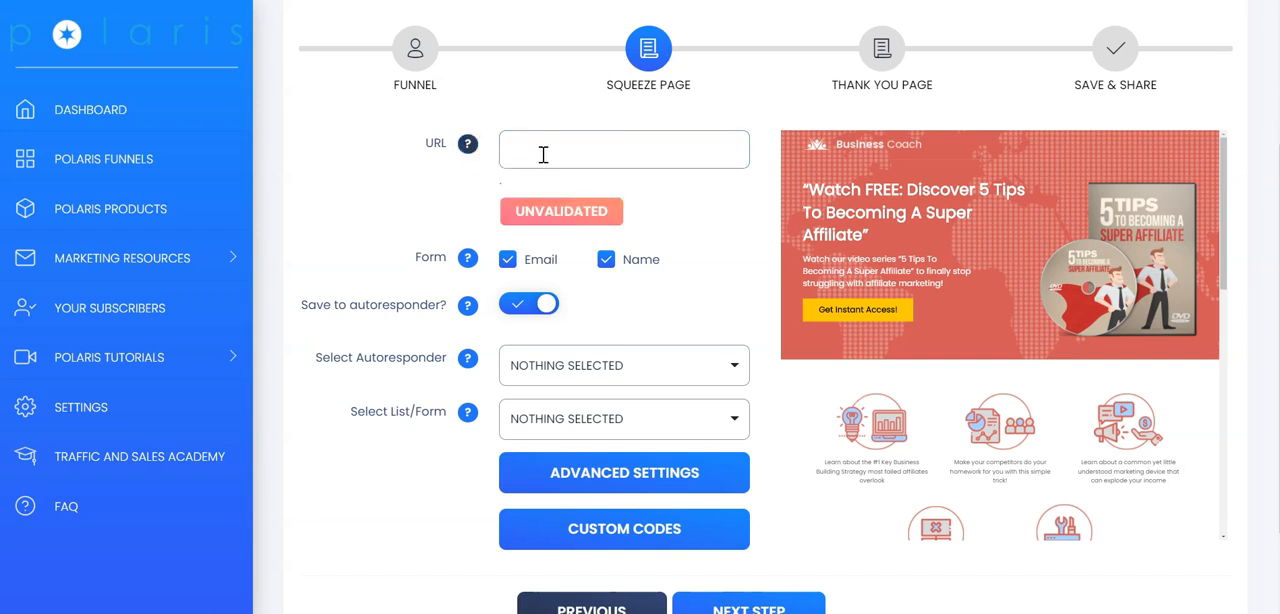
{"action": "type", "text": "polaris"}
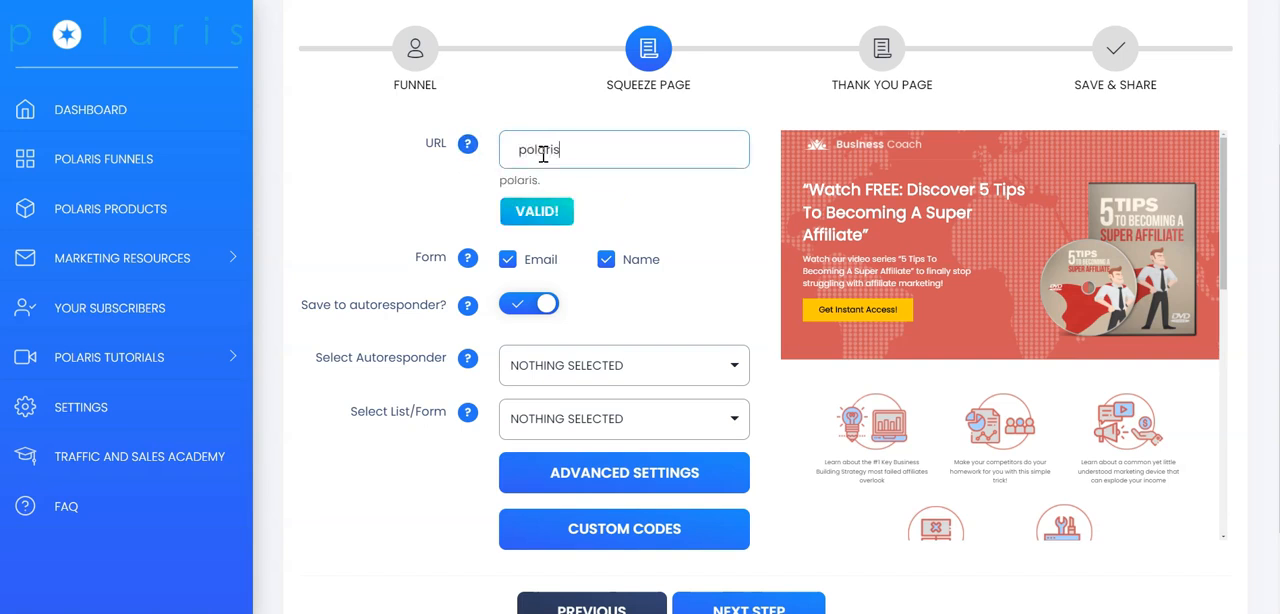
{"action": "type", "text": "testfunnel"}
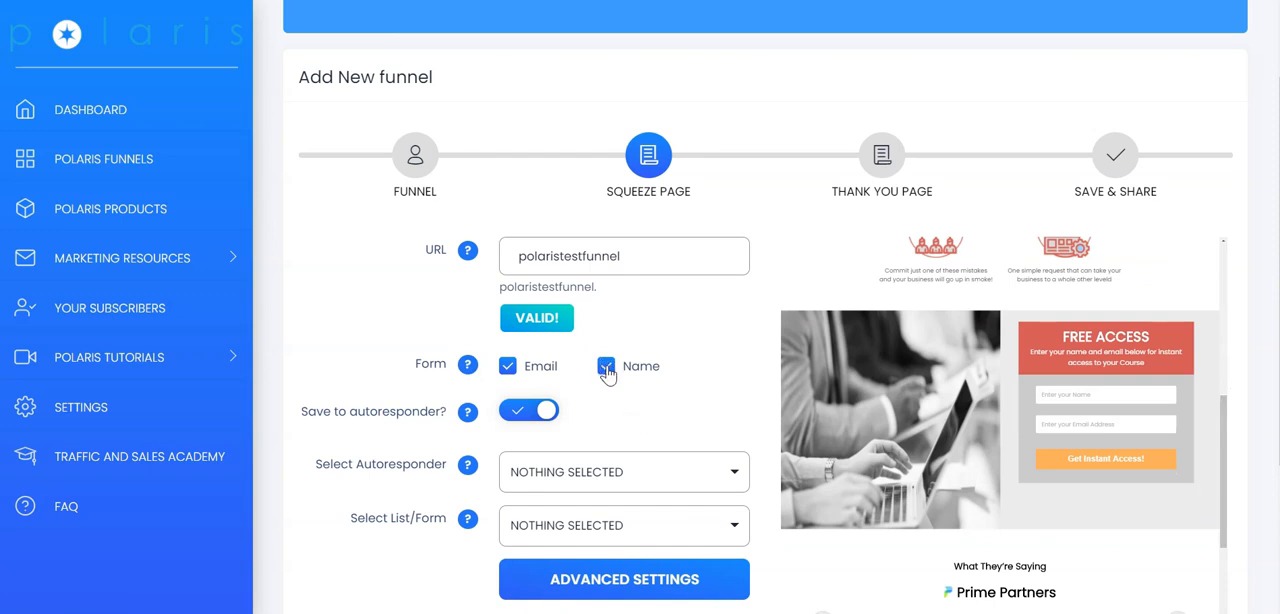
{"action": "left_click", "coordinate": [606, 364]}
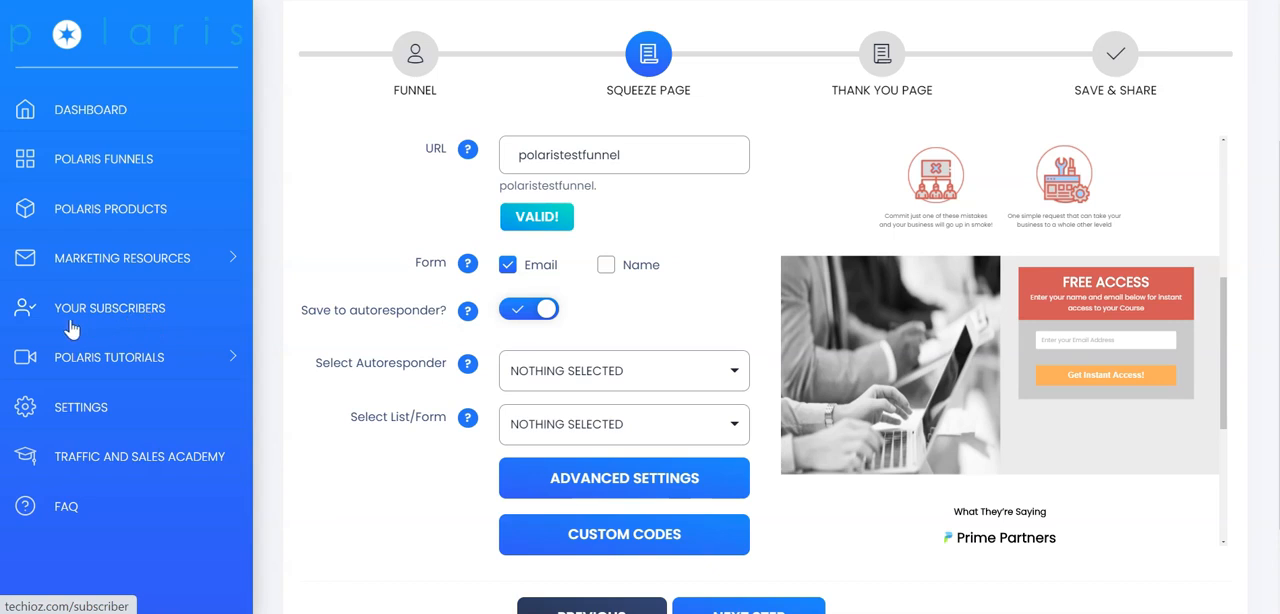
{"action": "mouse_move", "coordinate": [112, 324]}
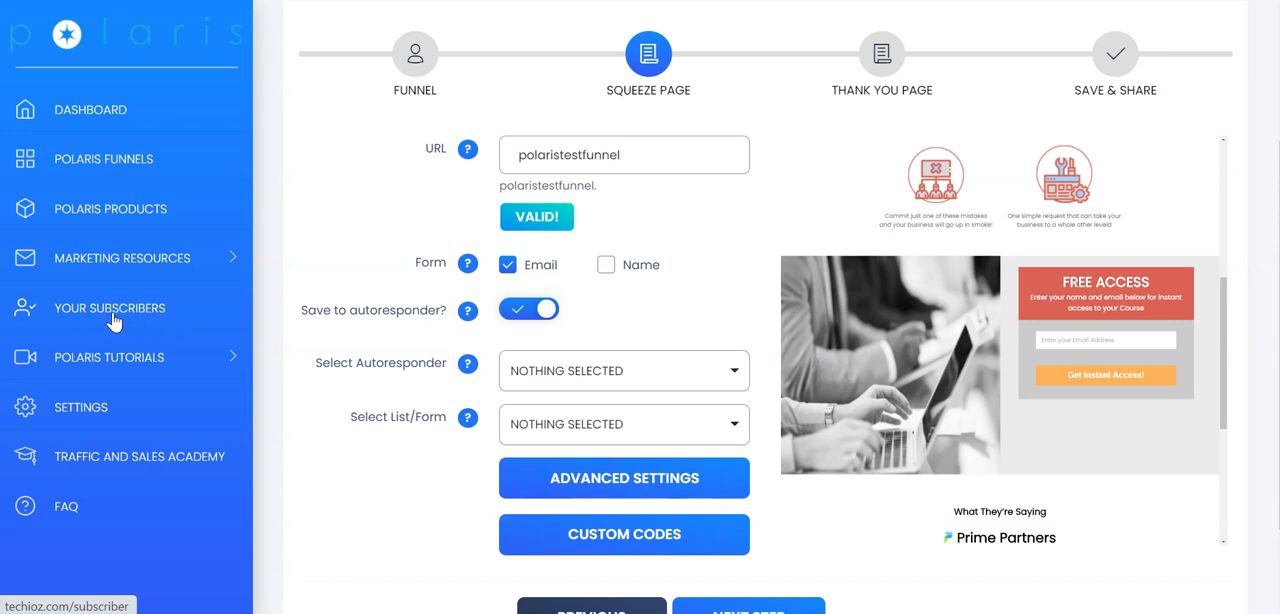
{"action": "mouse_move", "coordinate": [168, 330]}
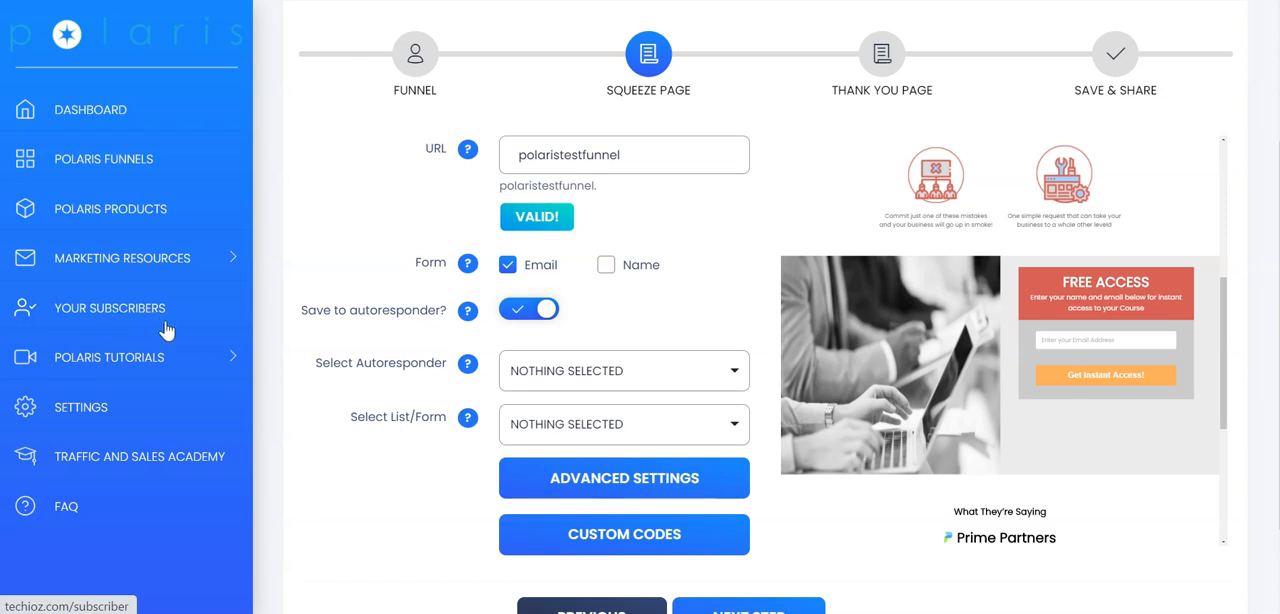
Step: Choose GetResponse list RGPRELAUNCH365D and enter the 6-figure affiliate headline and video-tutorial subtitle
{"action": "left_click", "coordinate": [624, 370]}
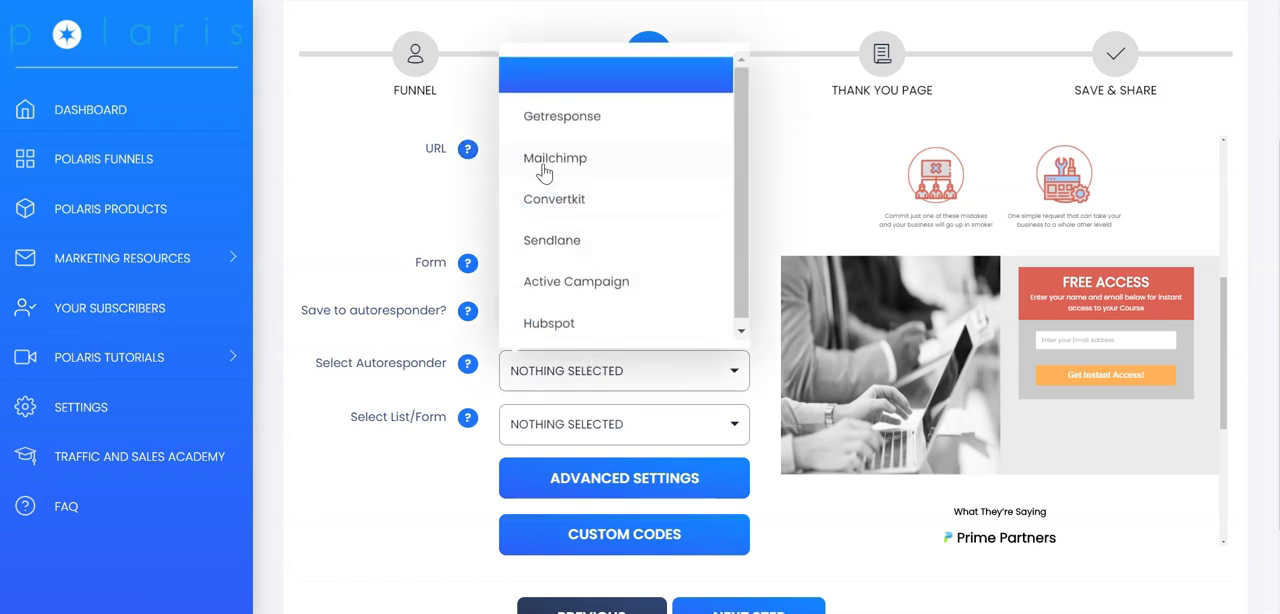
{"action": "left_click", "coordinate": [562, 116]}
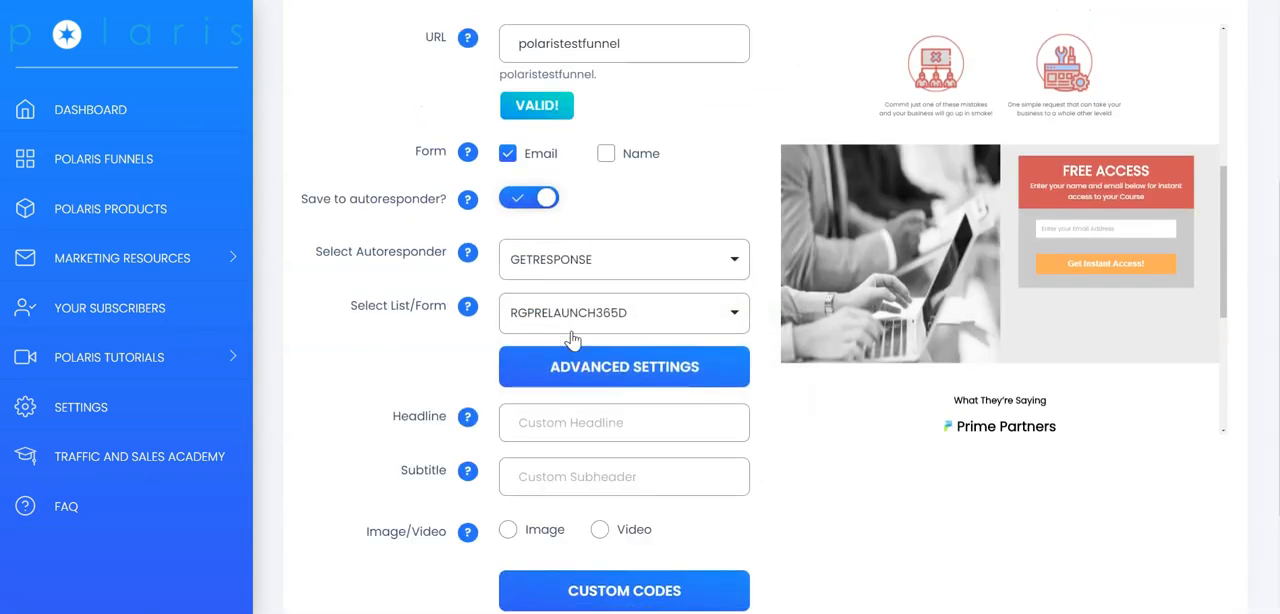
{"action": "mouse_move", "coordinate": [424, 436]}
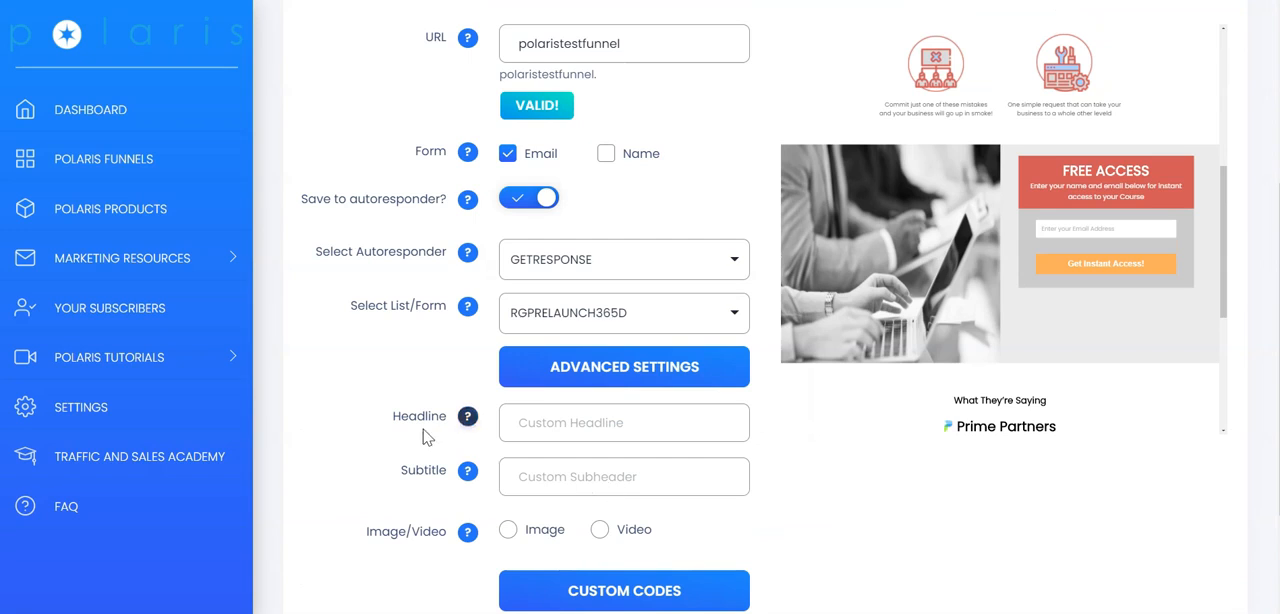
{"action": "mouse_move", "coordinate": [390, 558]}
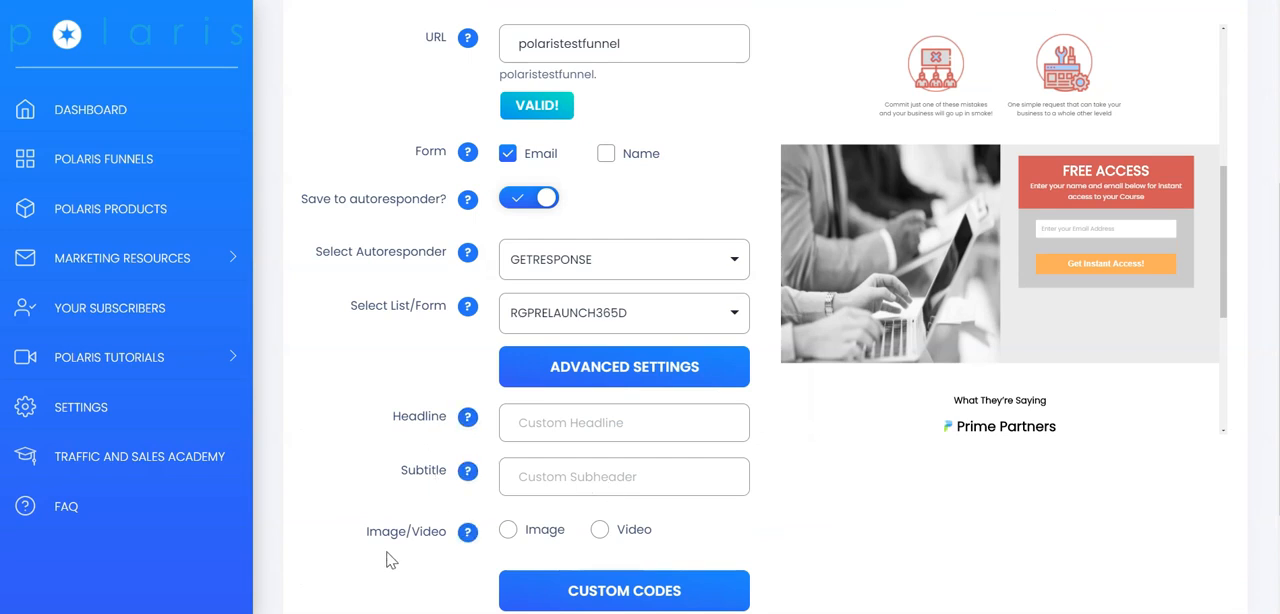
{"action": "mouse_move", "coordinate": [1008, 280]}
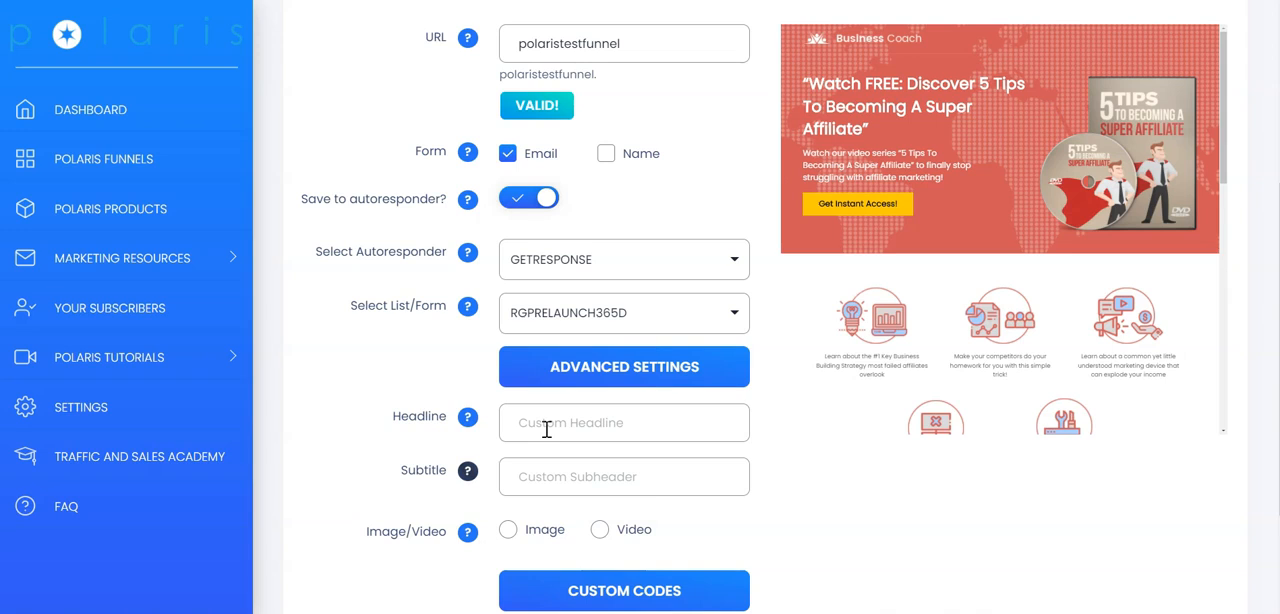
{"action": "type", "text": "Discover 5 Tips To Become A Super 6-Figure Affiliate"}
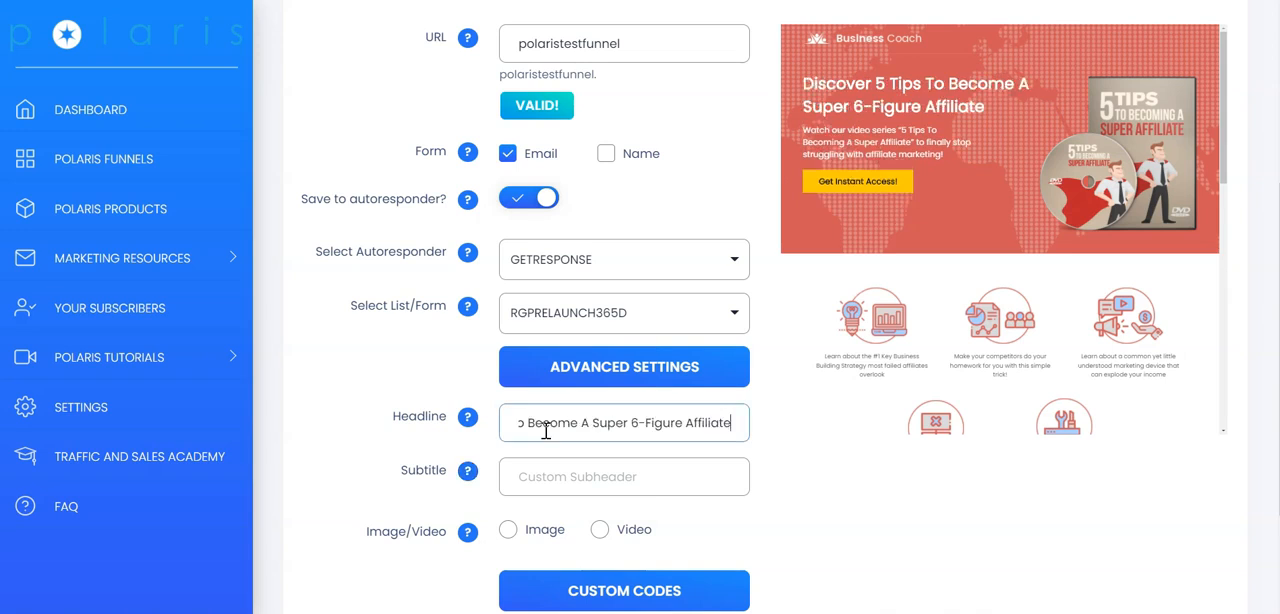
{"action": "type", "text": "h video tutorial (limited spots only)"}
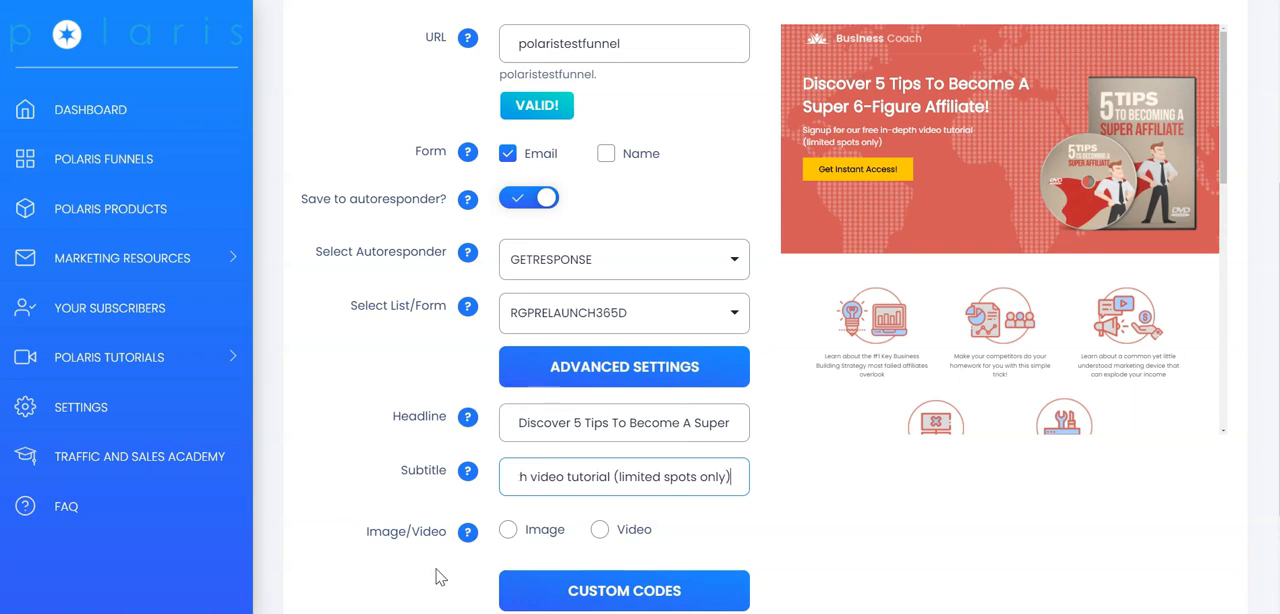
{"action": "mouse_move", "coordinate": [1120, 188]}
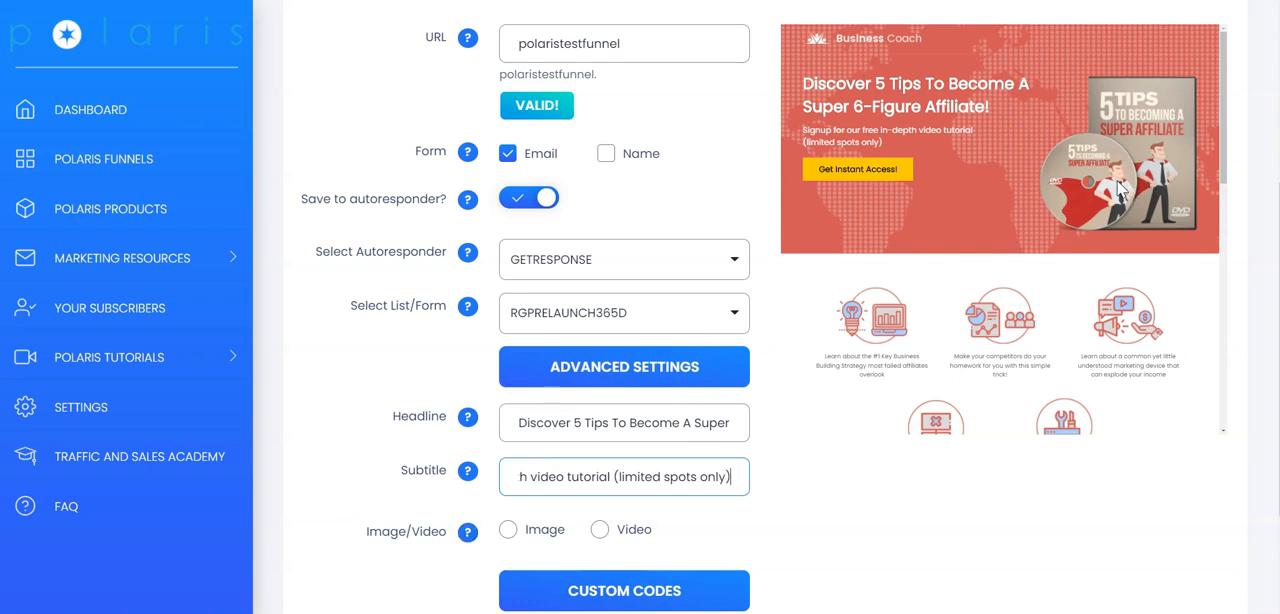
{"action": "scroll", "scroll_direction": "down", "scroll_amount": 3}
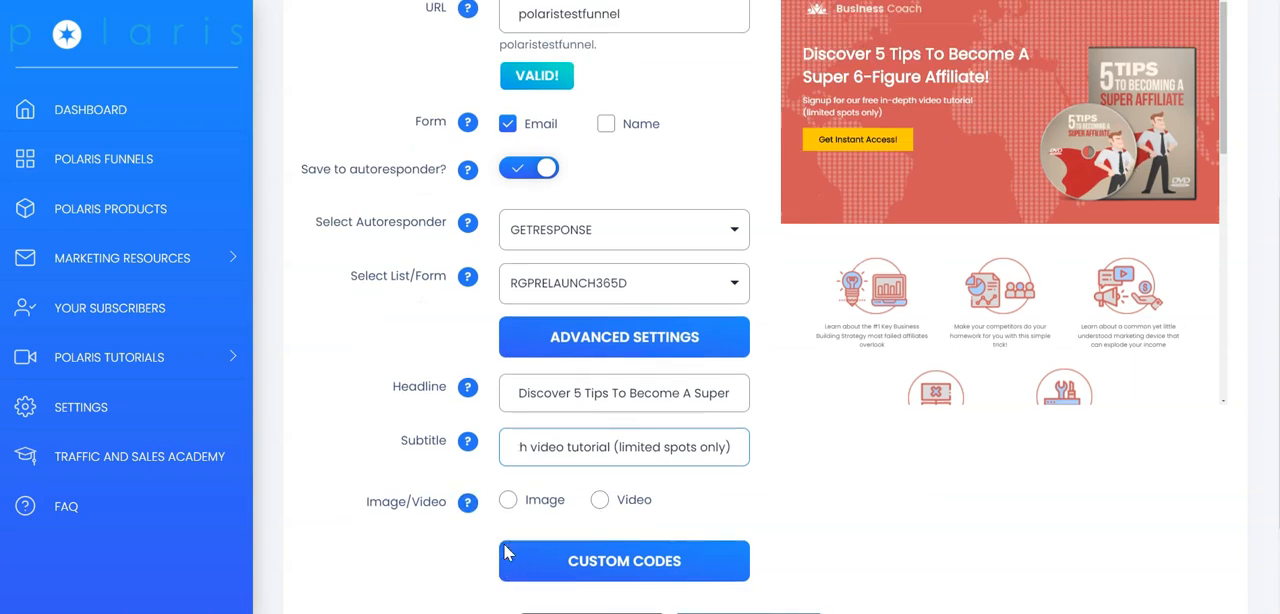
Step: Review the Custom Codes header, body and footer boxes and proceed to the thank-you step
{"action": "left_click", "coordinate": [624, 560]}
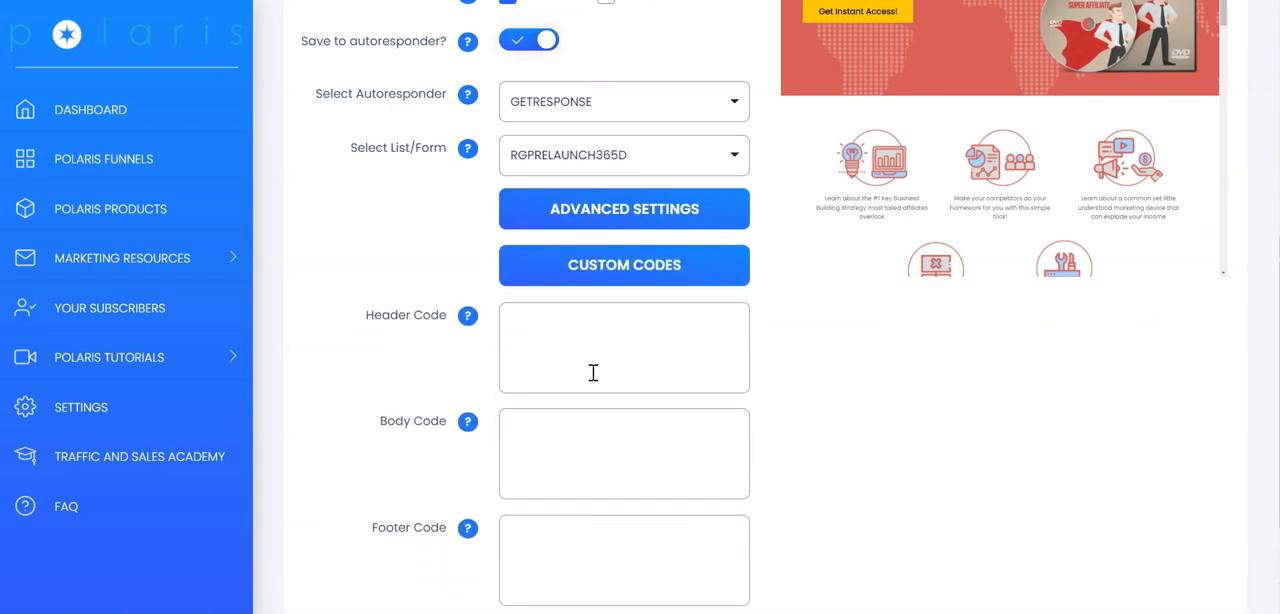
{"action": "mouse_move", "coordinate": [492, 356]}
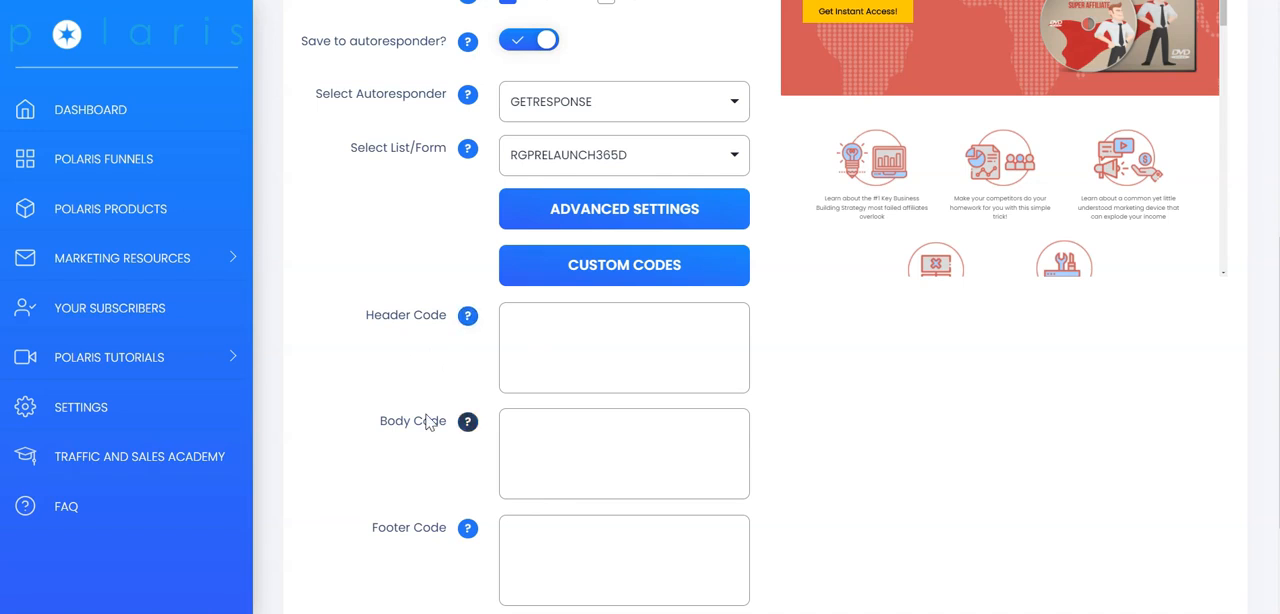
{"action": "mouse_move", "coordinate": [416, 522]}
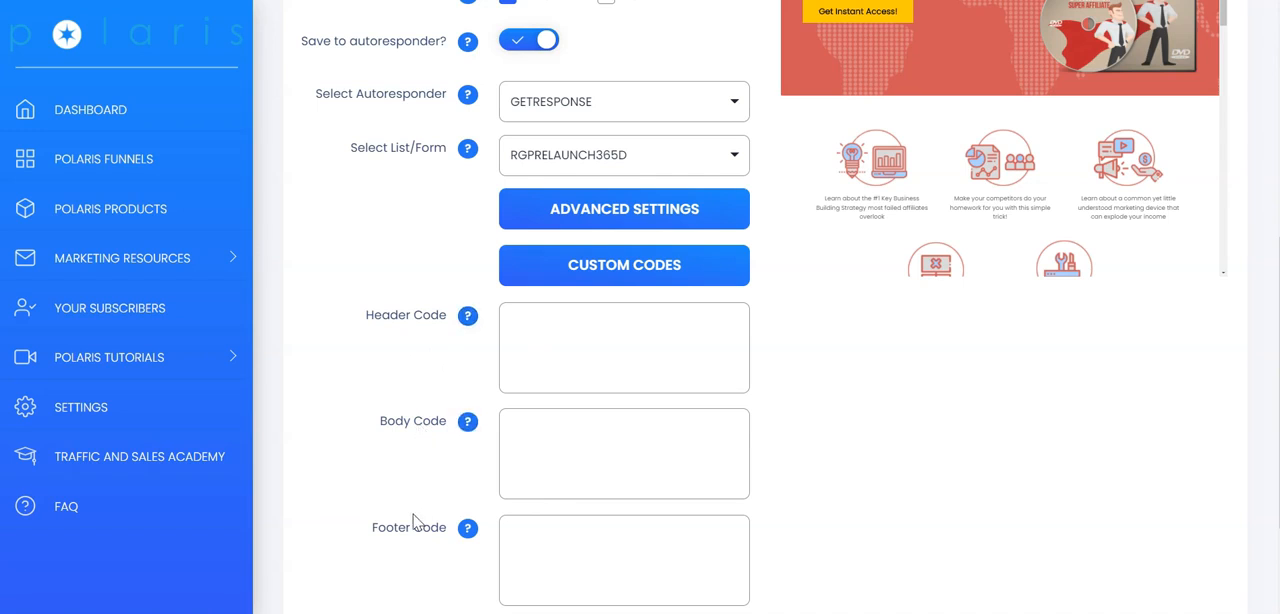
{"action": "scroll", "scroll_direction": "down", "scroll_amount": 3}
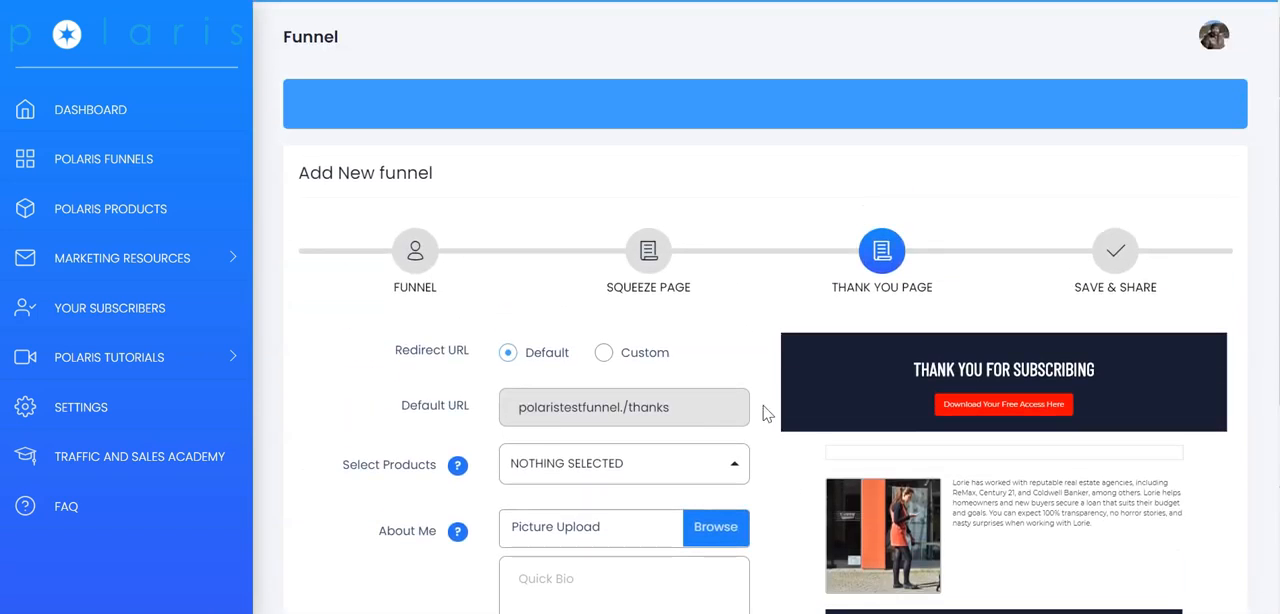
Step: Keep the default redirect URL and feature Perpetual Income 365 and Infatuation Scripts
{"action": "scroll", "scroll_direction": "down", "scroll_amount": 3}
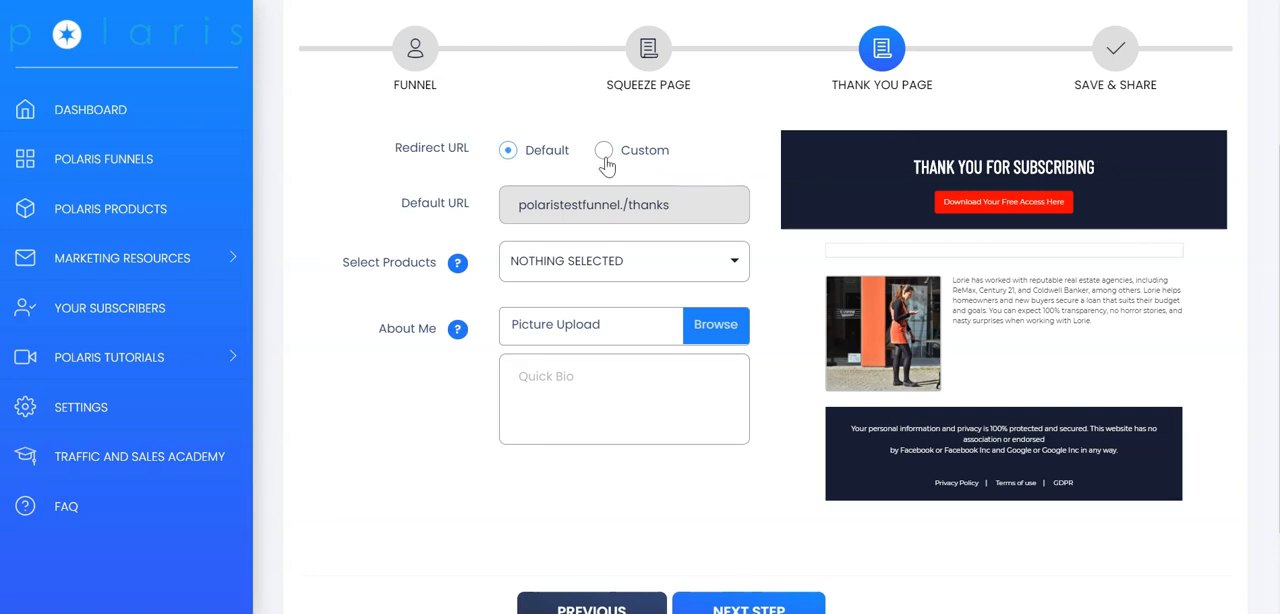
{"action": "left_click", "coordinate": [604, 150]}
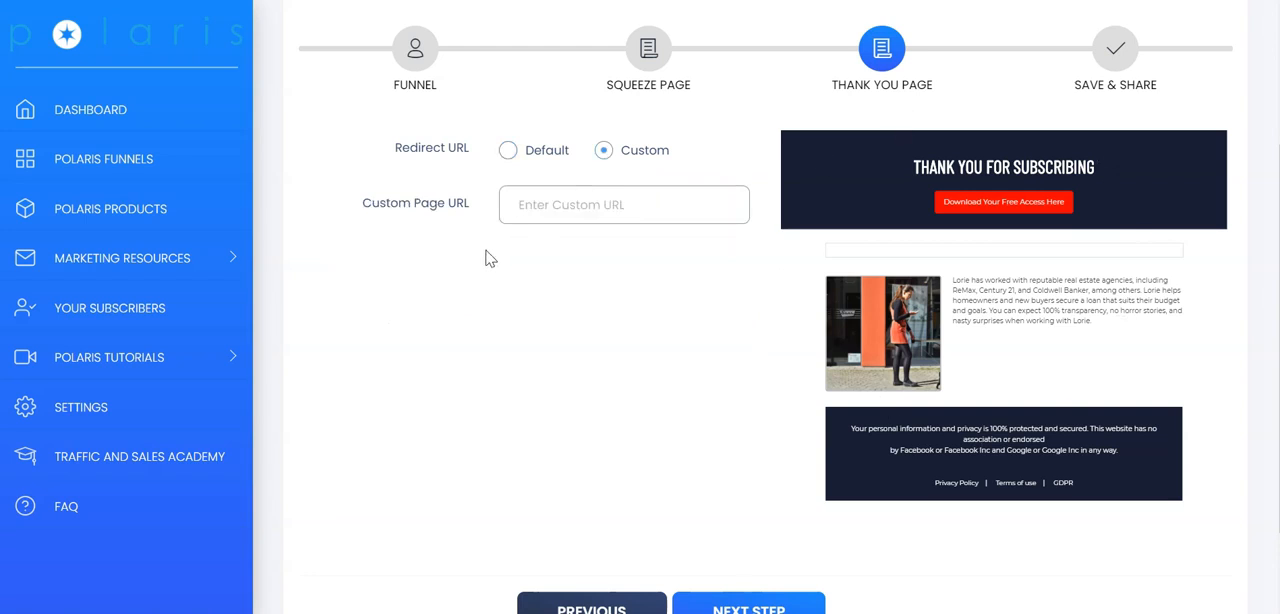
{"action": "mouse_move", "coordinate": [500, 252]}
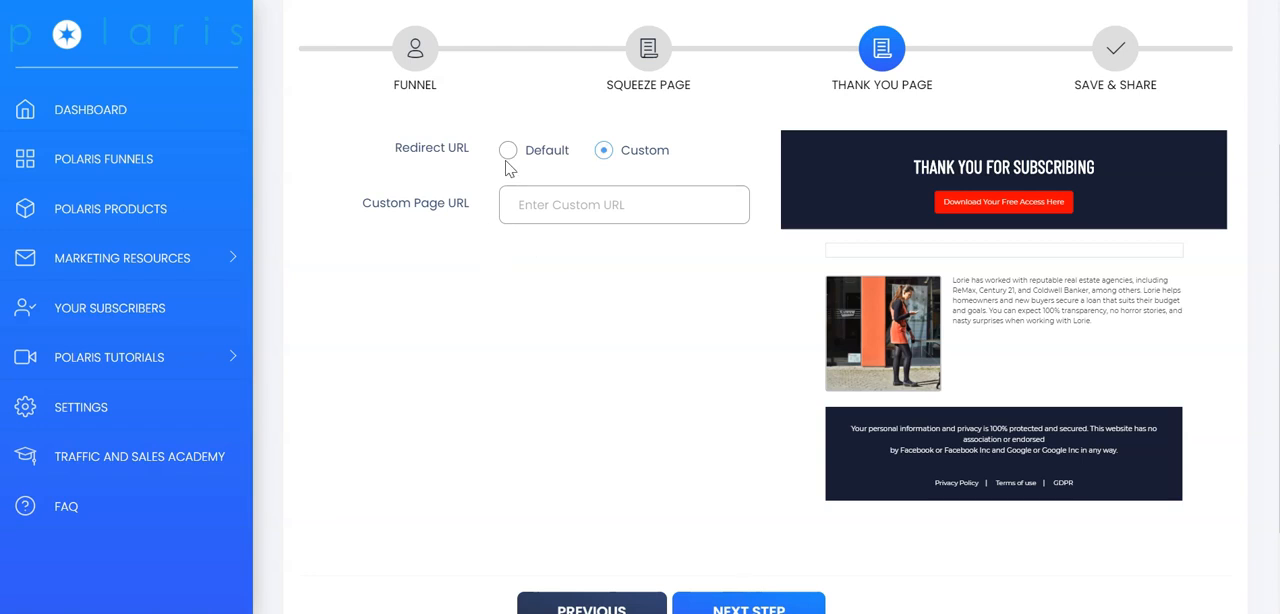
{"action": "left_click", "coordinate": [508, 150]}
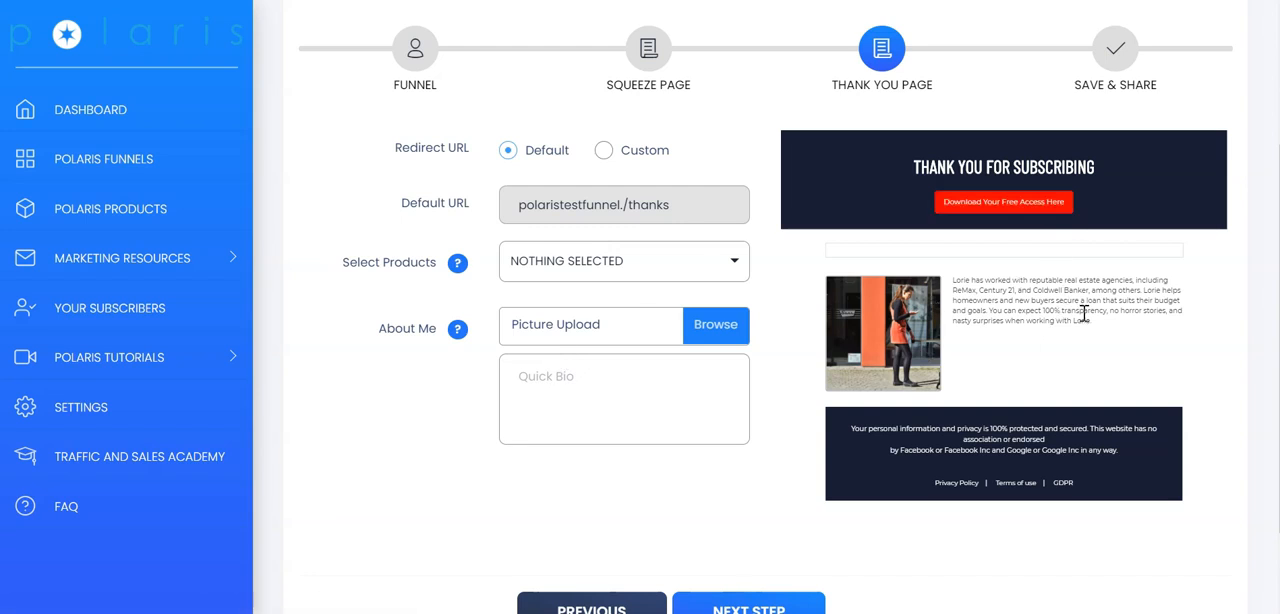
{"action": "mouse_move", "coordinate": [696, 274]}
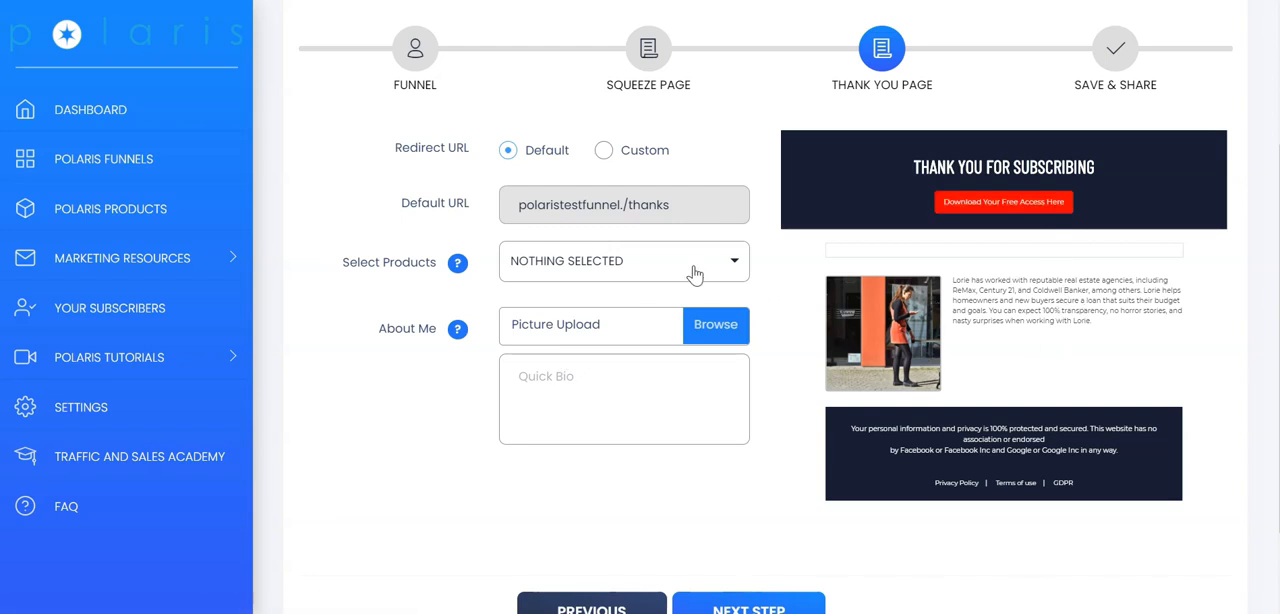
{"action": "left_click", "coordinate": [624, 260]}
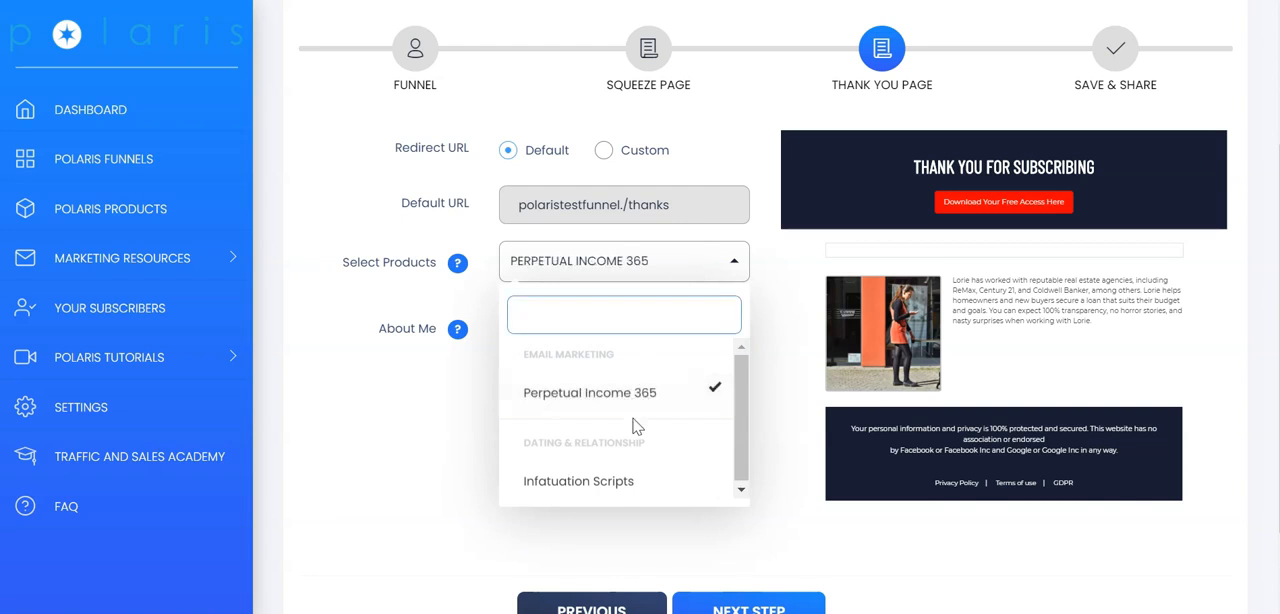
{"action": "left_click", "coordinate": [578, 480]}
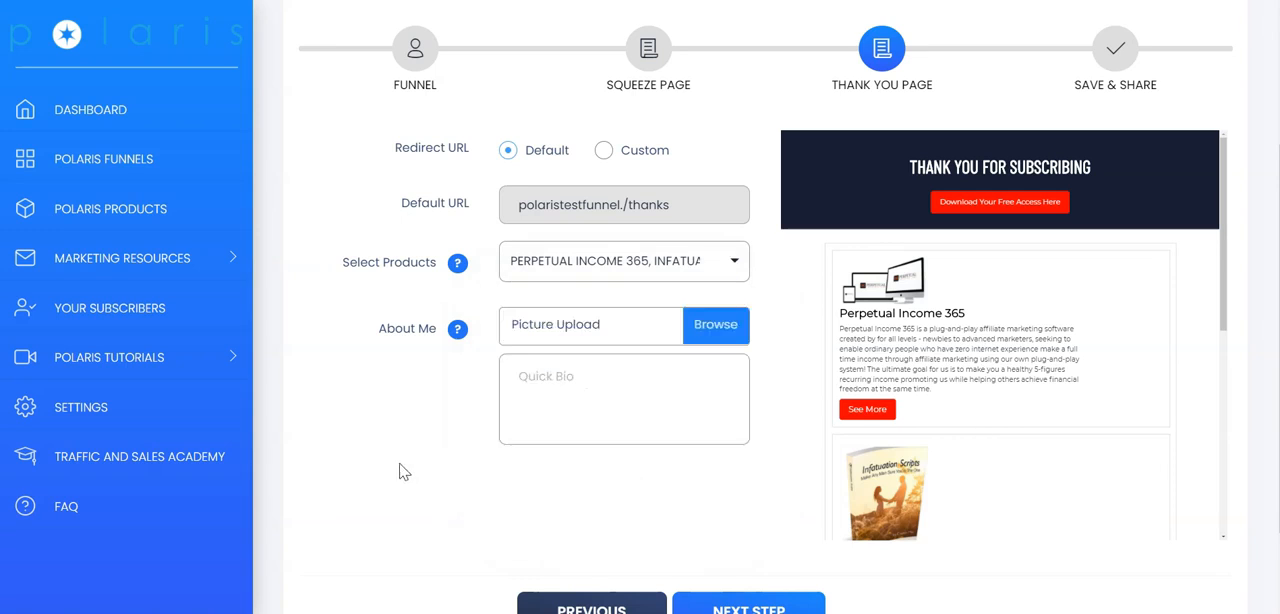
Step: Upload an about-me photo, write Rashvin's thank-you bio and continue to Save & Share
{"action": "scroll", "scroll_direction": "down", "scroll_amount": 3}
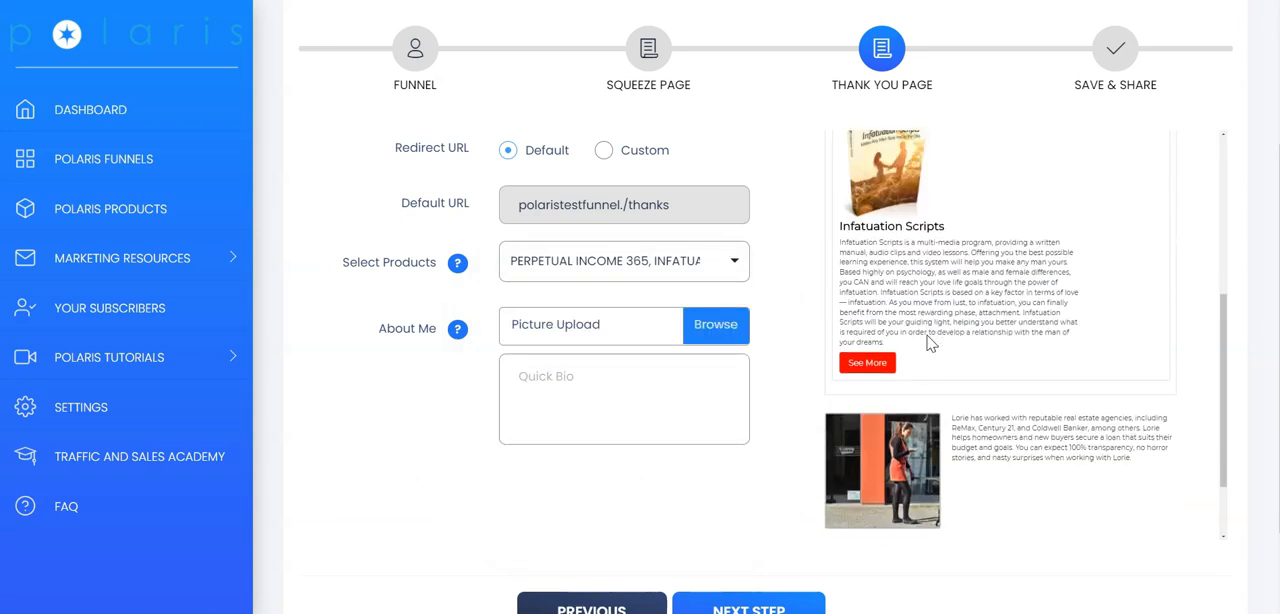
{"action": "left_click", "coordinate": [716, 324]}
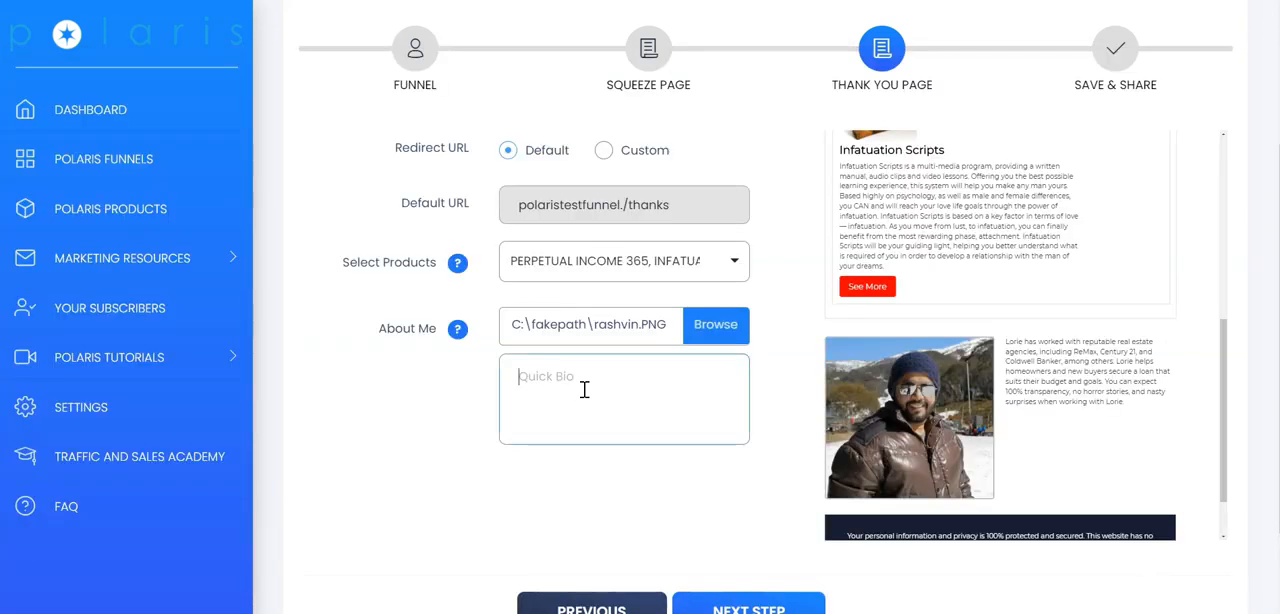
{"action": "type", "text": "Hey, Rashvin here and just want to drop a quick thank you for signing up for our free training. See you inside!"}
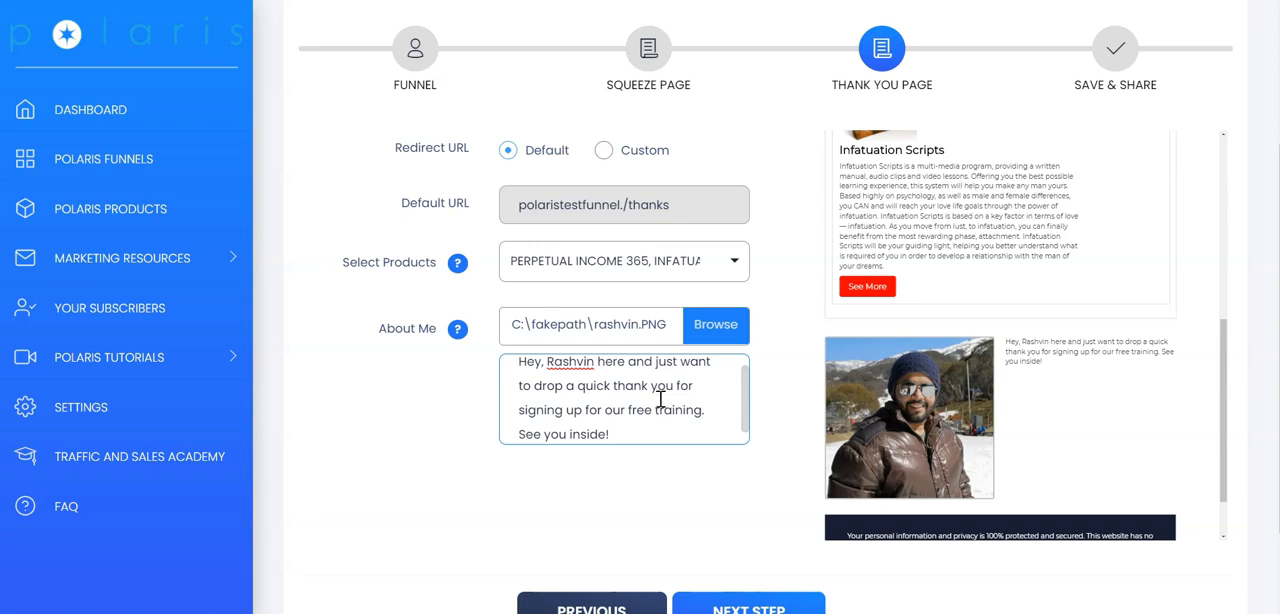
{"action": "left_click", "coordinate": [748, 608]}
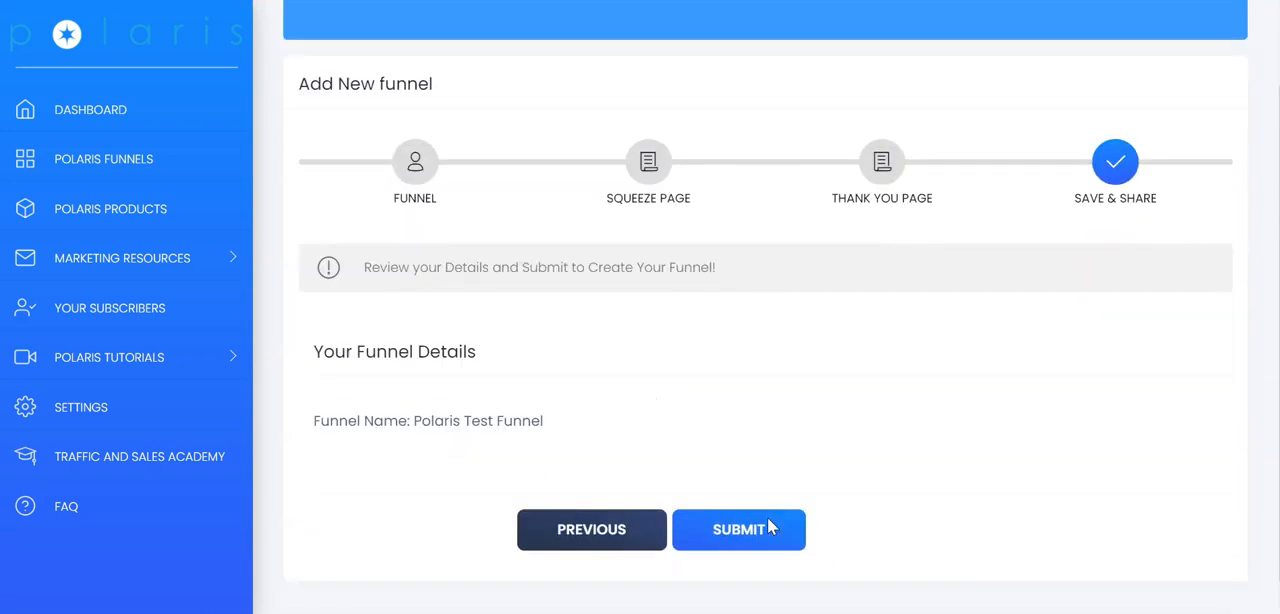
Step: Submit to create Polaris Test Funnel with its squeeze and thank-you page links
{"action": "left_click", "coordinate": [740, 528]}
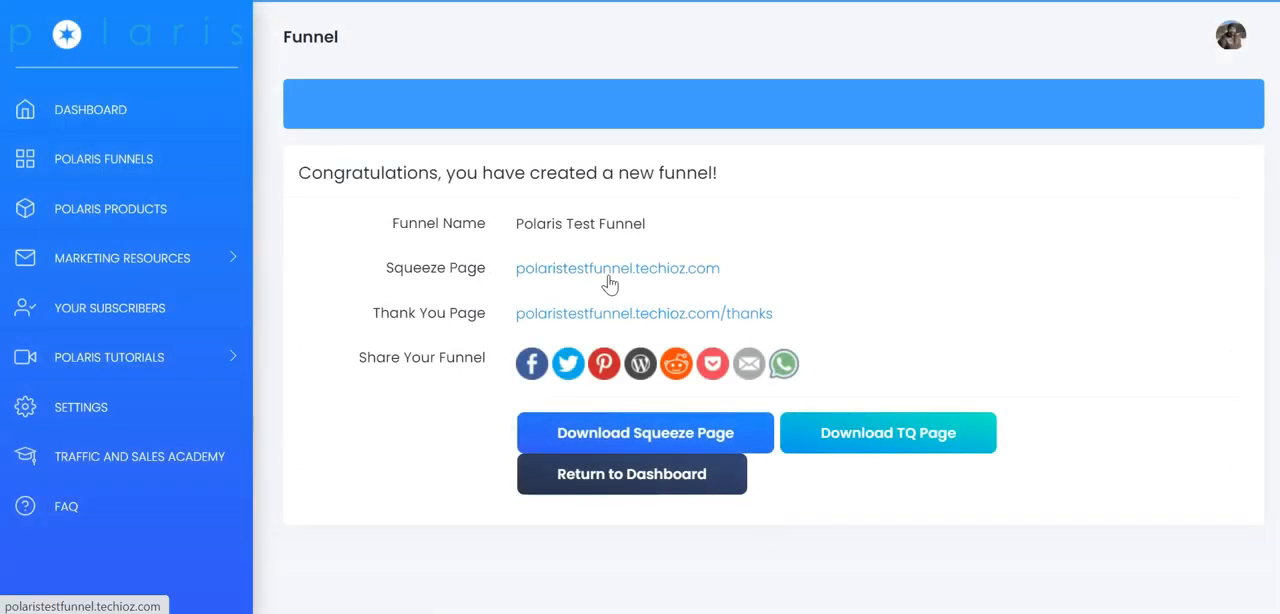
{"action": "mouse_move", "coordinate": [584, 318]}
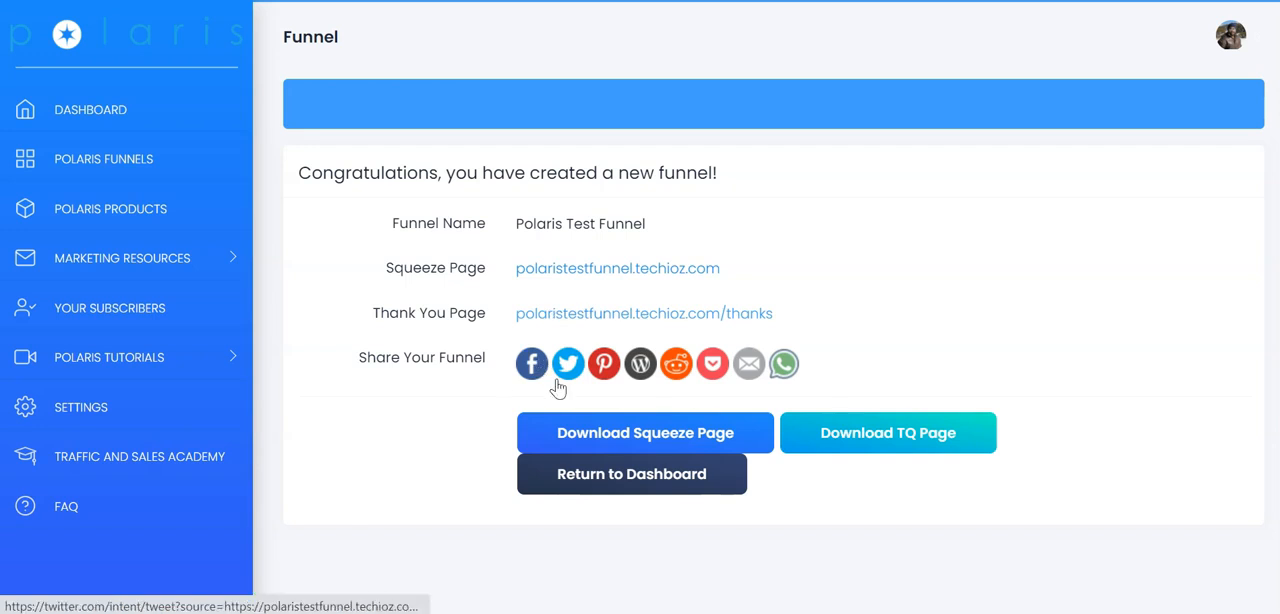
{"action": "mouse_move", "coordinate": [604, 364]}
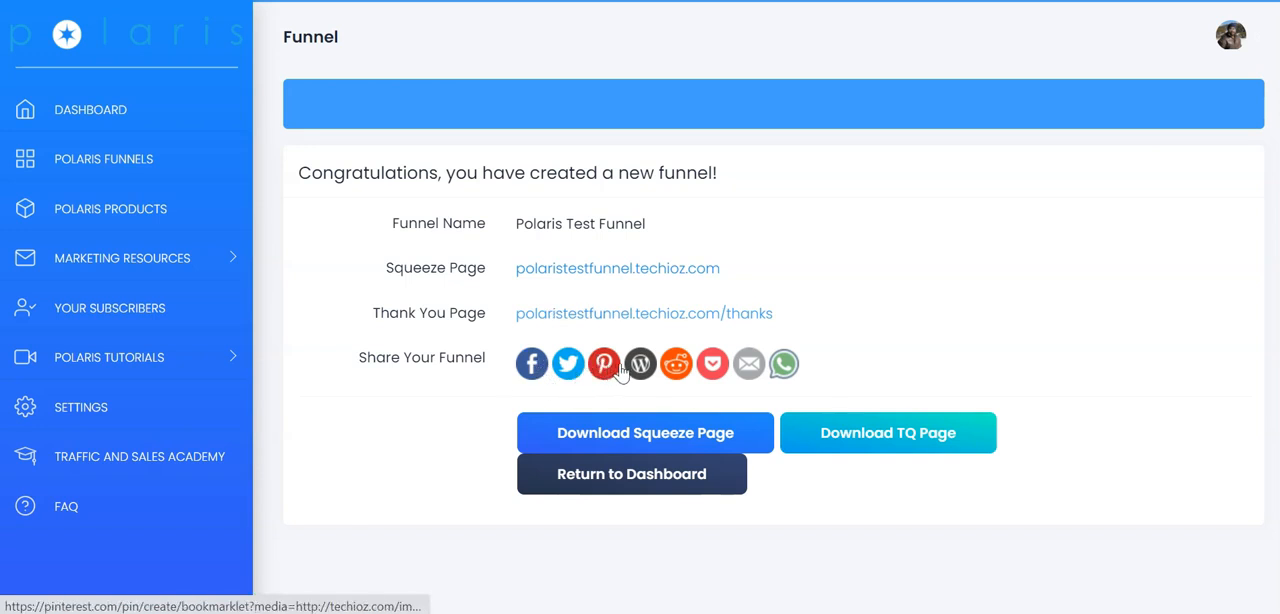
{"action": "mouse_move", "coordinate": [712, 364]}
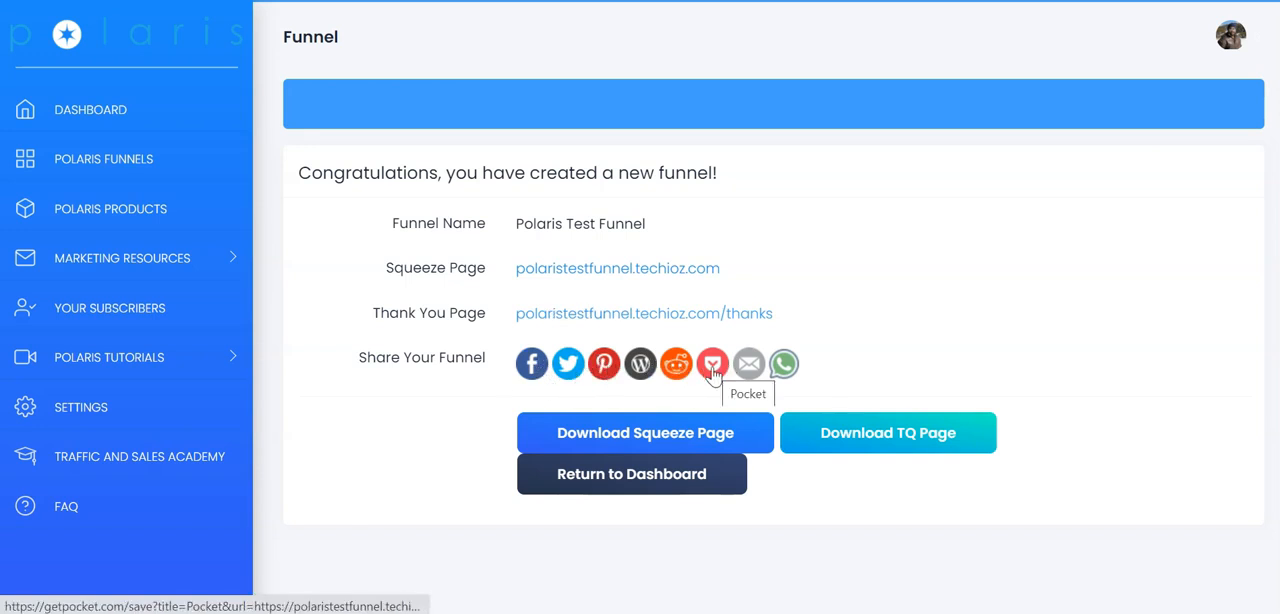
{"action": "mouse_move", "coordinate": [784, 364]}
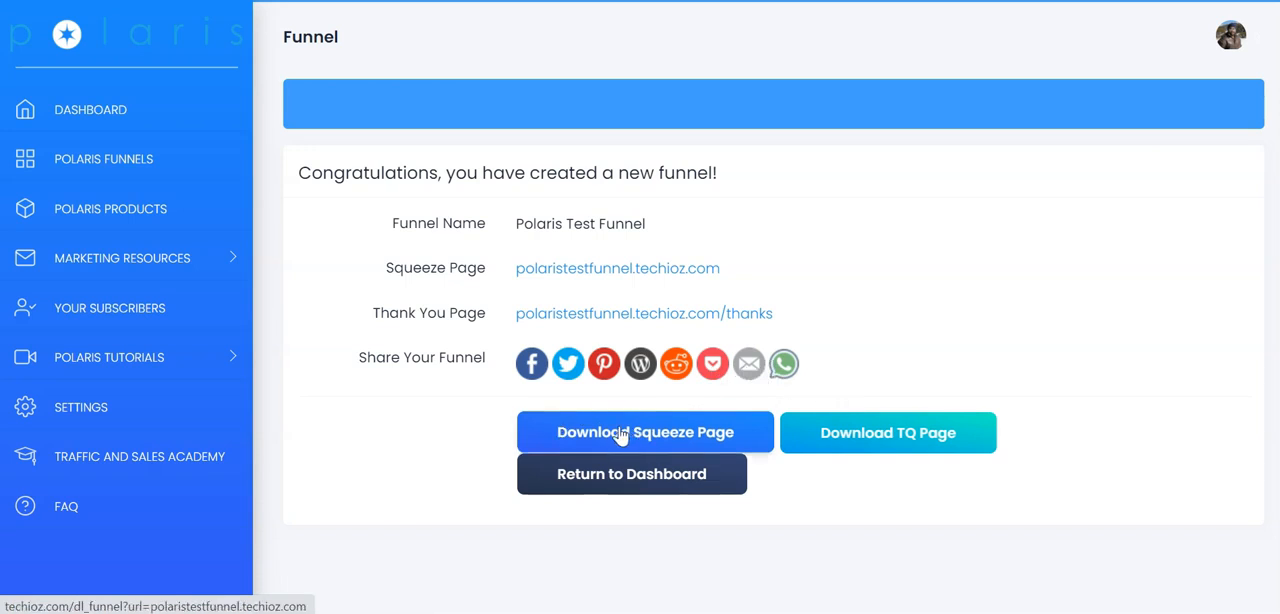
{"action": "mouse_move", "coordinate": [888, 432]}
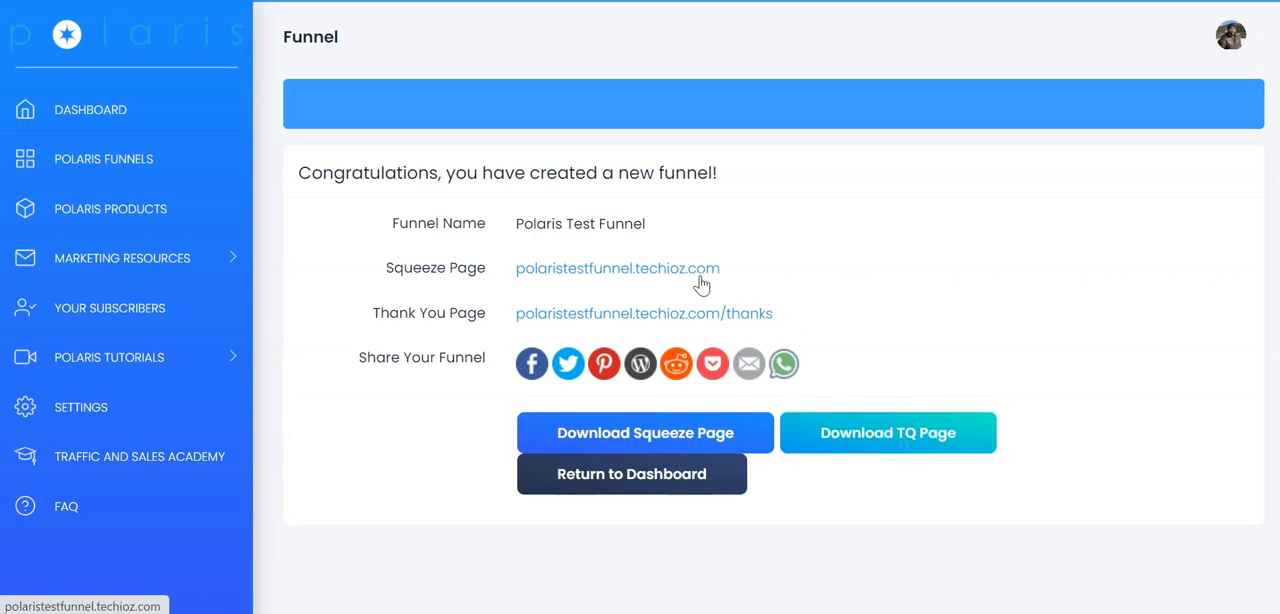
{"action": "mouse_move", "coordinate": [680, 324]}
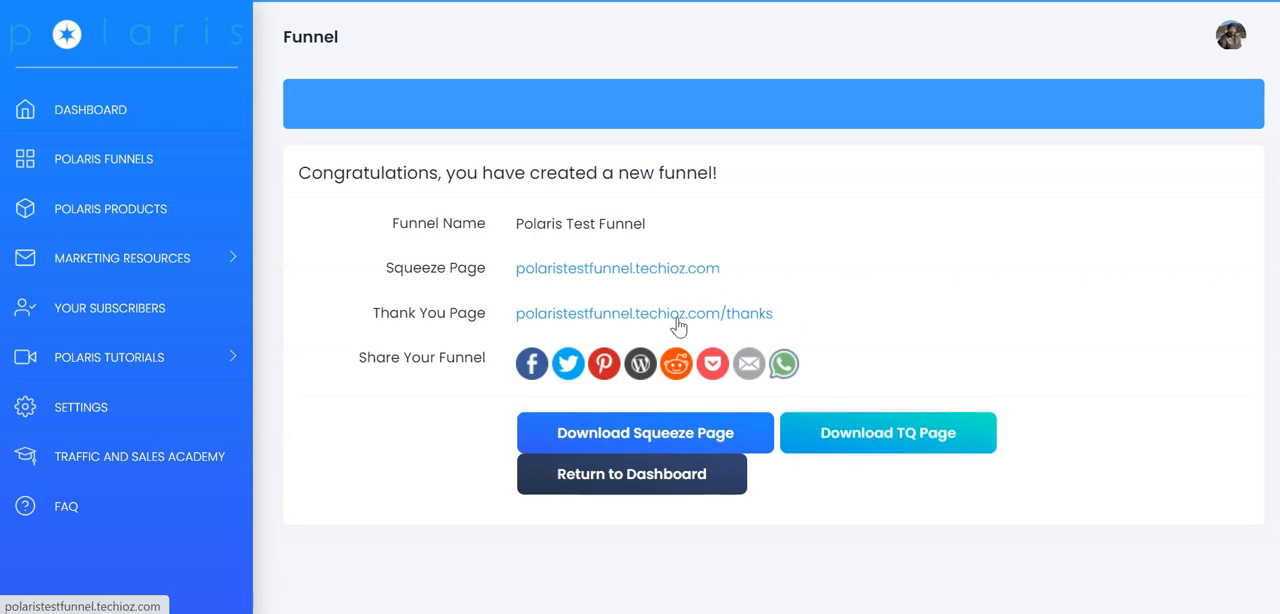
Step: Return to the dashboard showing 6 funnels, then open the Polaris Products center
{"action": "left_click", "coordinate": [632, 474]}
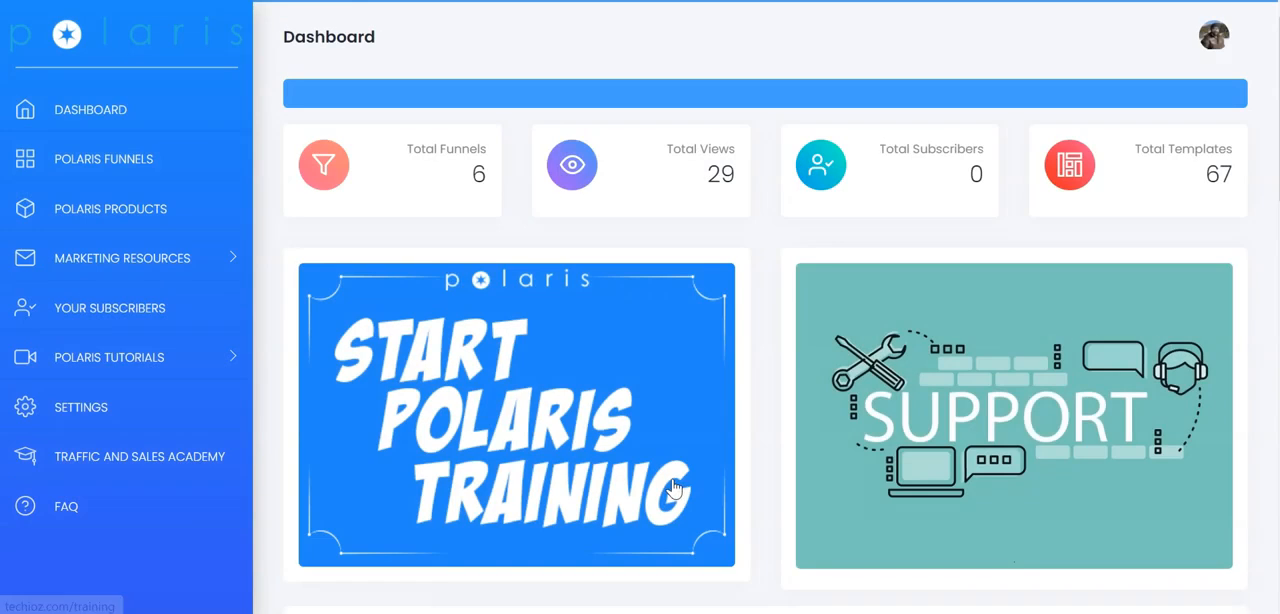
{"action": "scroll", "scroll_direction": "down", "scroll_amount": 3}
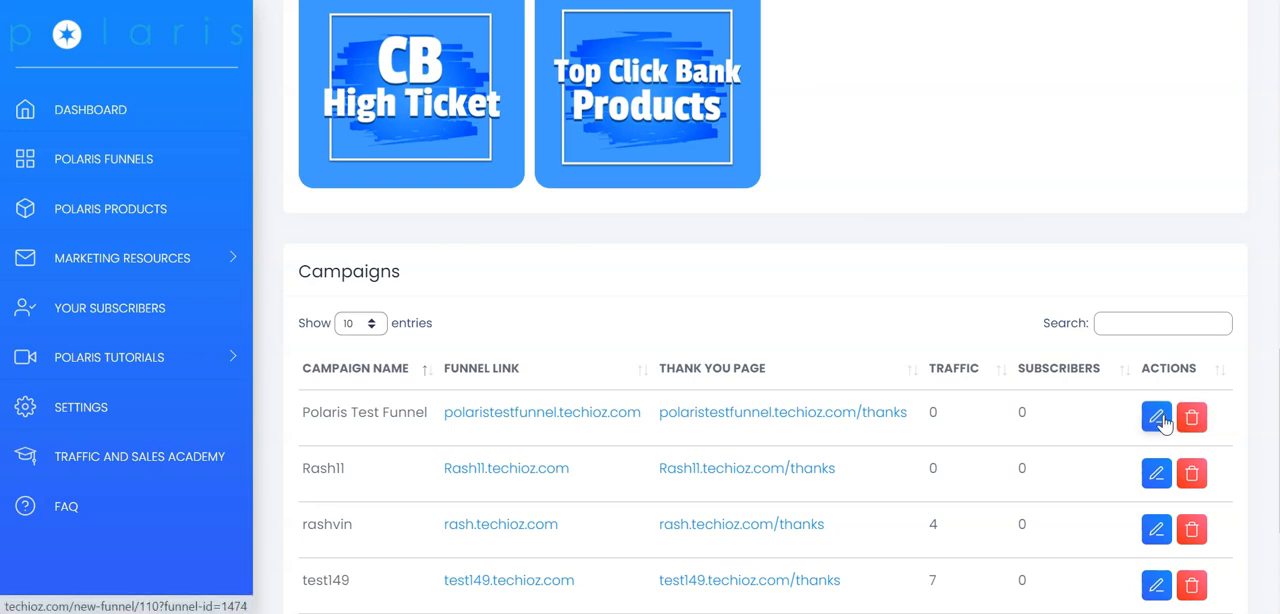
{"action": "left_click", "coordinate": [110, 208]}
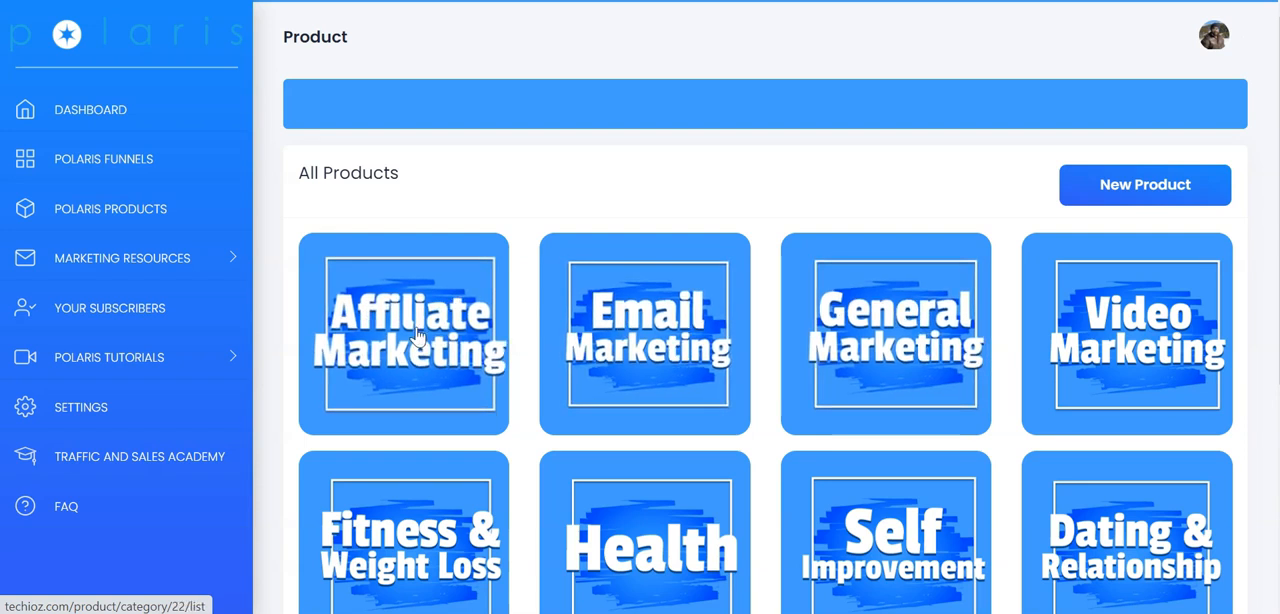
Step: Open the Affiliate Marketing products and preview The 12 Minute Affiliate System's affiliate page
{"action": "left_click", "coordinate": [404, 332]}
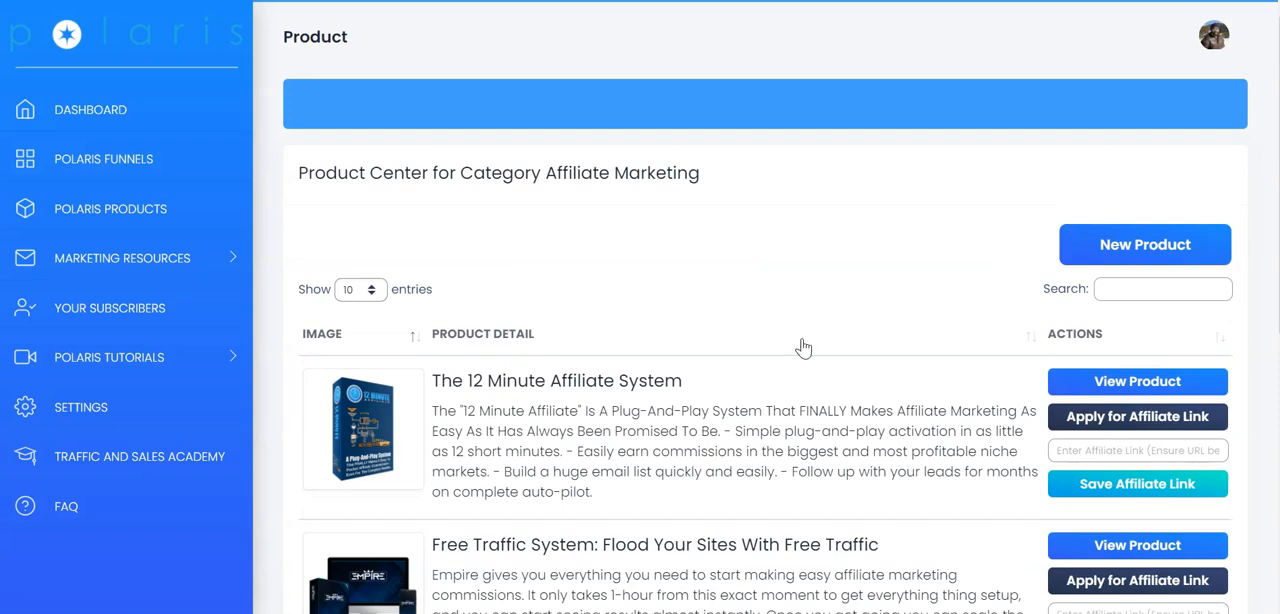
{"action": "scroll", "scroll_direction": "down", "scroll_amount": 3}
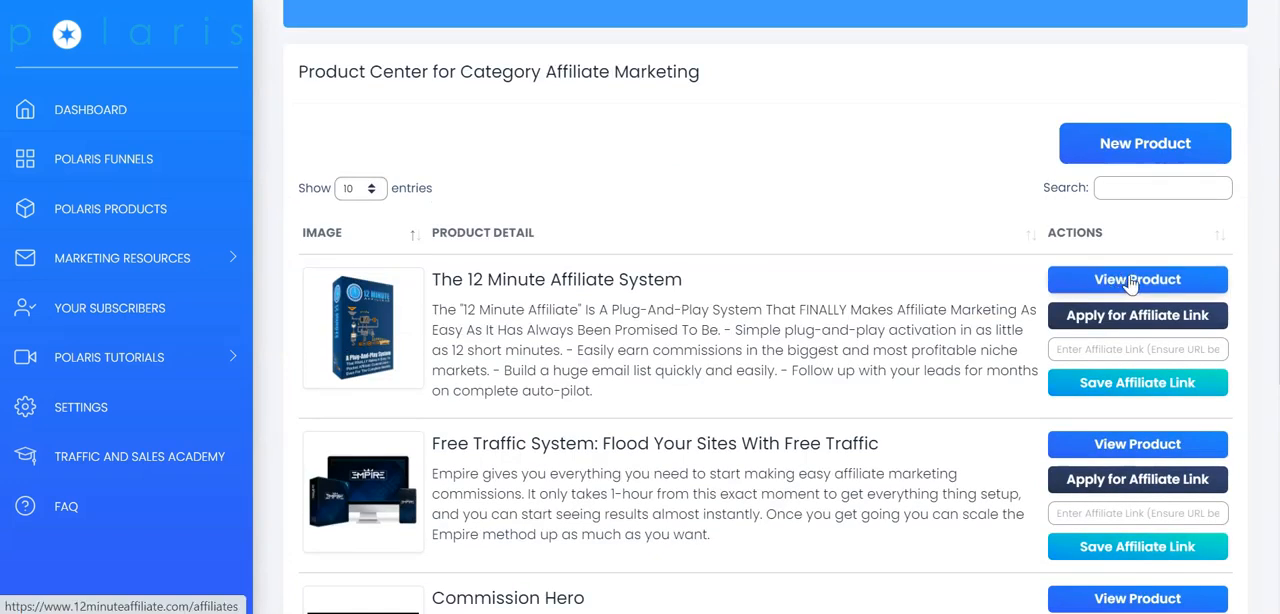
{"action": "left_click", "coordinate": [1136, 280]}
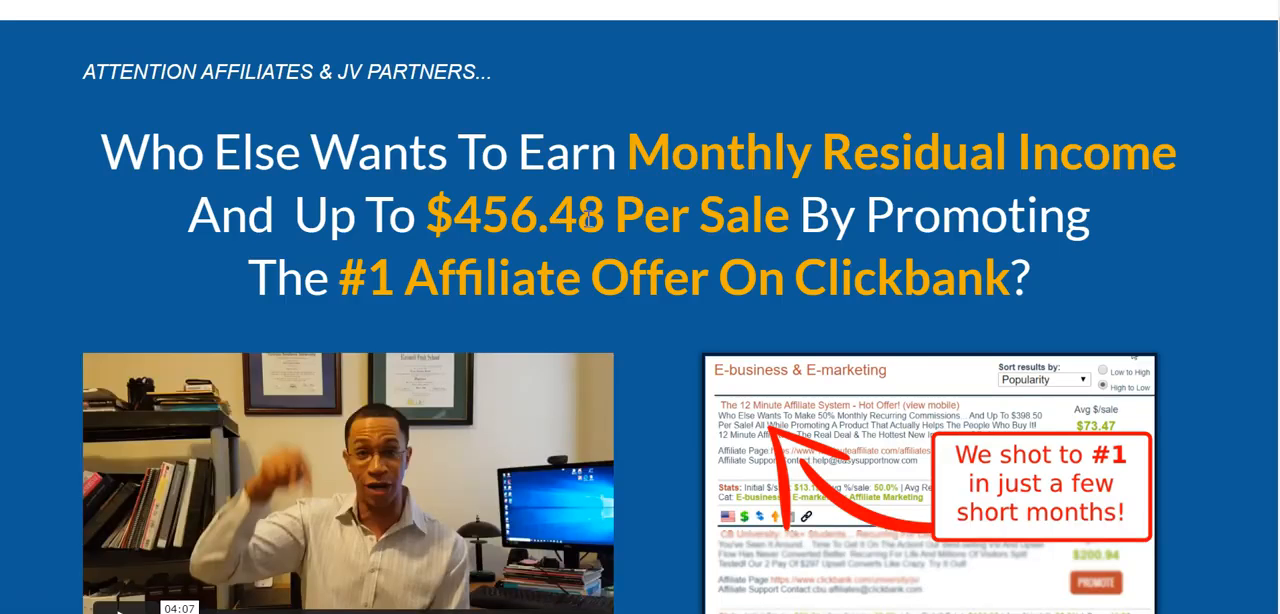
{"action": "scroll", "scroll_direction": "down", "scroll_amount": 3}
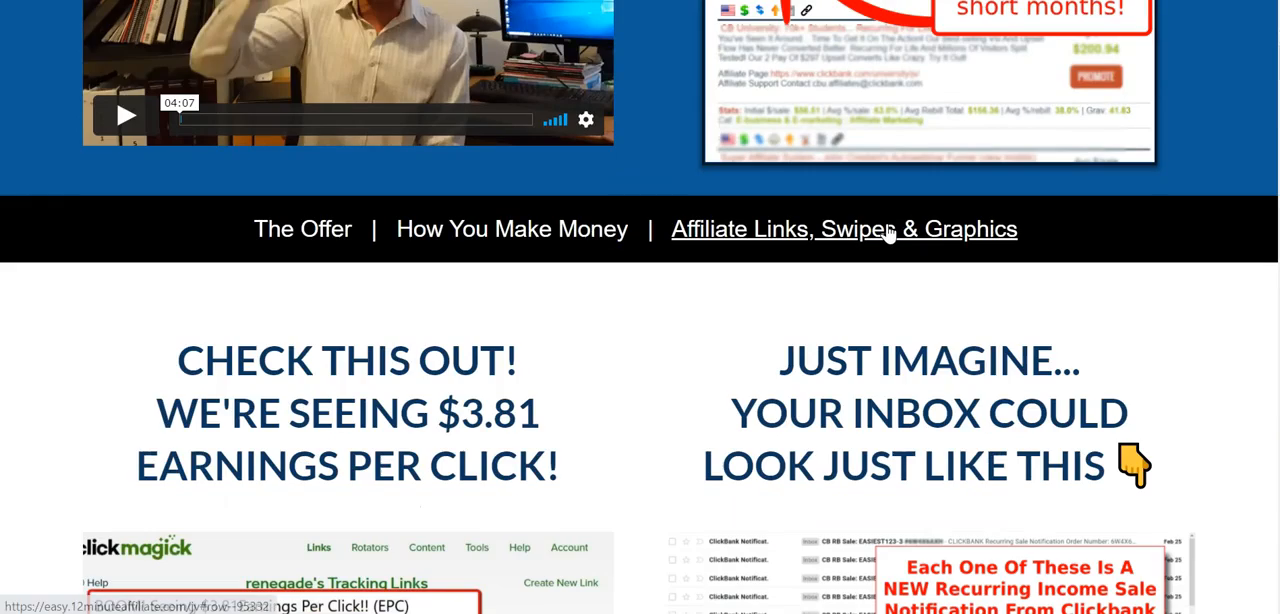
{"action": "mouse_move", "coordinate": [932, 242]}
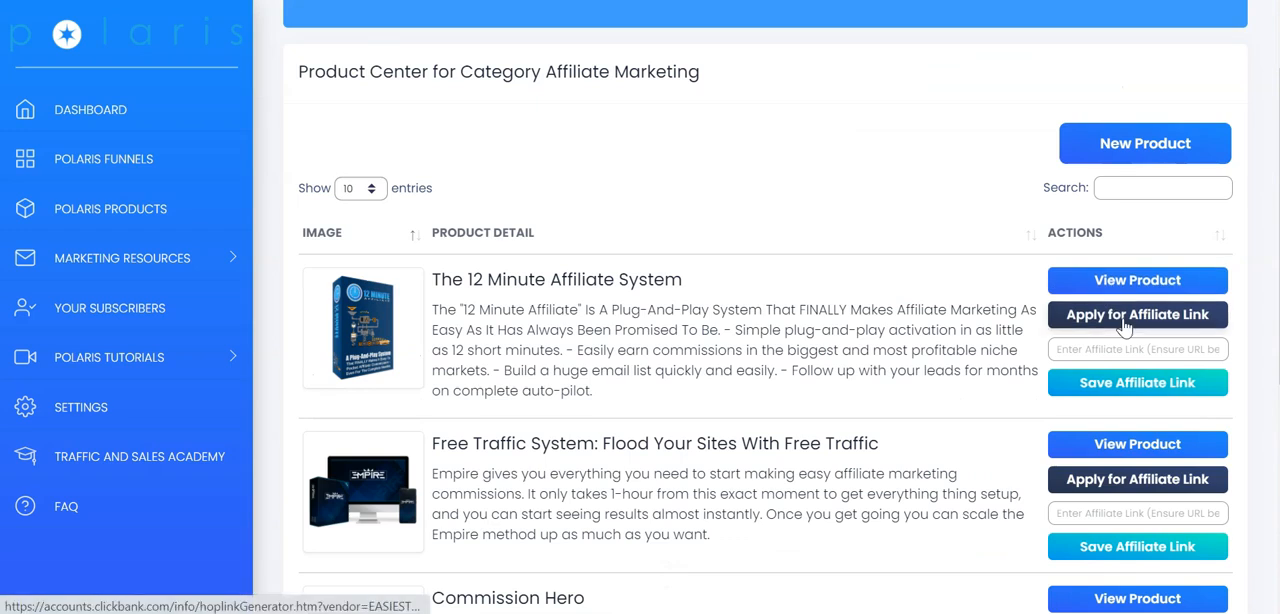
Step: Generate a ClickBank HopLink under nickname 'egateway88' and save it as The 12 Minute Affiliate System's link
{"action": "left_click", "coordinate": [1136, 314]}
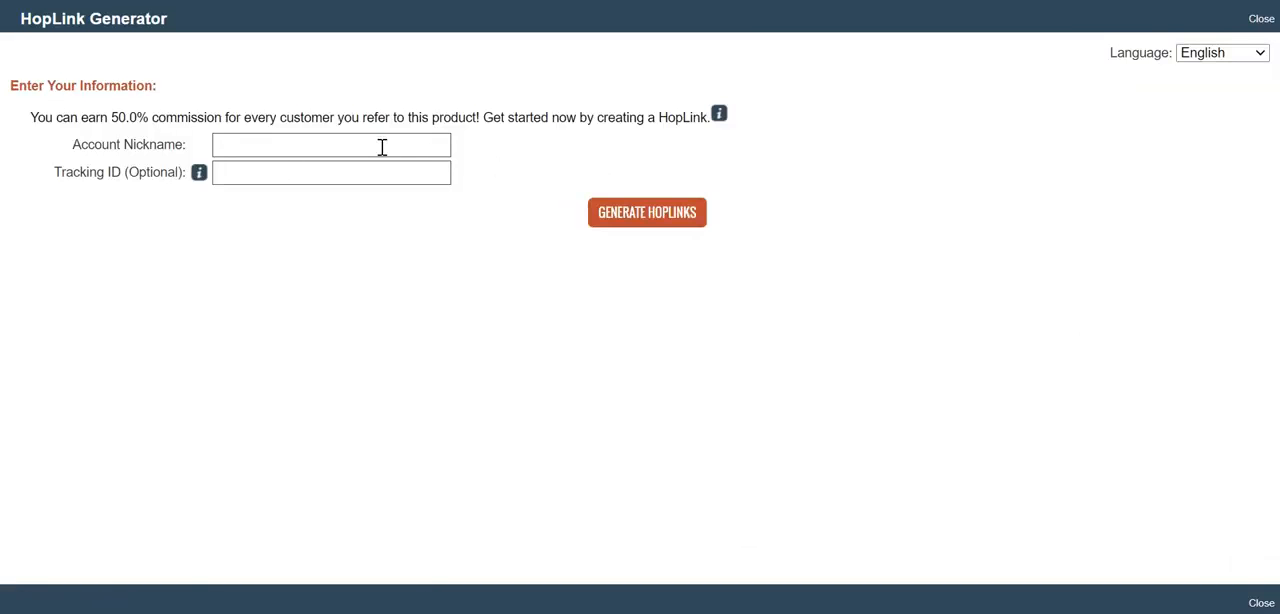
{"action": "type", "text": "egateway88"}
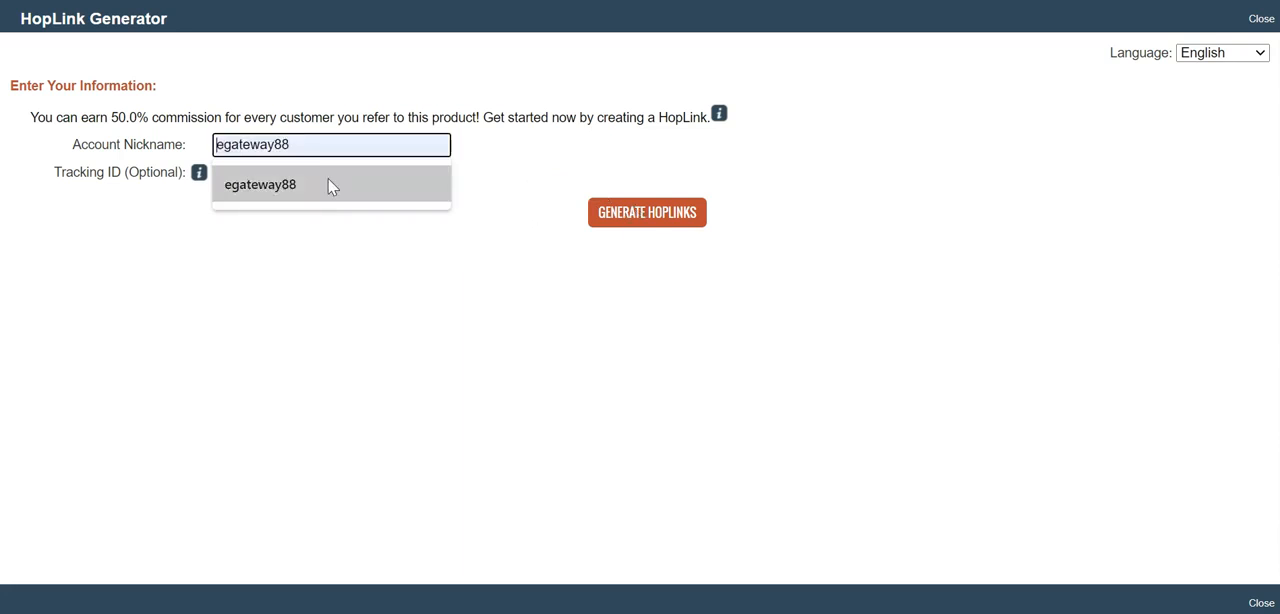
{"action": "left_click", "coordinate": [648, 212]}
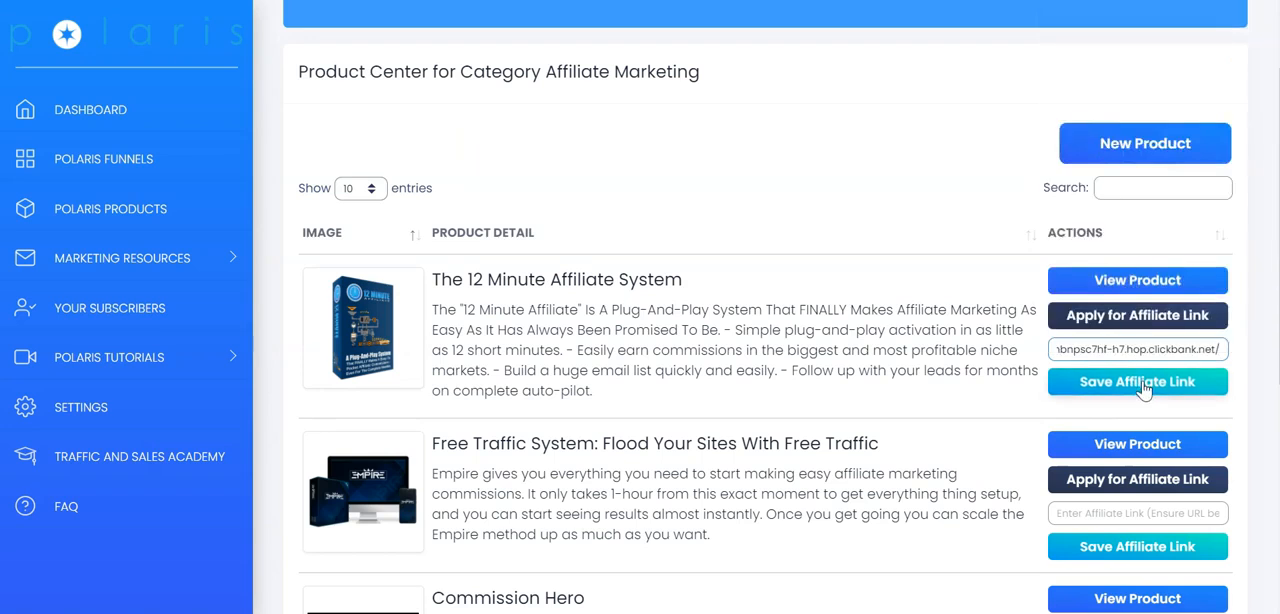
{"action": "left_click", "coordinate": [1136, 382]}
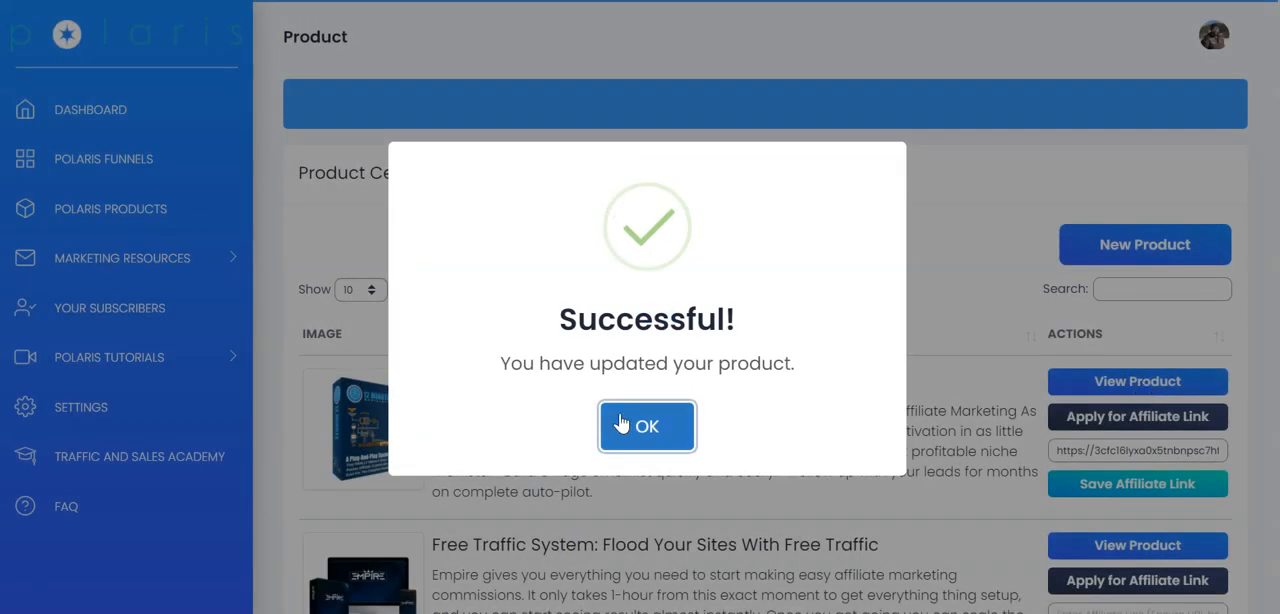
{"action": "left_click", "coordinate": [648, 426]}
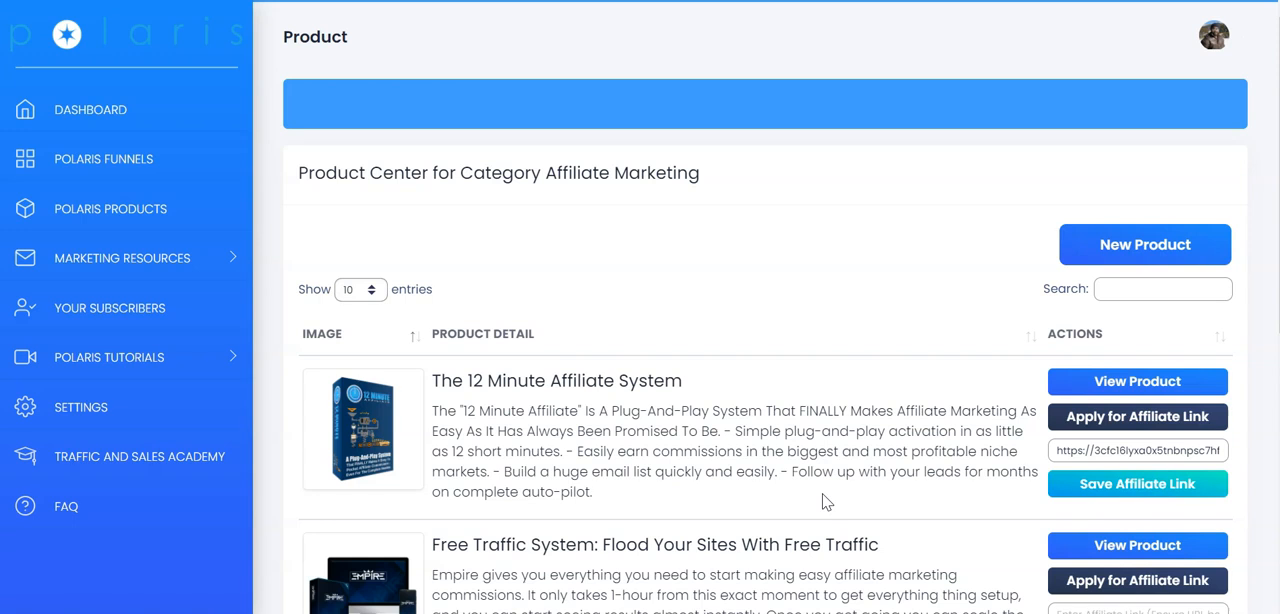
Step: Review the blank New Product form and its Select Category dropdown options
{"action": "scroll", "scroll_direction": "down", "scroll_amount": 3}
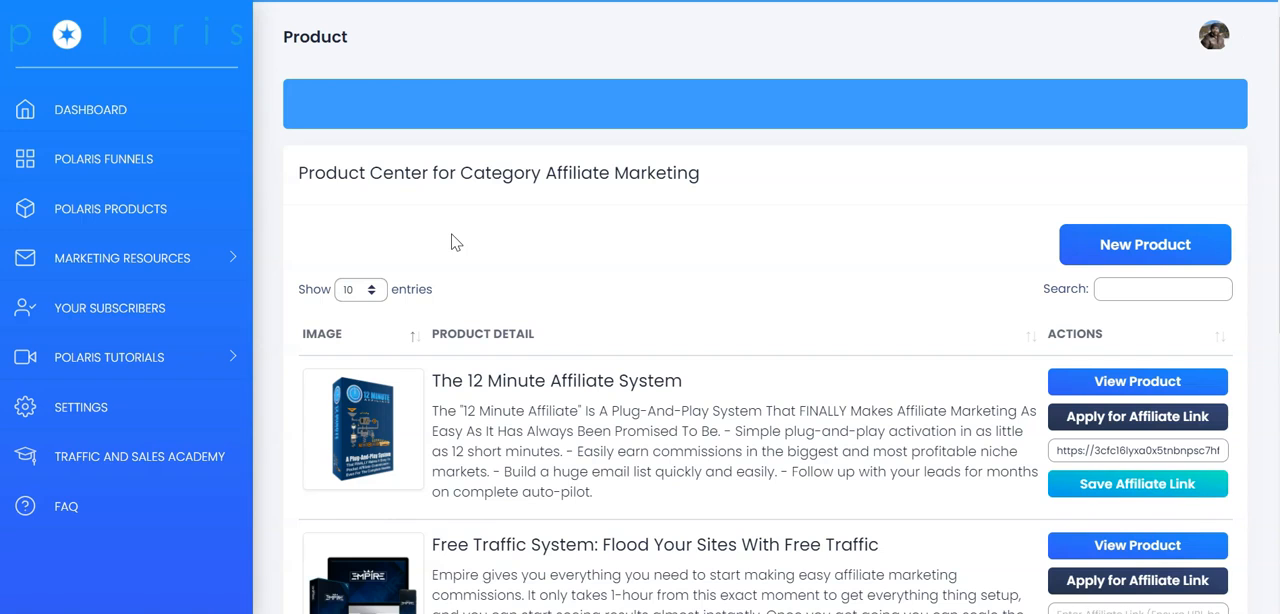
{"action": "mouse_move", "coordinate": [1144, 244]}
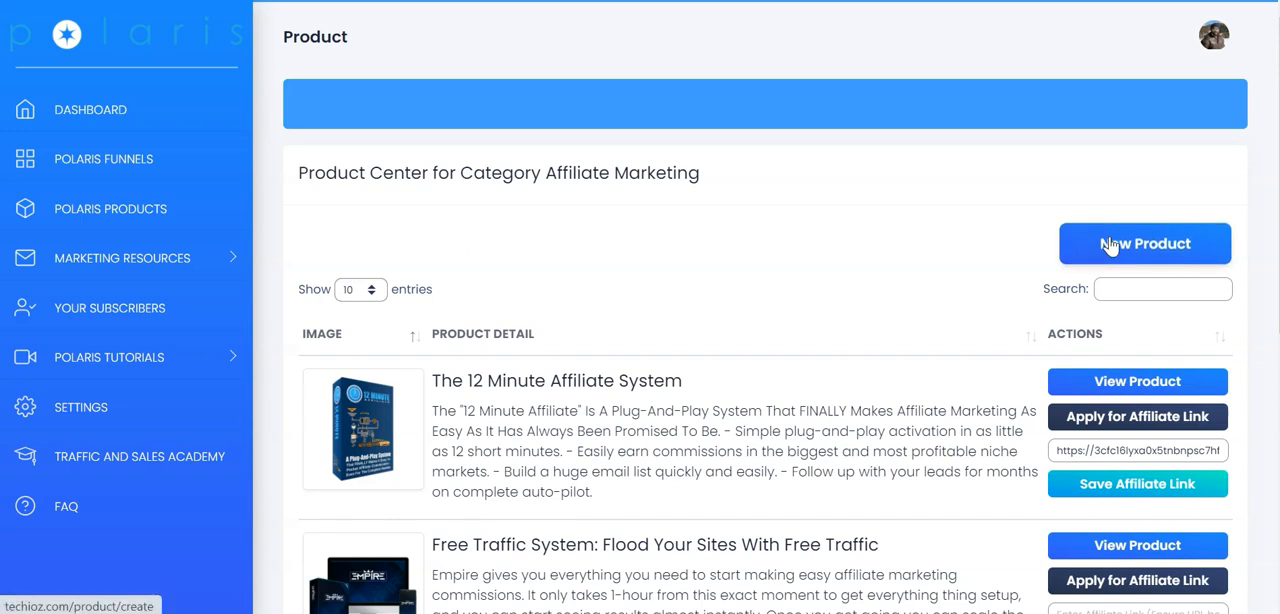
{"action": "left_click", "coordinate": [1144, 244]}
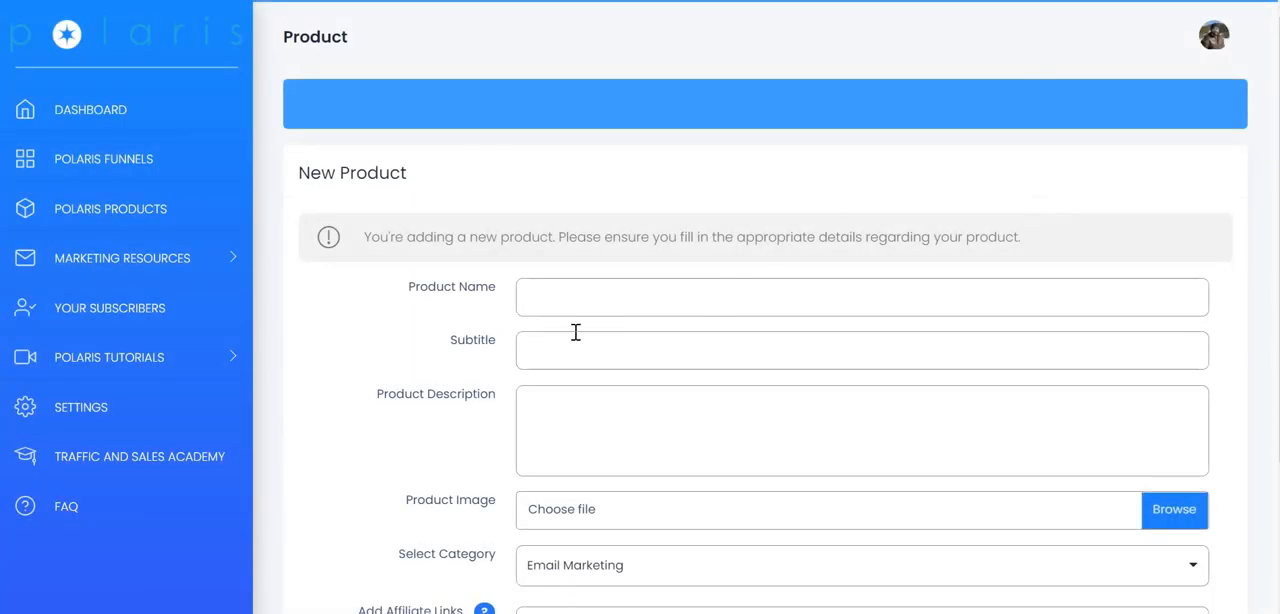
{"action": "mouse_move", "coordinate": [650, 356]}
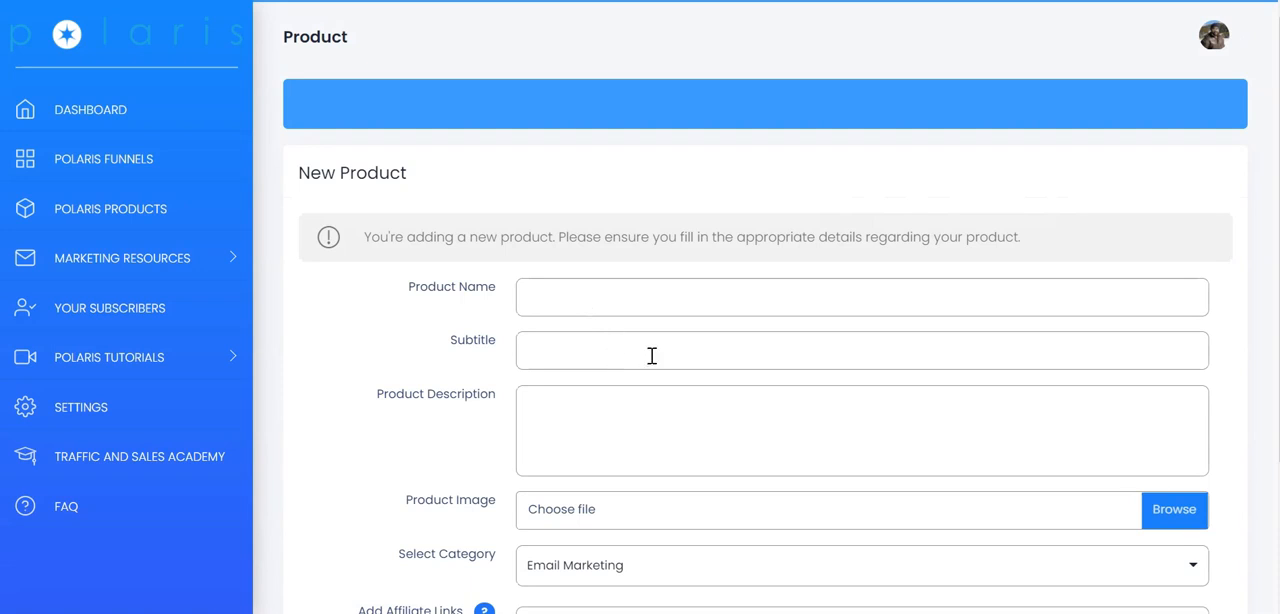
{"action": "scroll", "scroll_direction": "down", "scroll_amount": 3}
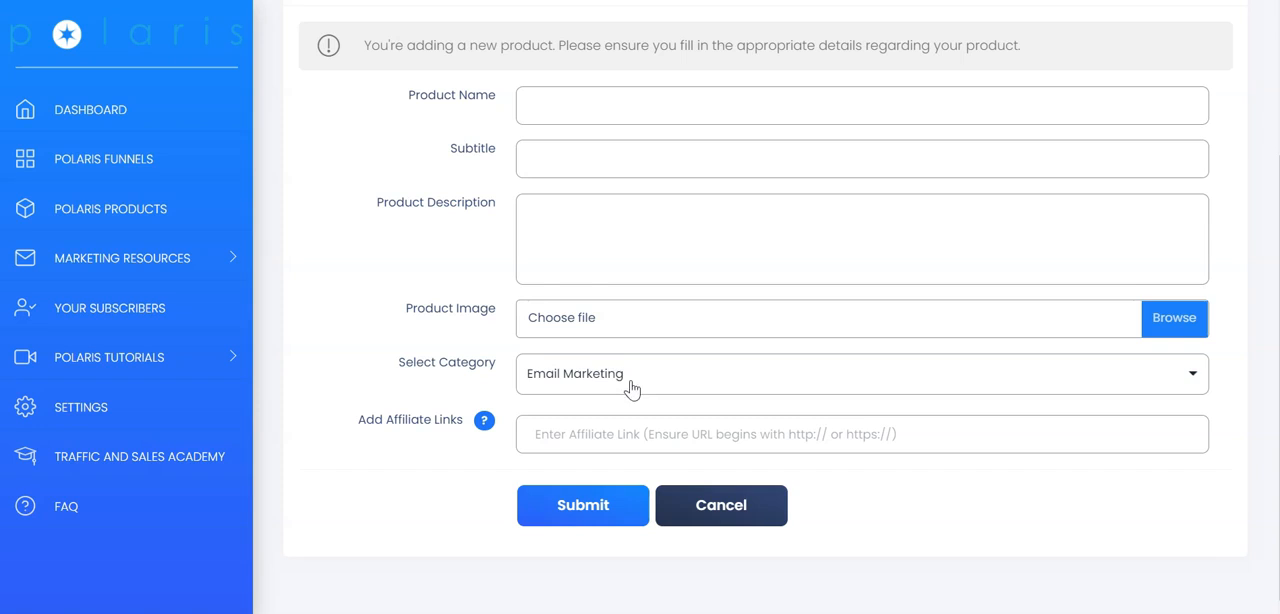
{"action": "left_click", "coordinate": [860, 374]}
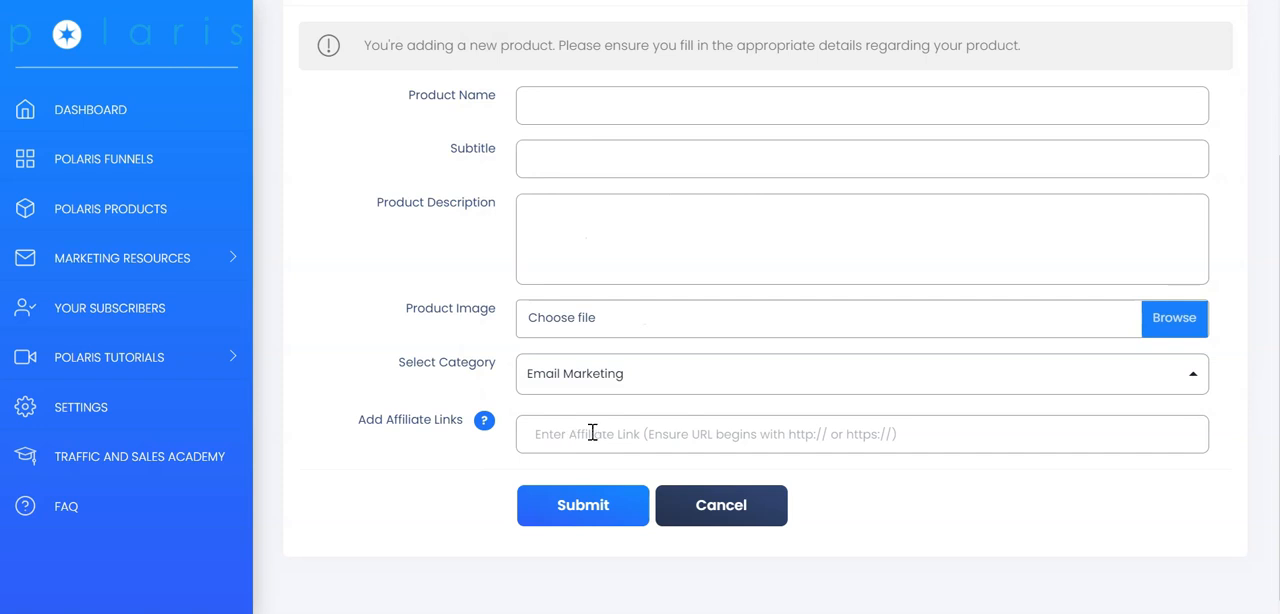
{"action": "mouse_move", "coordinate": [306, 246]}
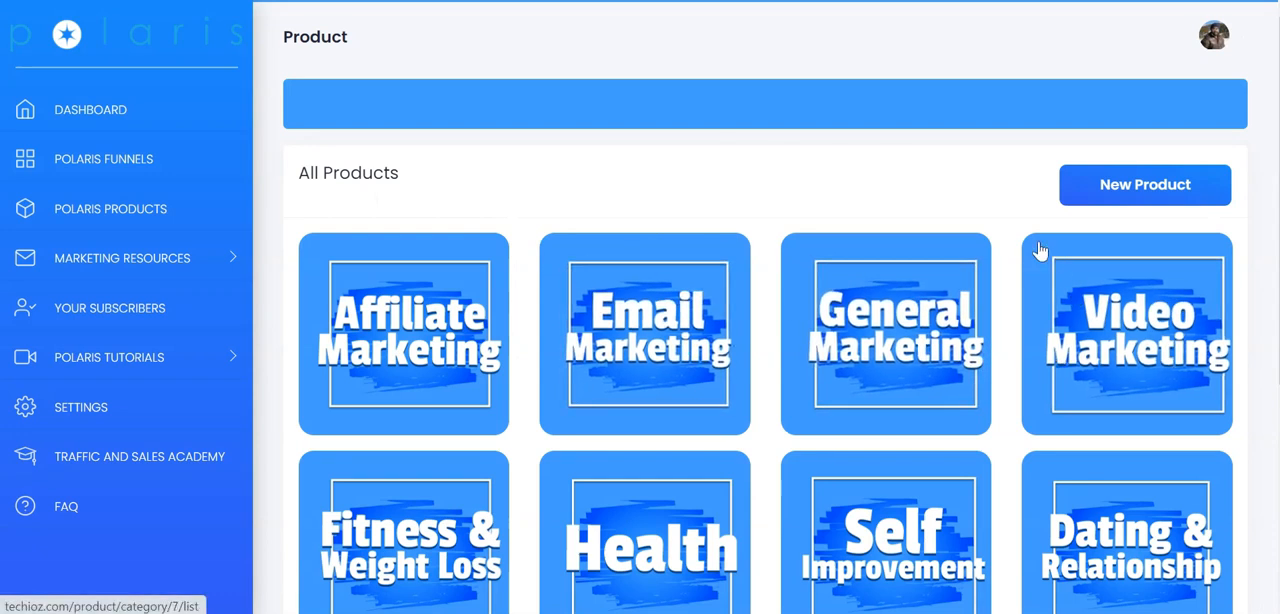
{"action": "mouse_move", "coordinate": [716, 138]}
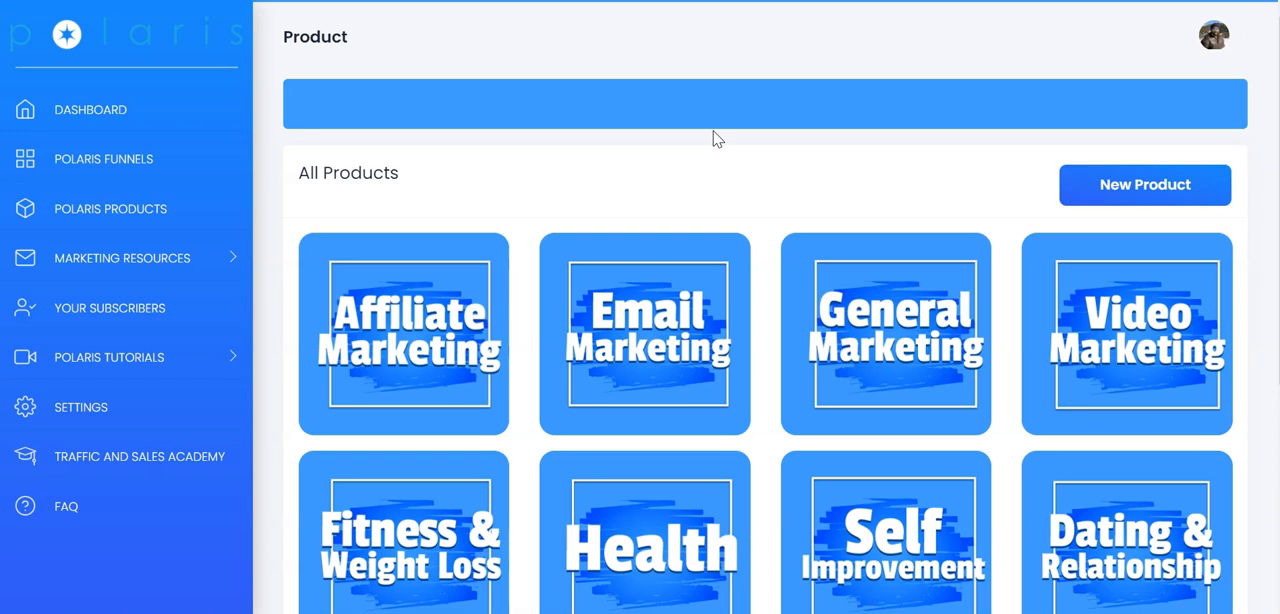
{"action": "mouse_move", "coordinate": [450, 200]}
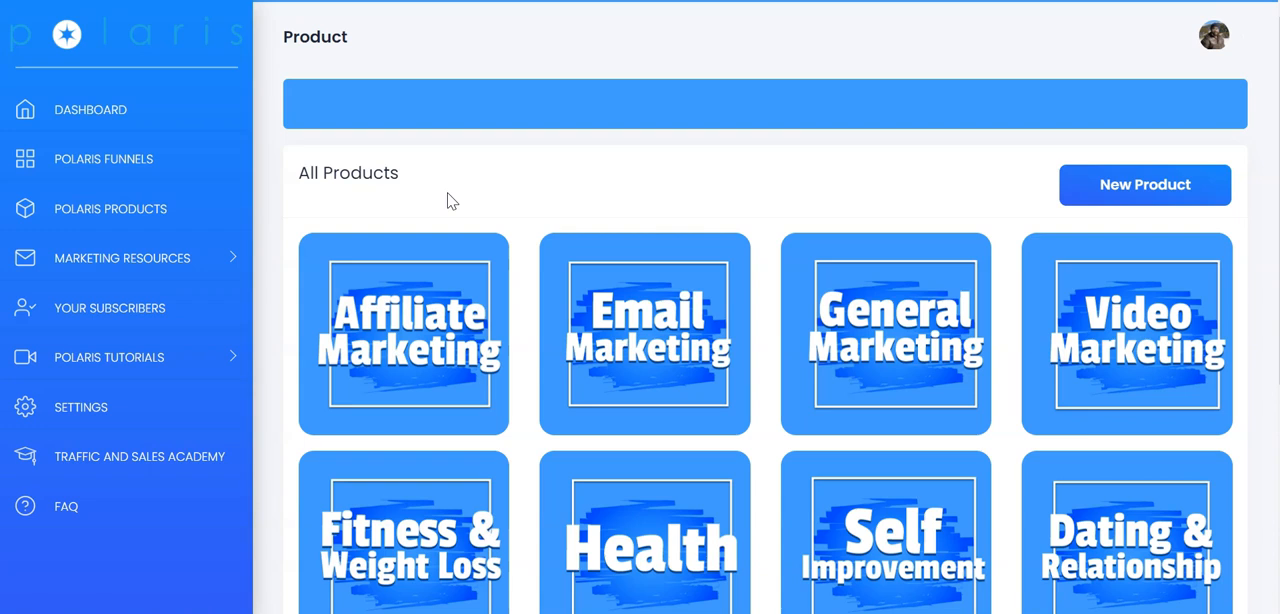
{"action": "mouse_move", "coordinate": [208, 258]}
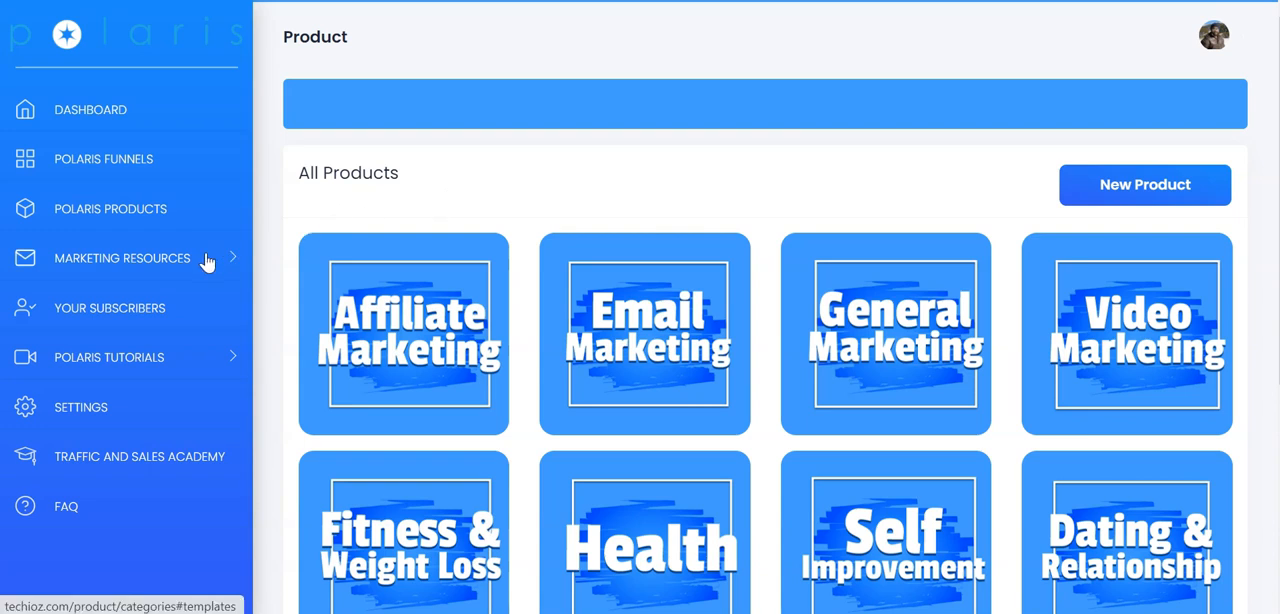
Step: Expand Marketing Resources and view the Subscriber List of emails collected from funnels
{"action": "left_click", "coordinate": [122, 258]}
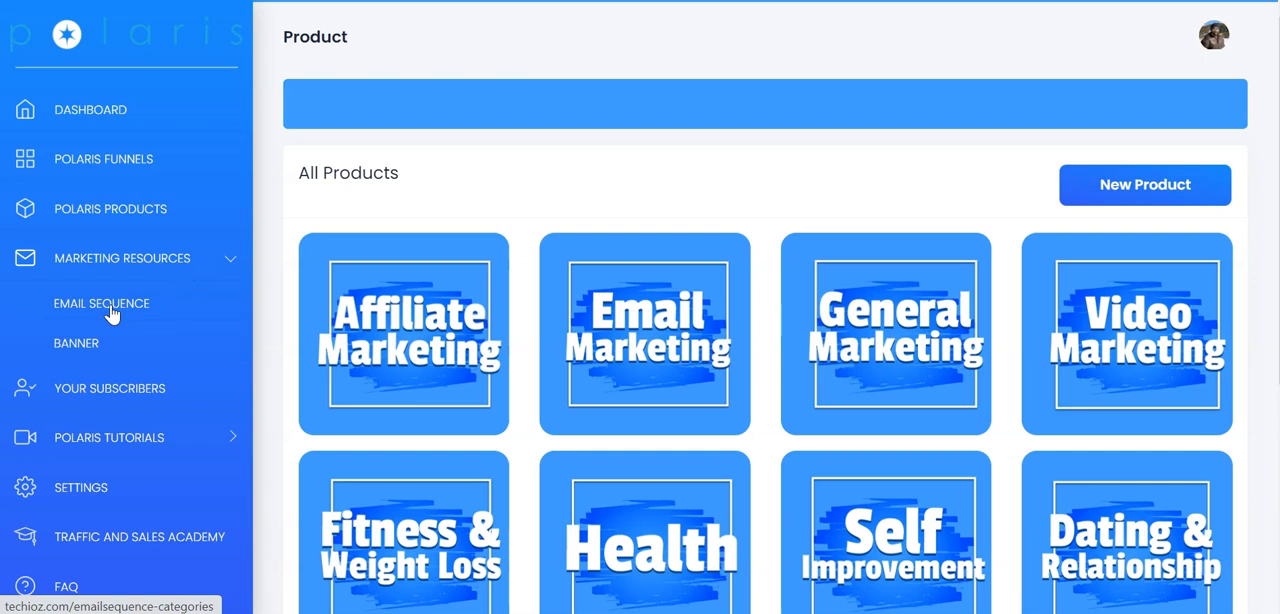
{"action": "mouse_move", "coordinate": [108, 312]}
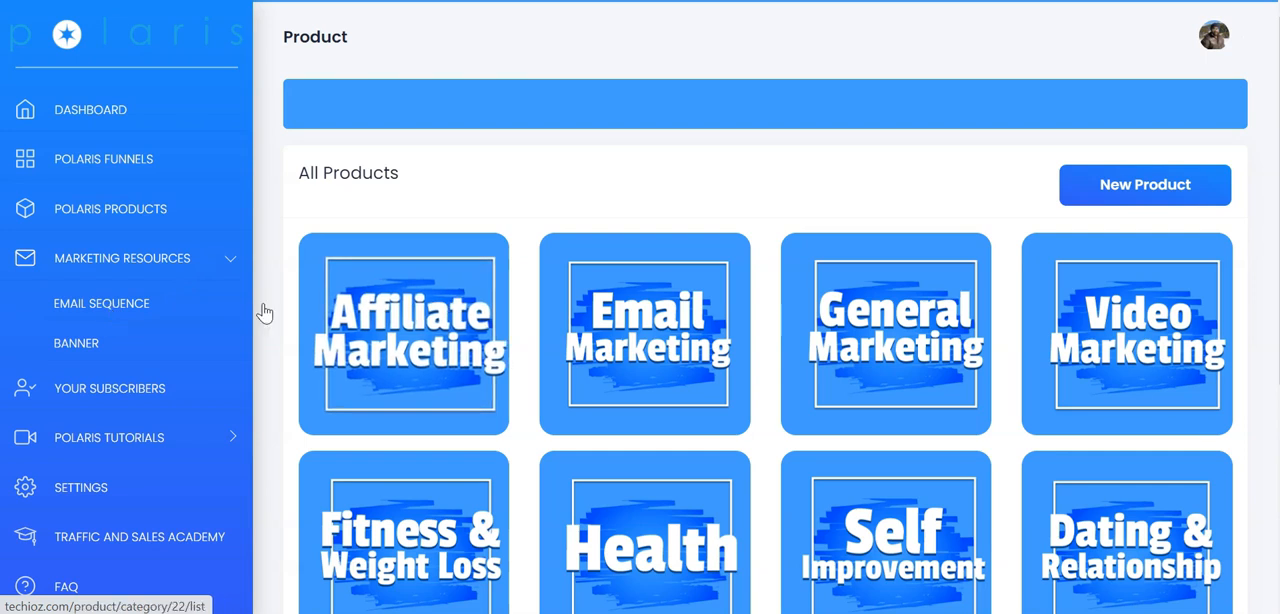
{"action": "mouse_move", "coordinate": [76, 344]}
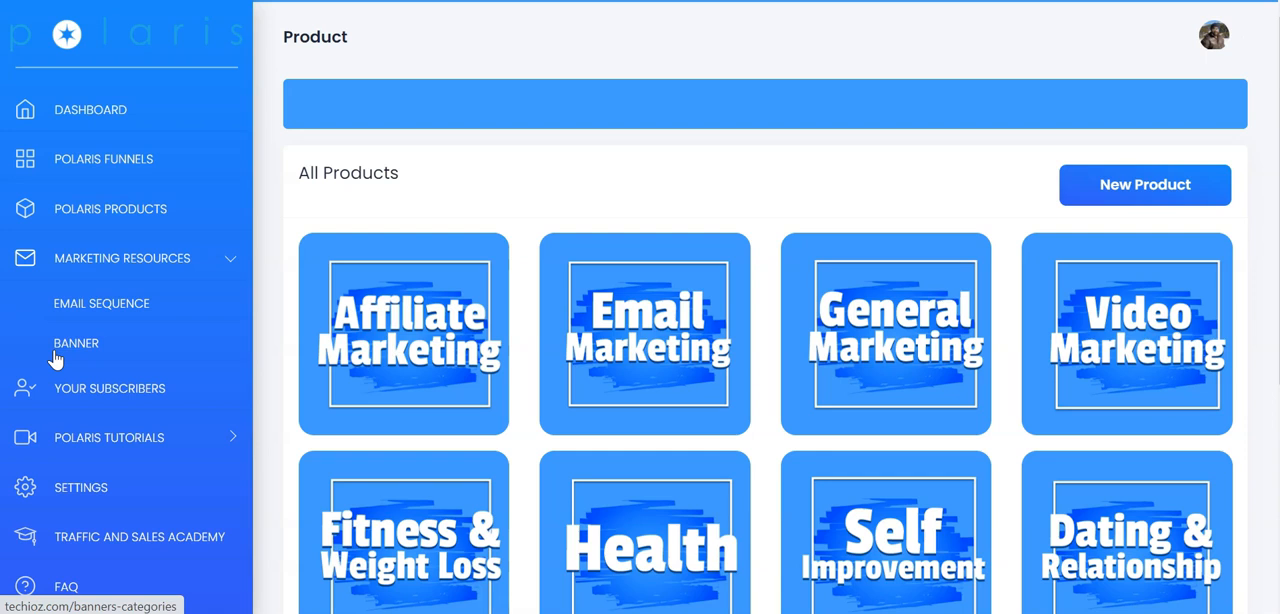
{"action": "left_click", "coordinate": [108, 388]}
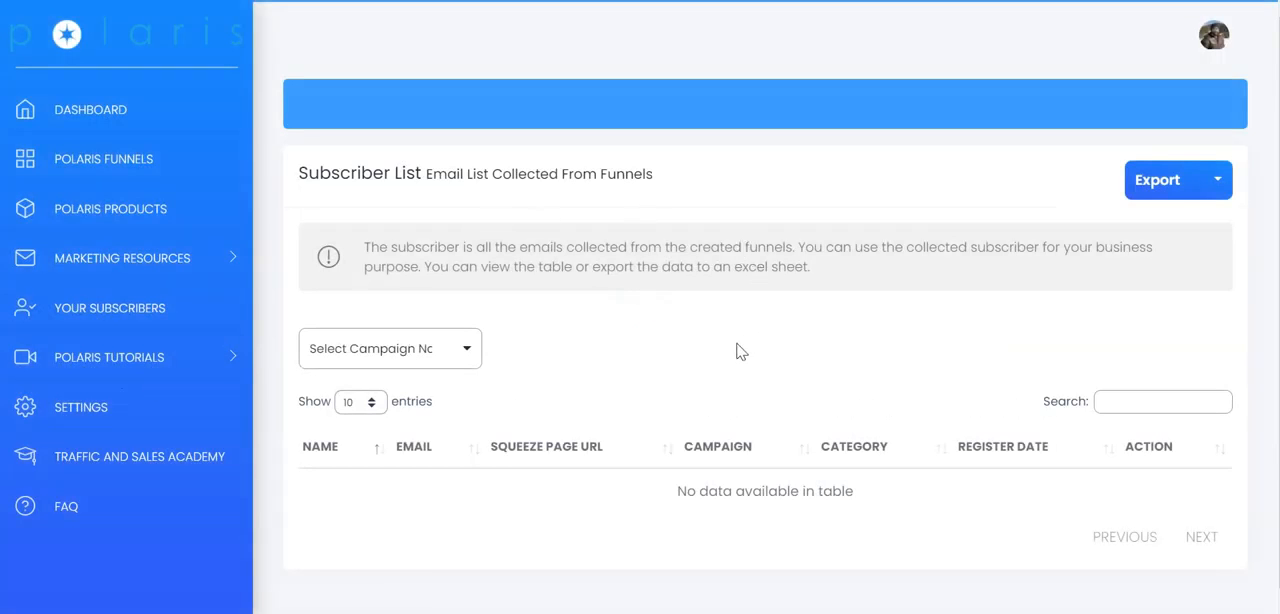
{"action": "mouse_move", "coordinate": [796, 360]}
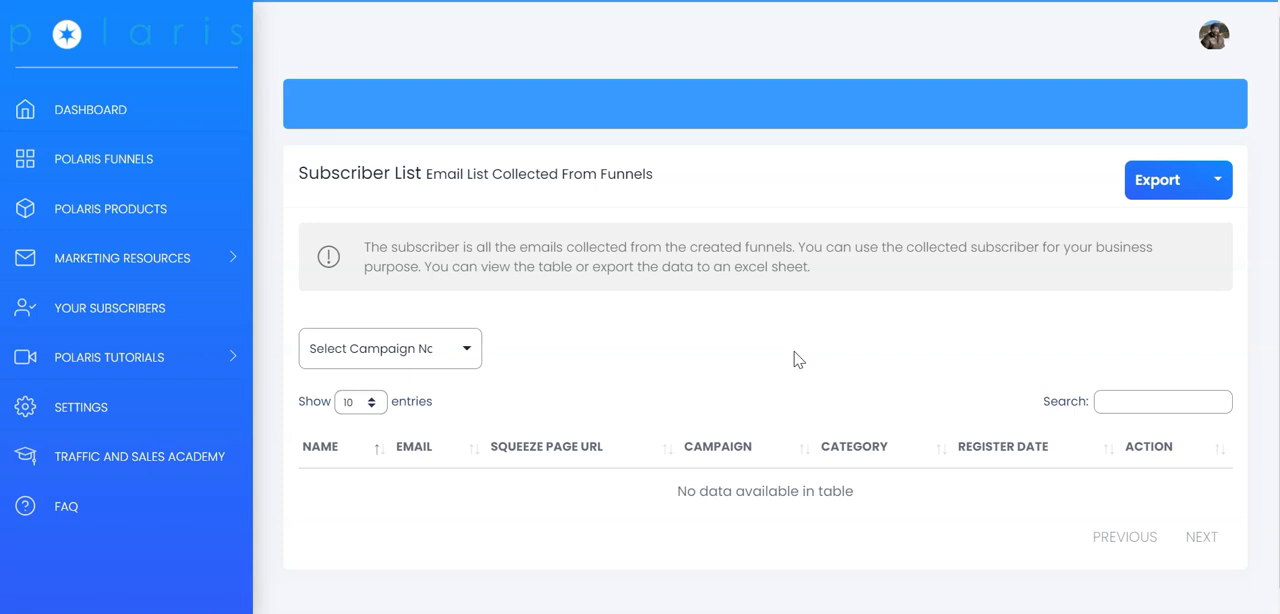
{"action": "mouse_move", "coordinate": [204, 360]}
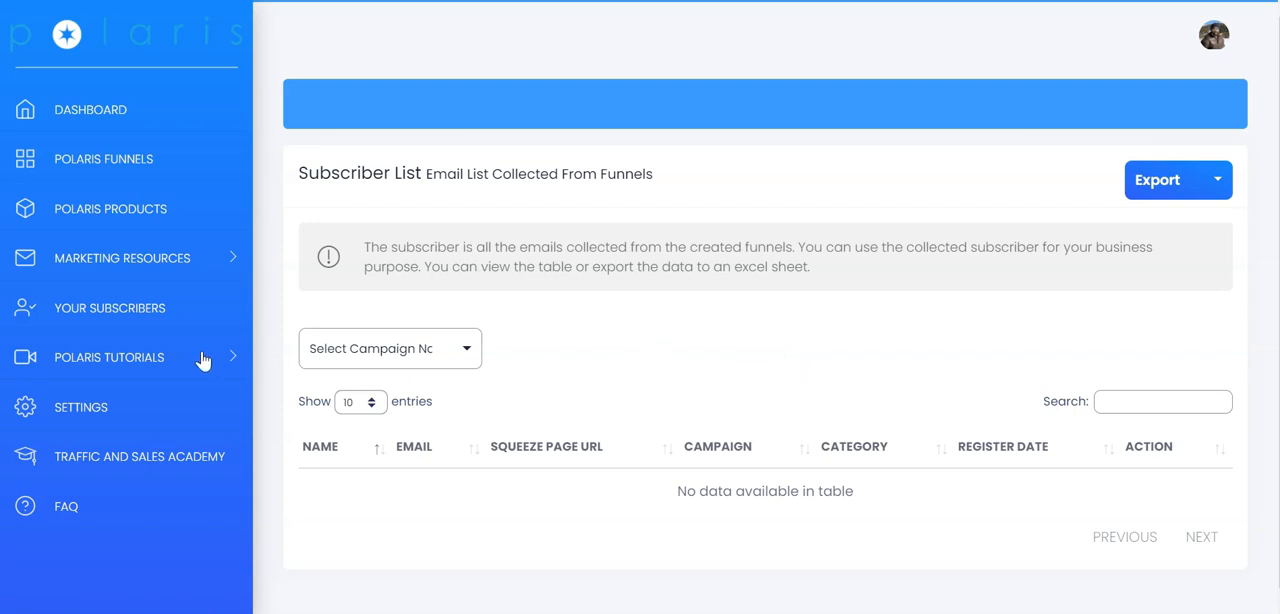
Step: Expand Polaris Tutorials and return to the dashboard showing 6 funnels, 29 views, 0 subscribers
{"action": "left_click", "coordinate": [108, 356]}
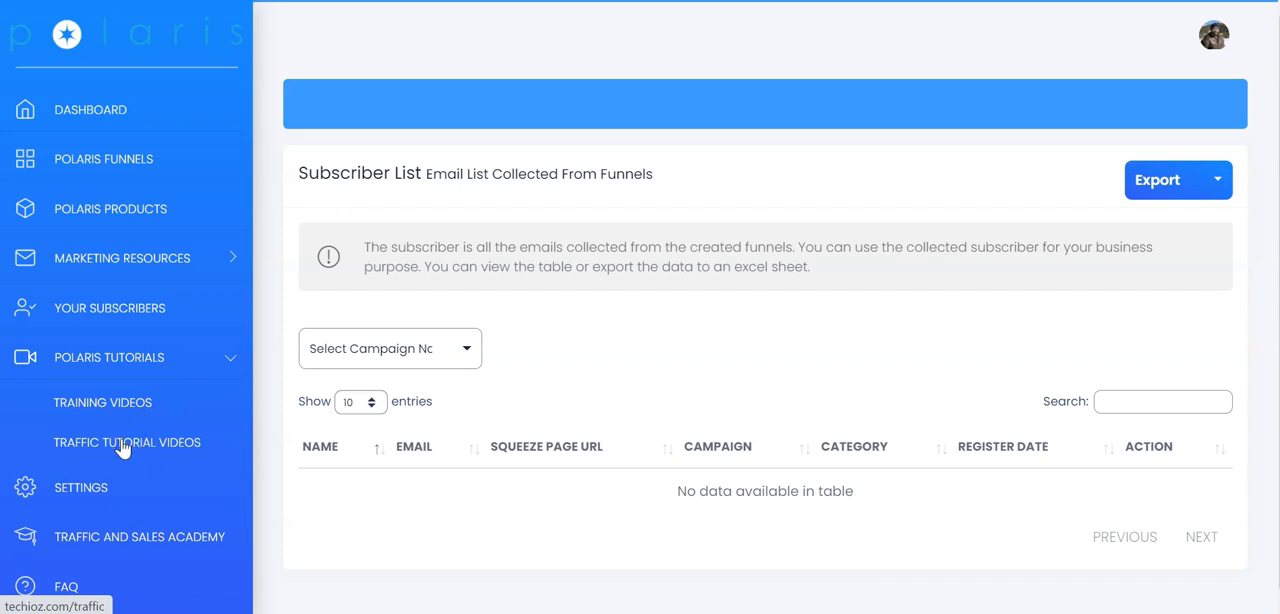
{"action": "mouse_move", "coordinate": [128, 456]}
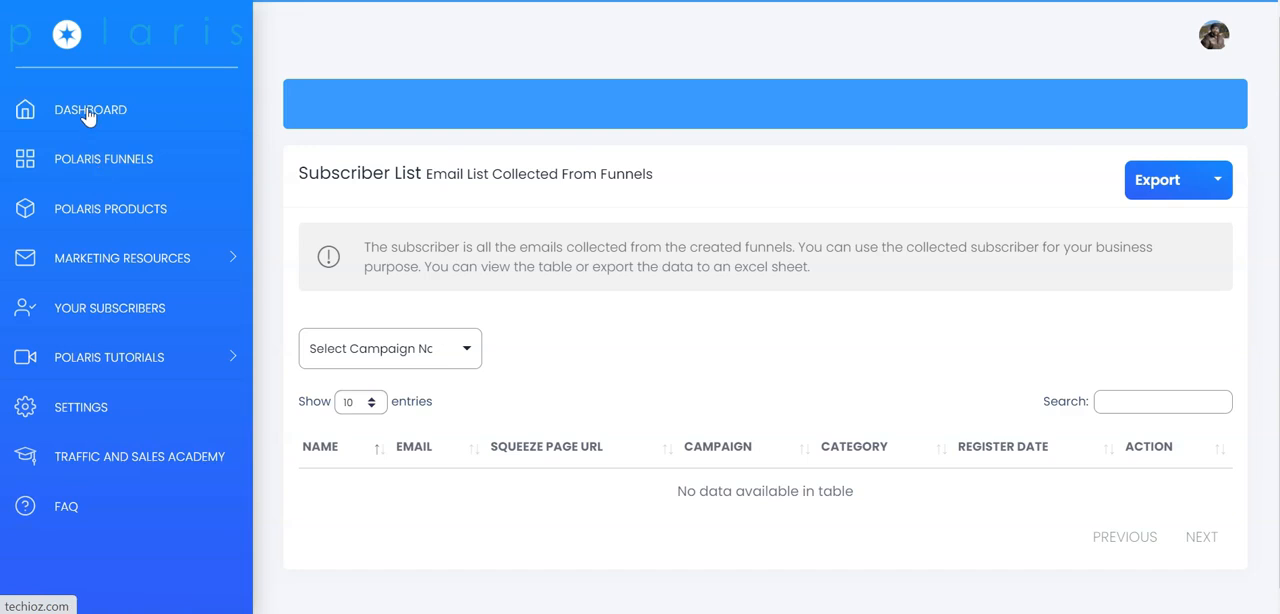
{"action": "left_click", "coordinate": [90, 110]}
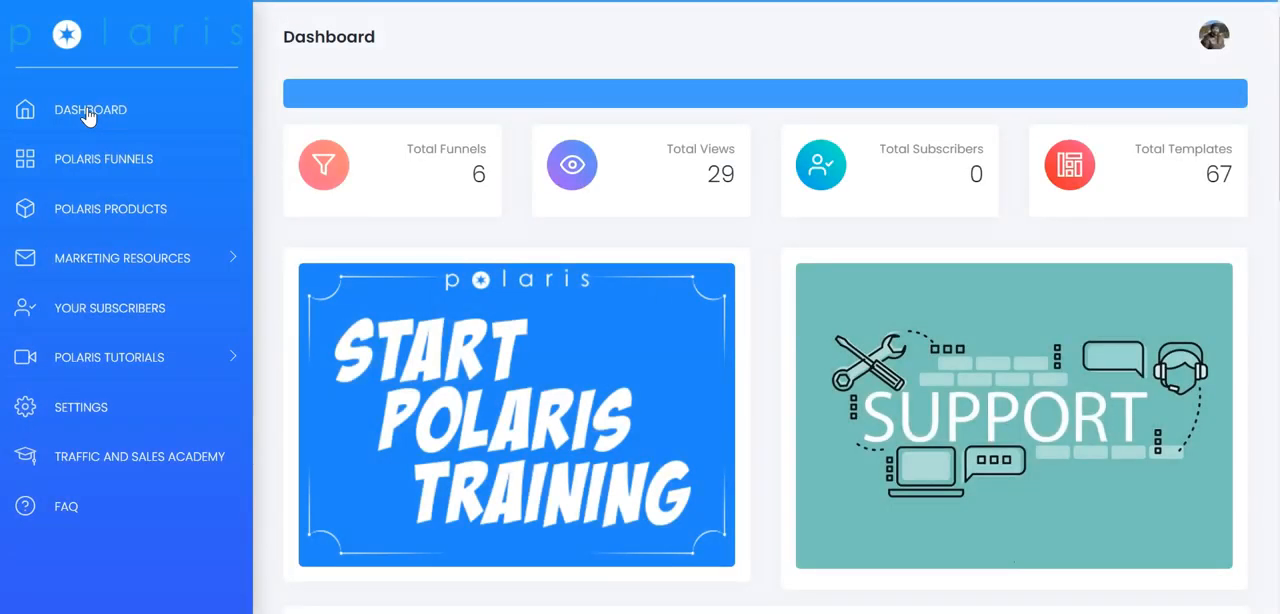